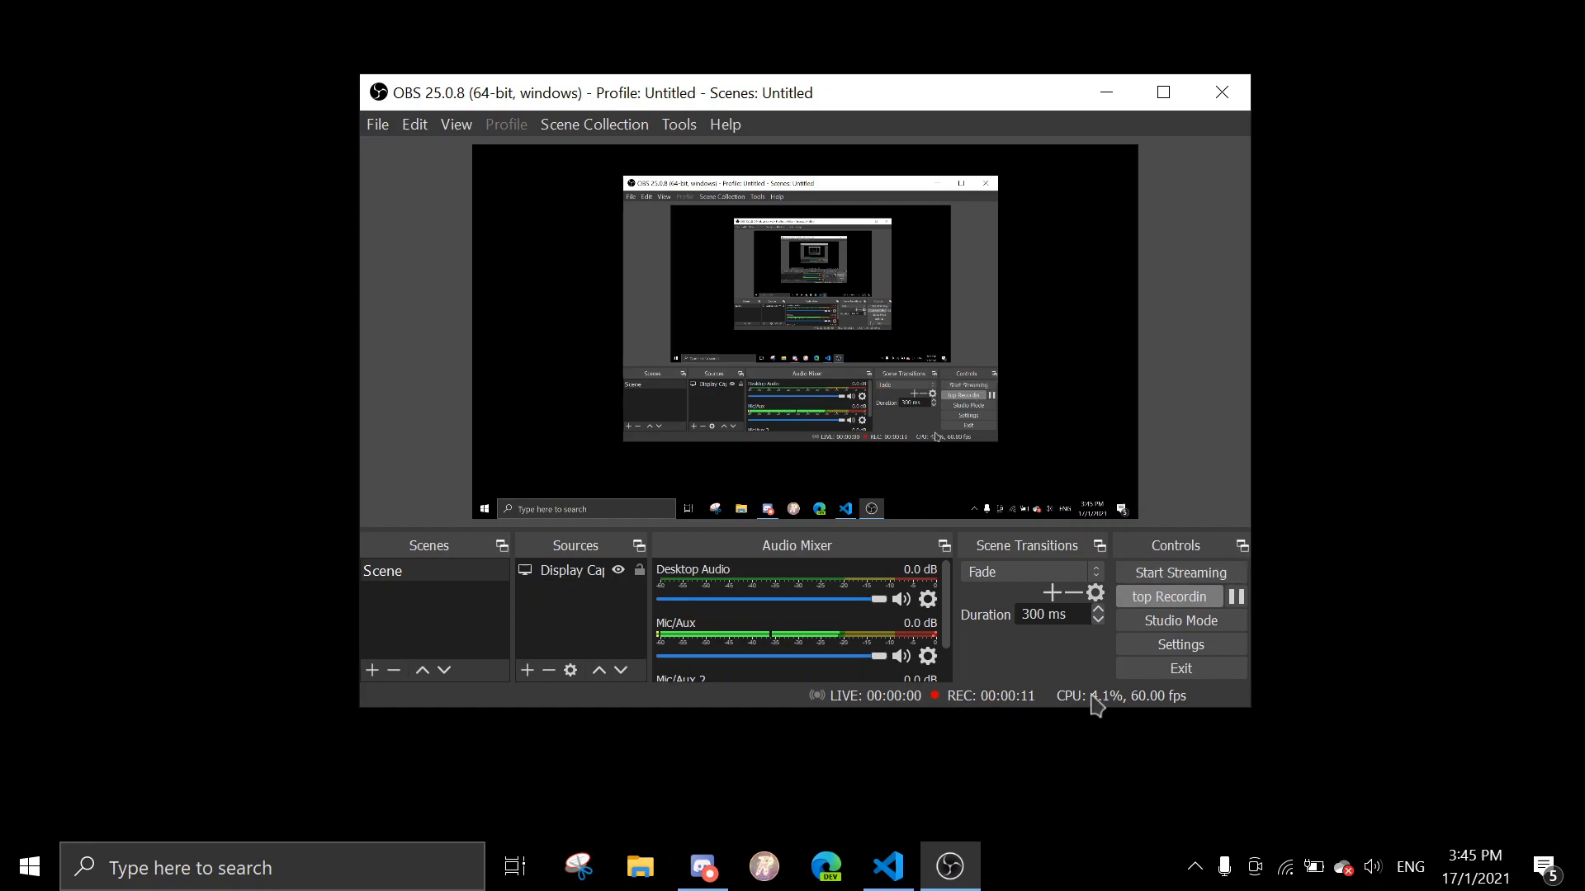
# Minimize the OBS window so the djs project in Visual Studio Code is visible
pyautogui.click(886, 865)
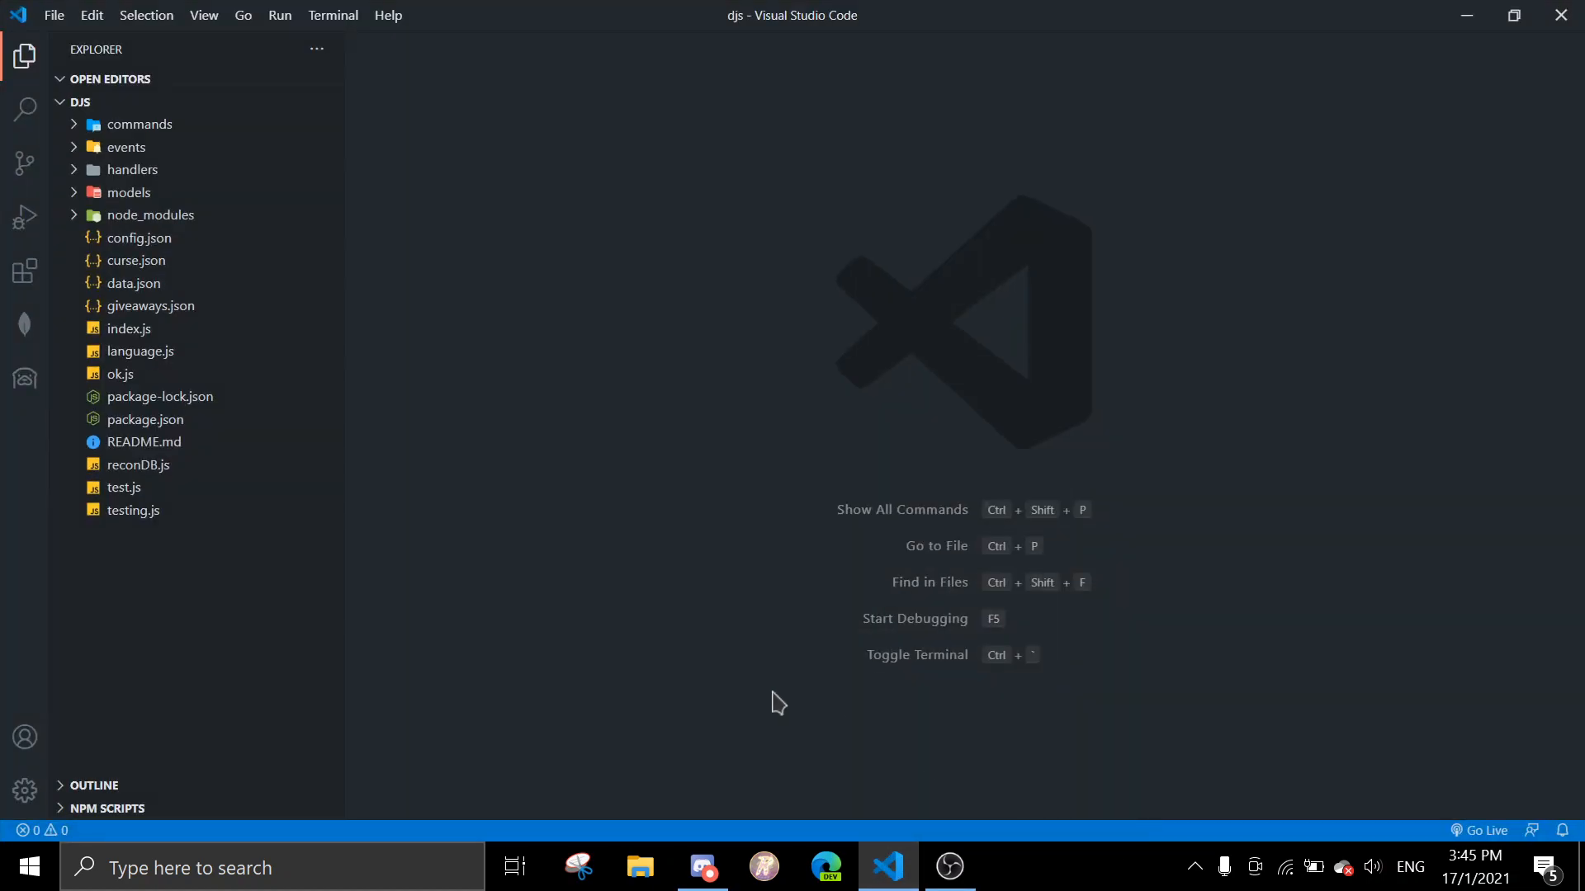
# Open events/message.js for editing and end the command.run line with a semicolon
pyautogui.click(127, 147)
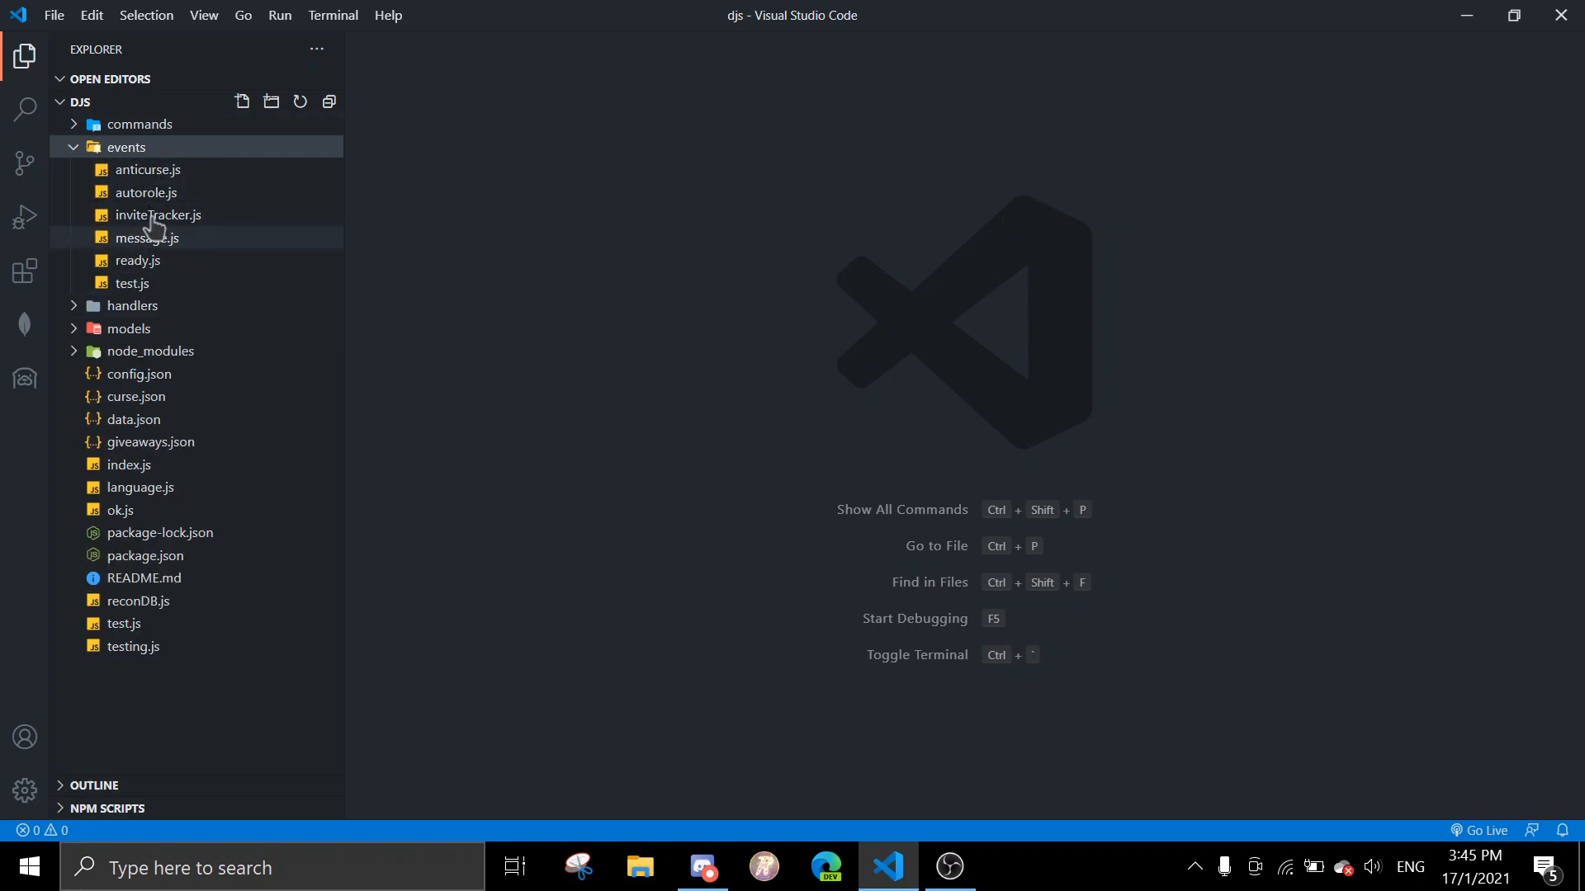
pyautogui.click(147, 237)
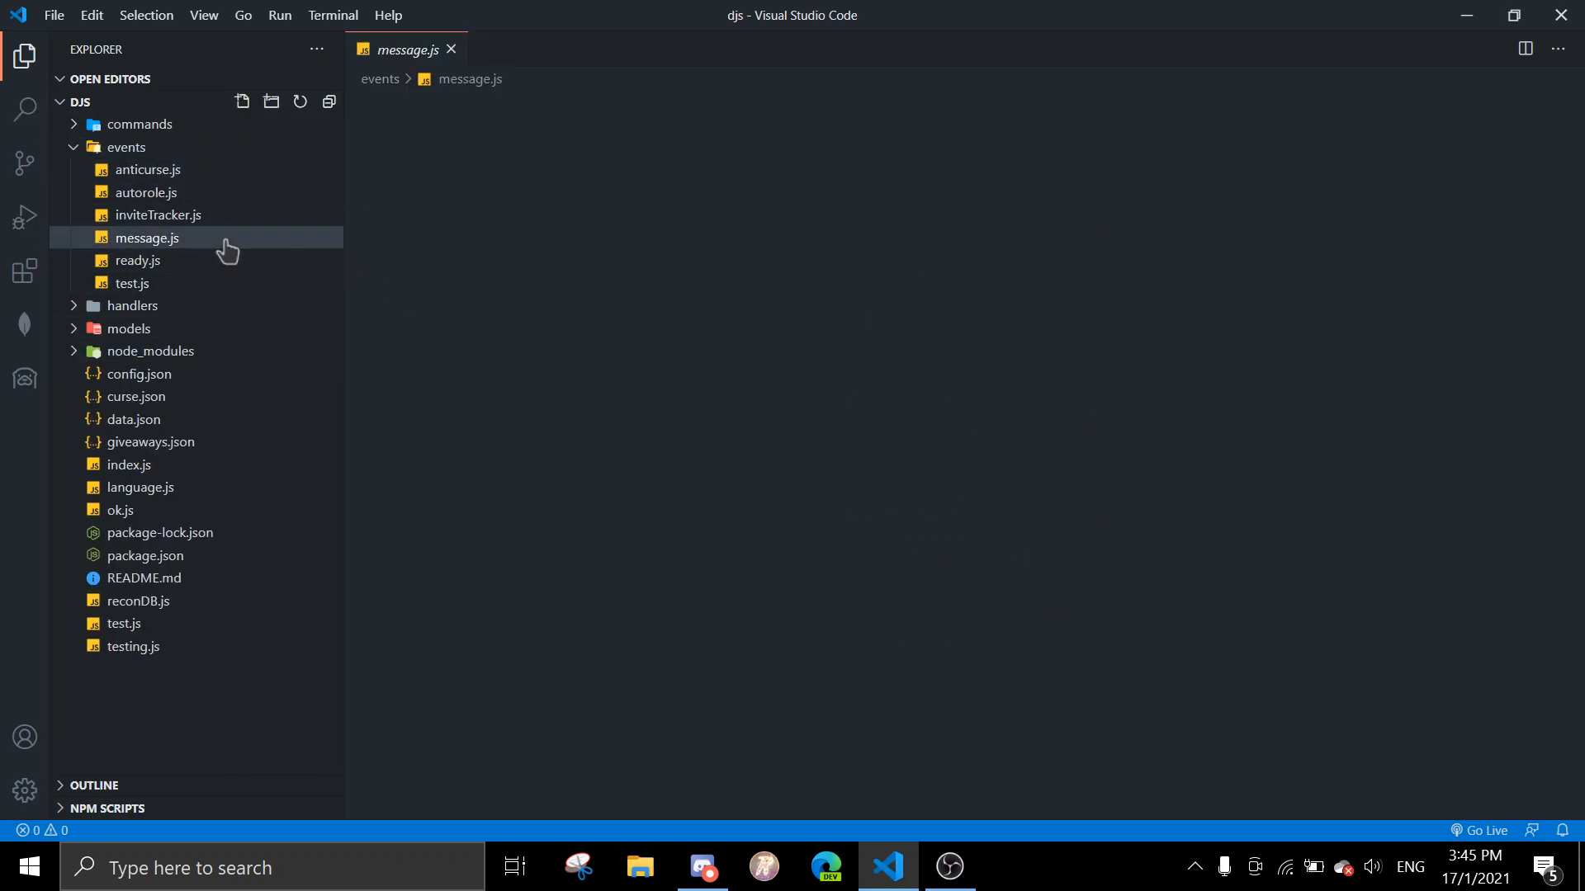
pyautogui.doubleClick(147, 237)
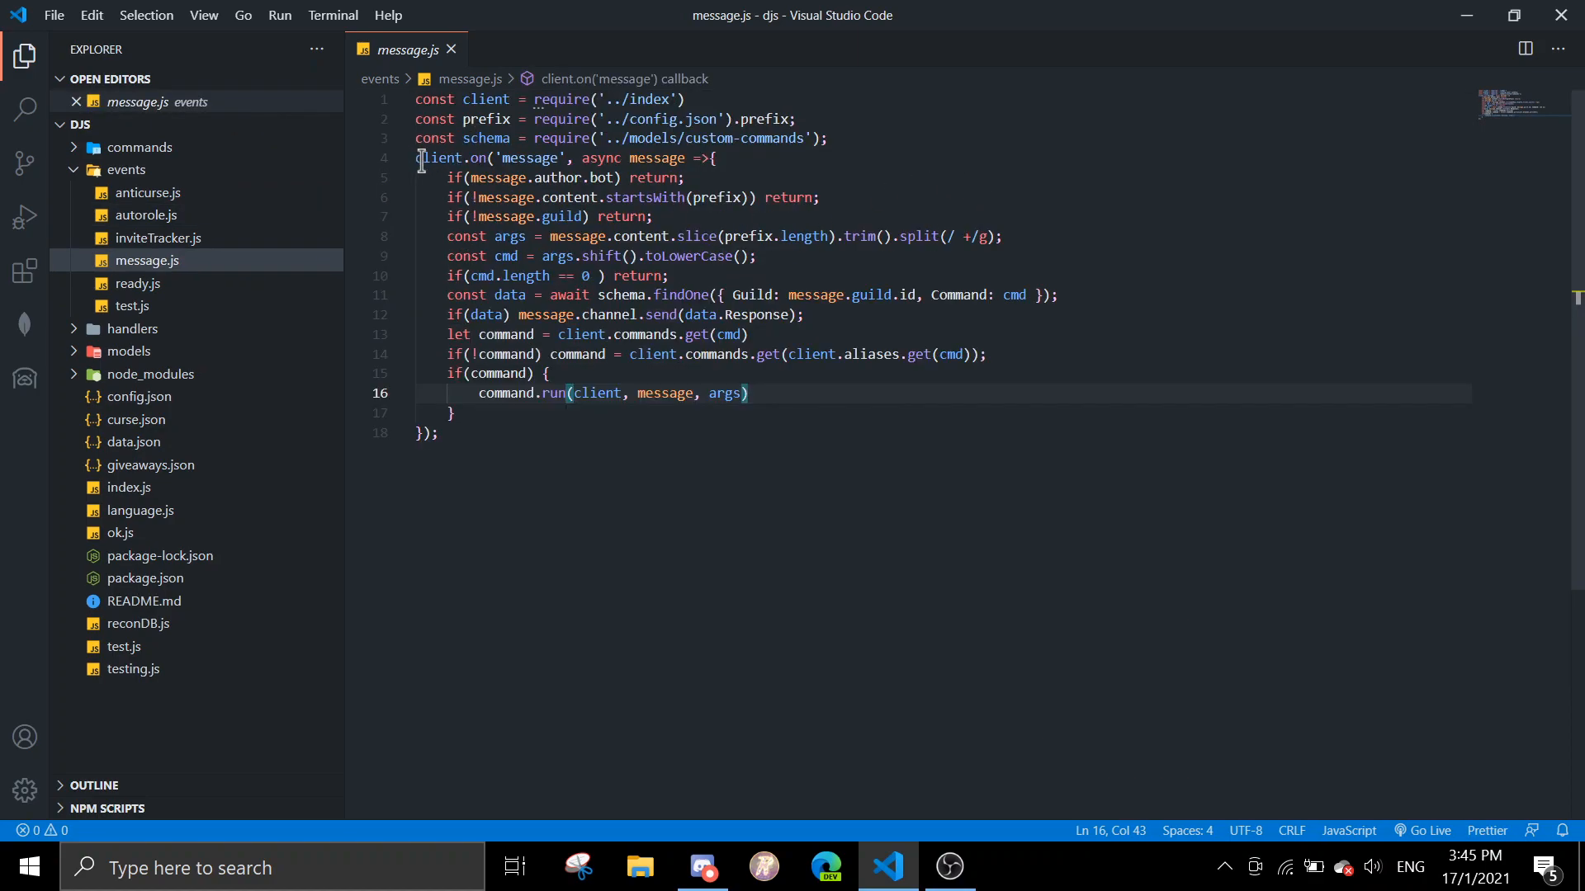
pyautogui.doubleClick(444, 158)
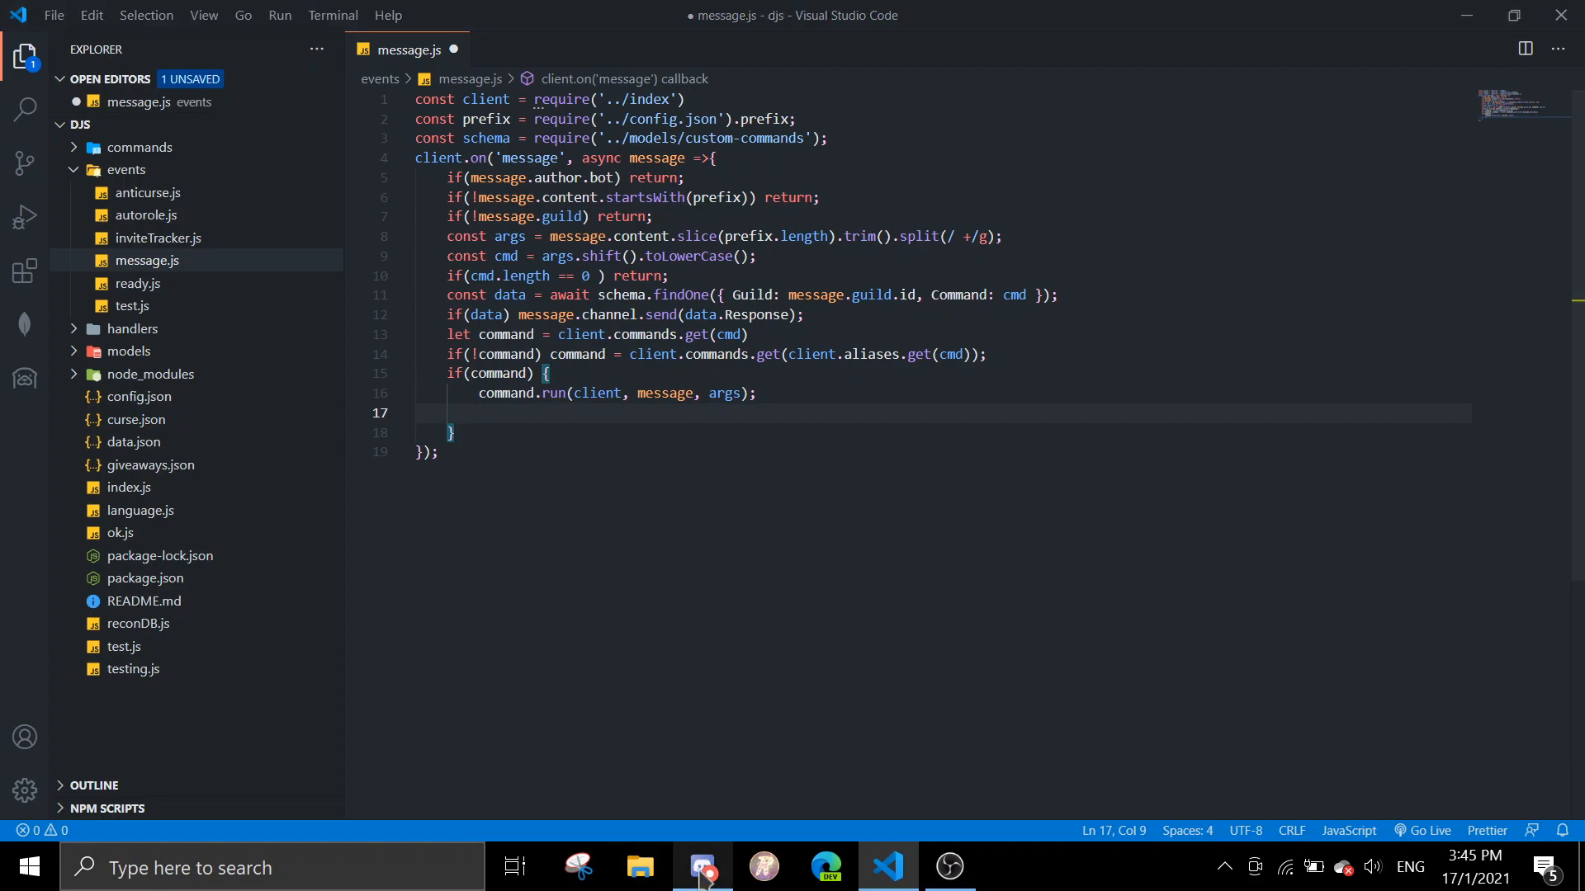
# Rename the counts channel to logs and copy the logs channel's ID
pyautogui.click(703, 865)
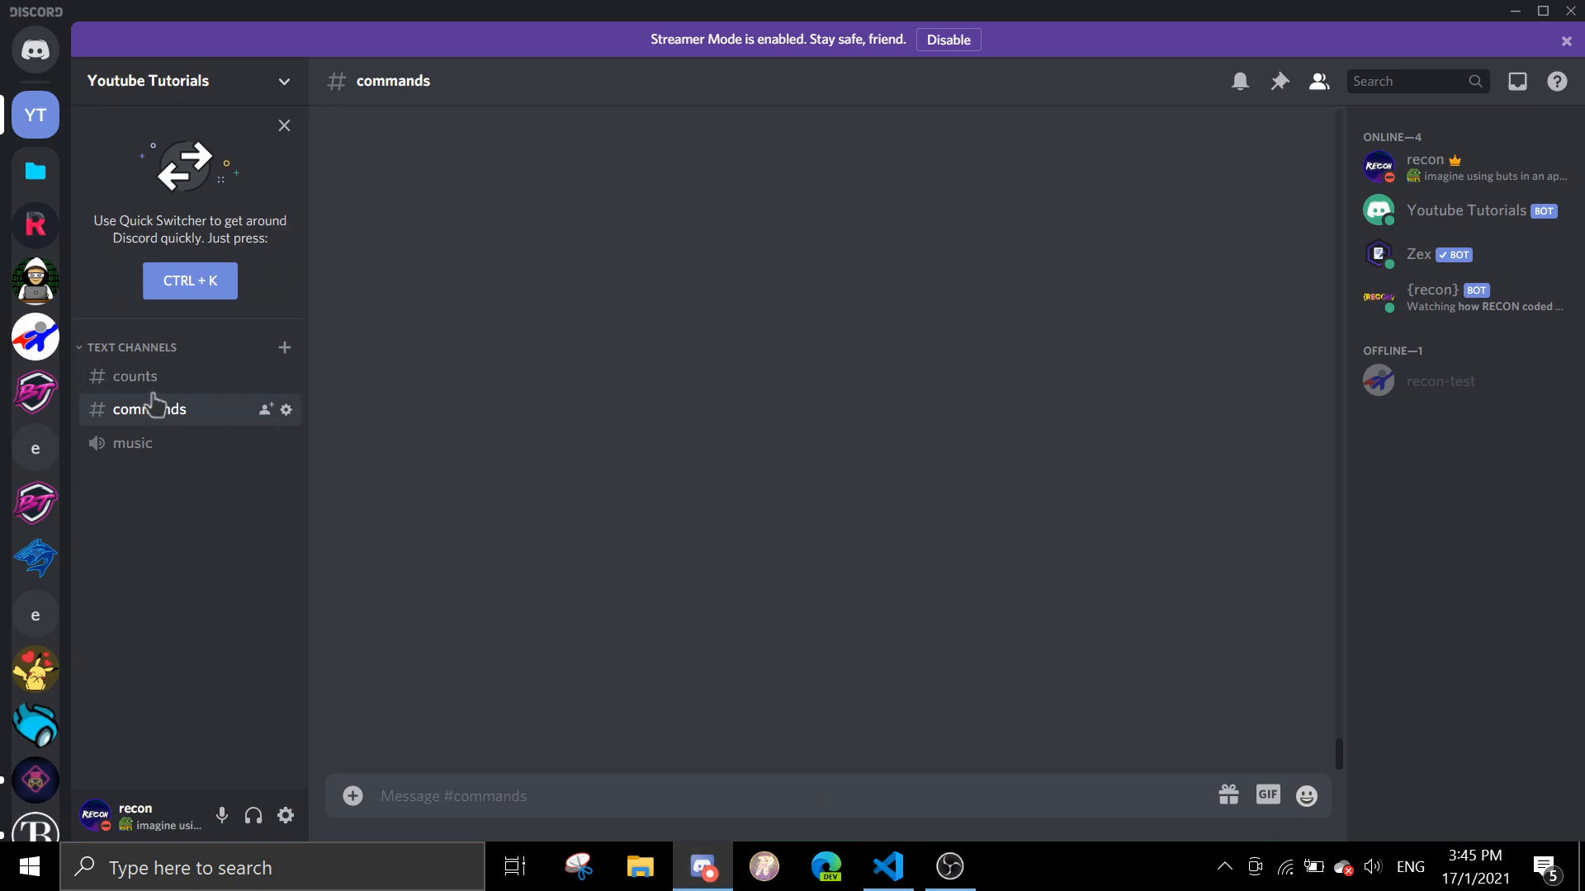
pyautogui.click(135, 376)
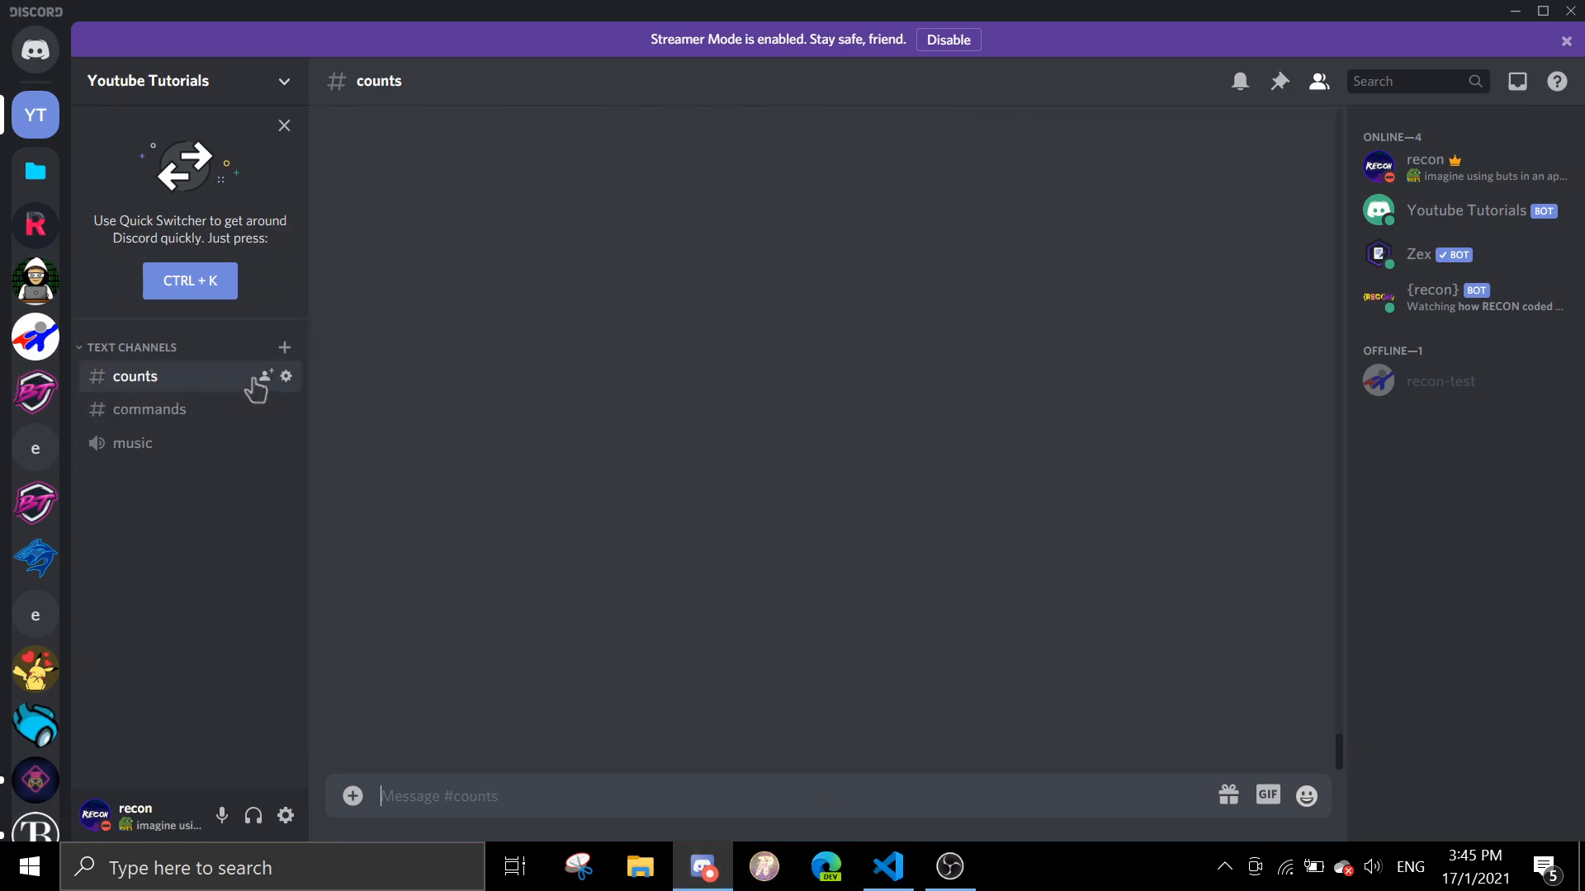
pyautogui.click(286, 376)
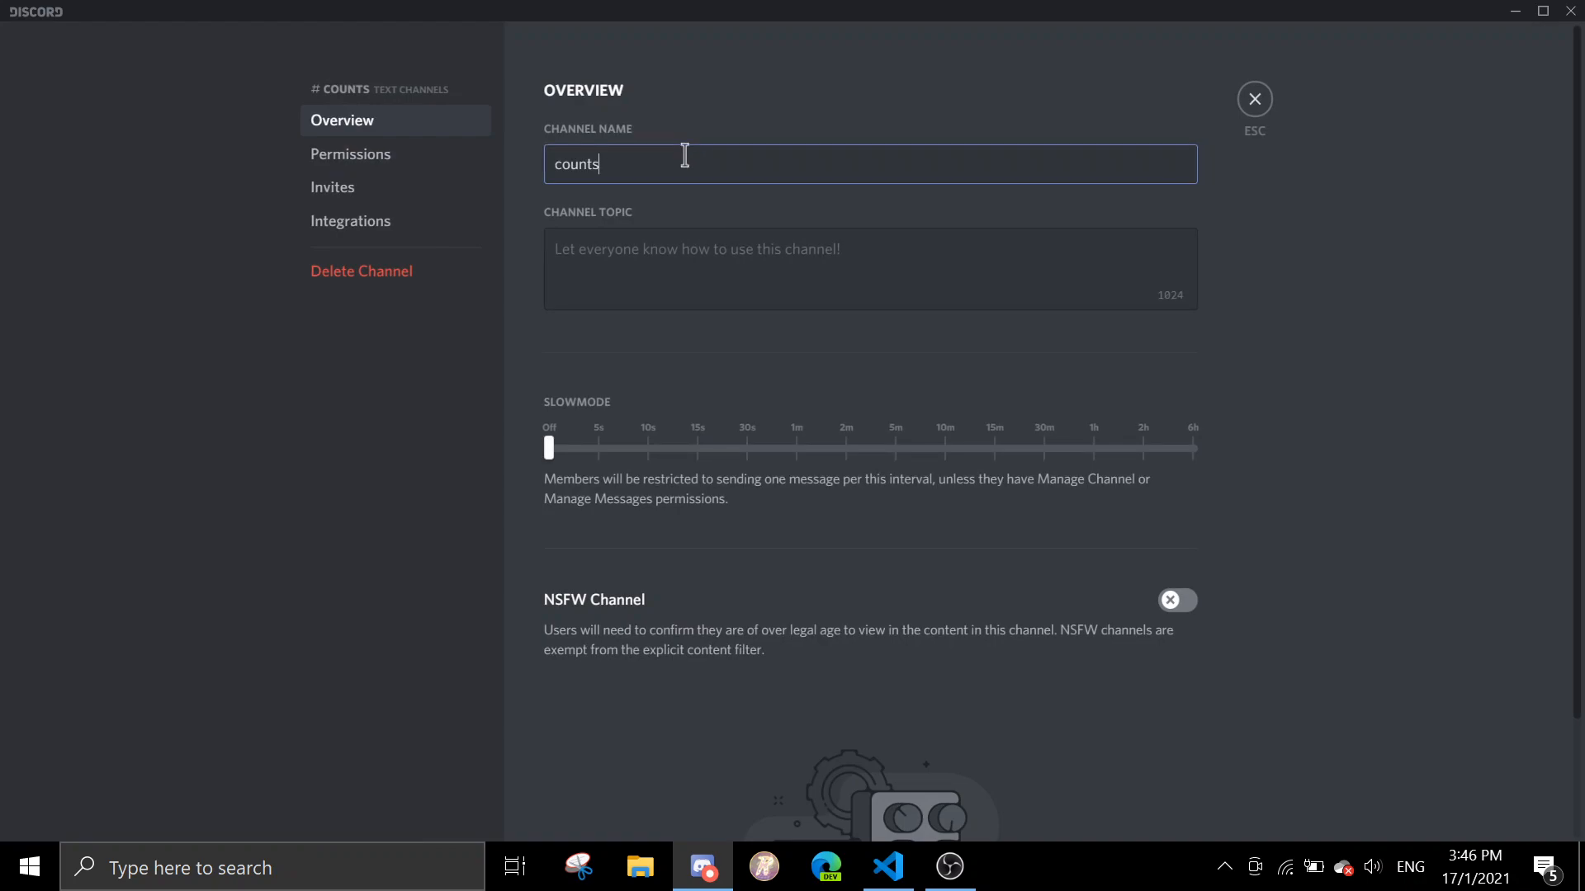
pyautogui.write('logs')
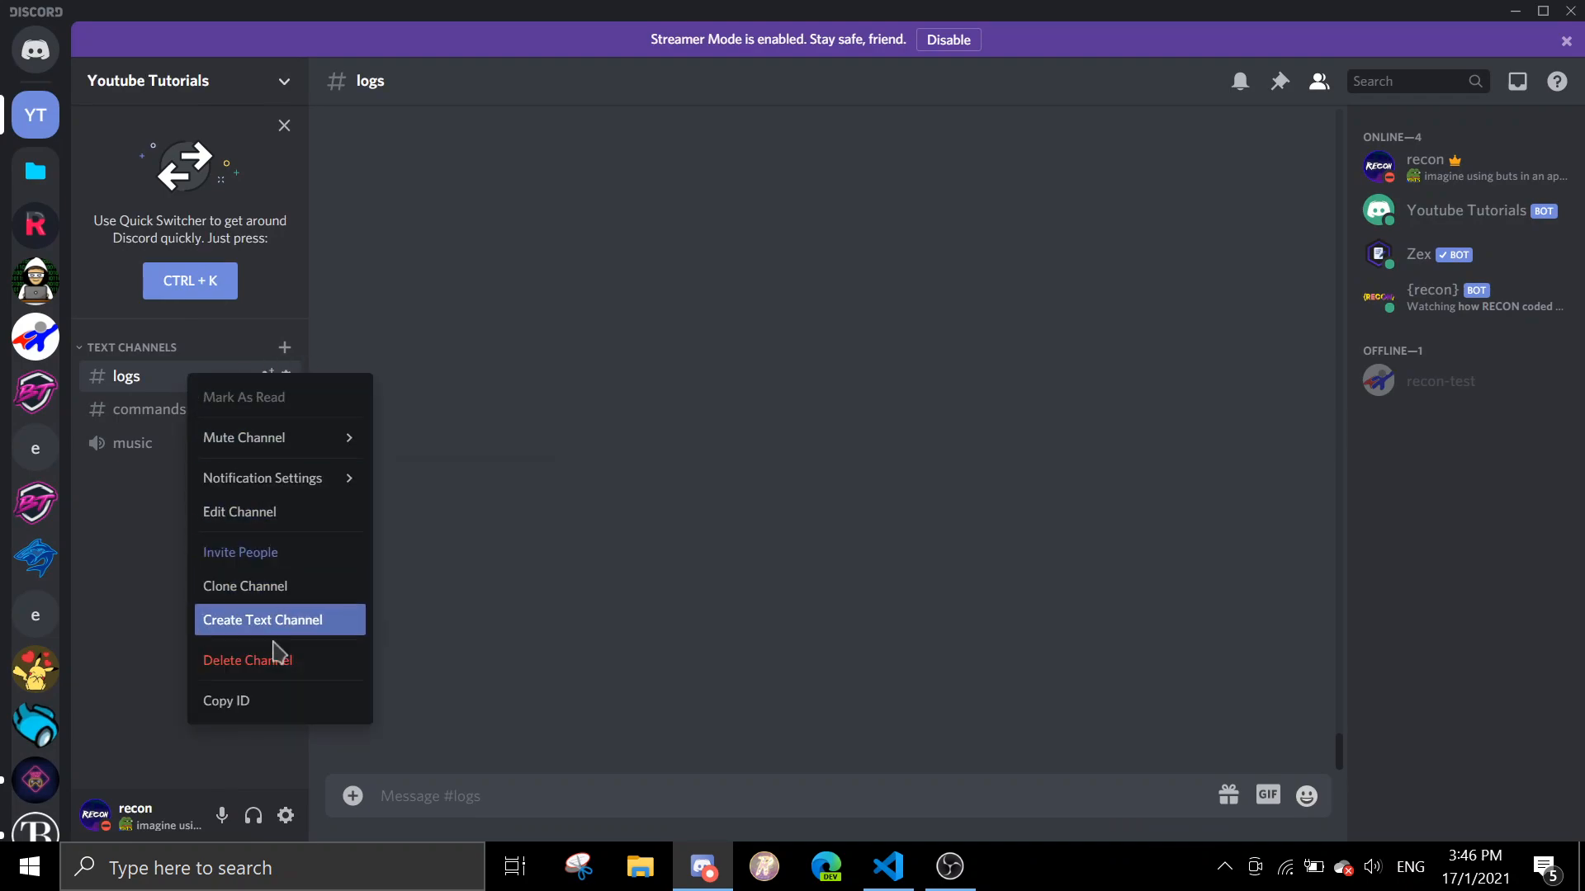
pyautogui.click(888, 865)
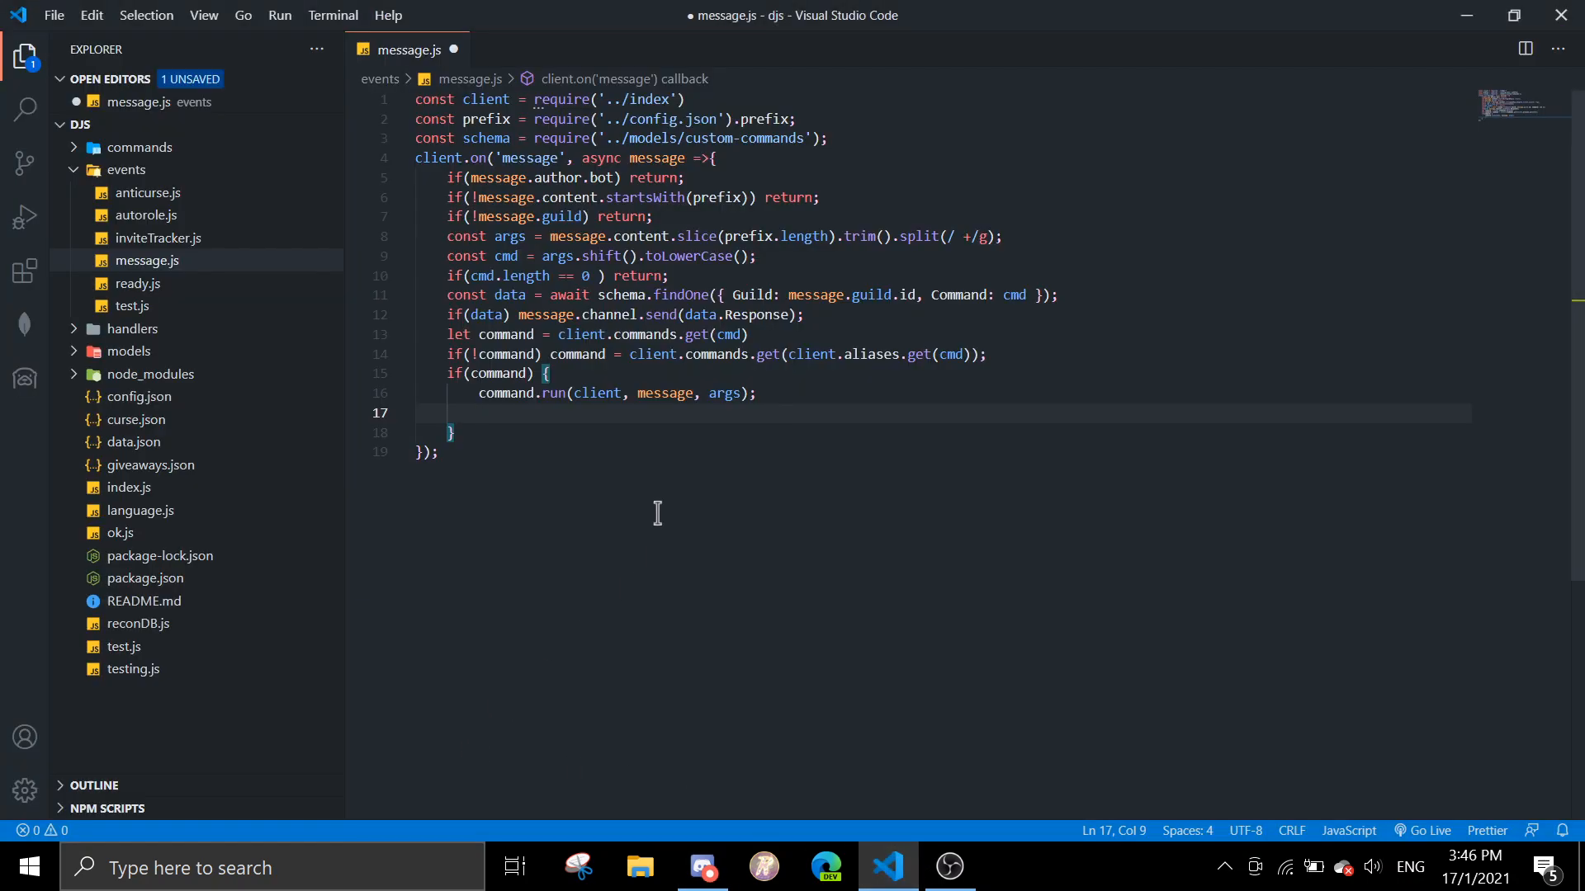
pyautogui.moveTo(1080, 578)
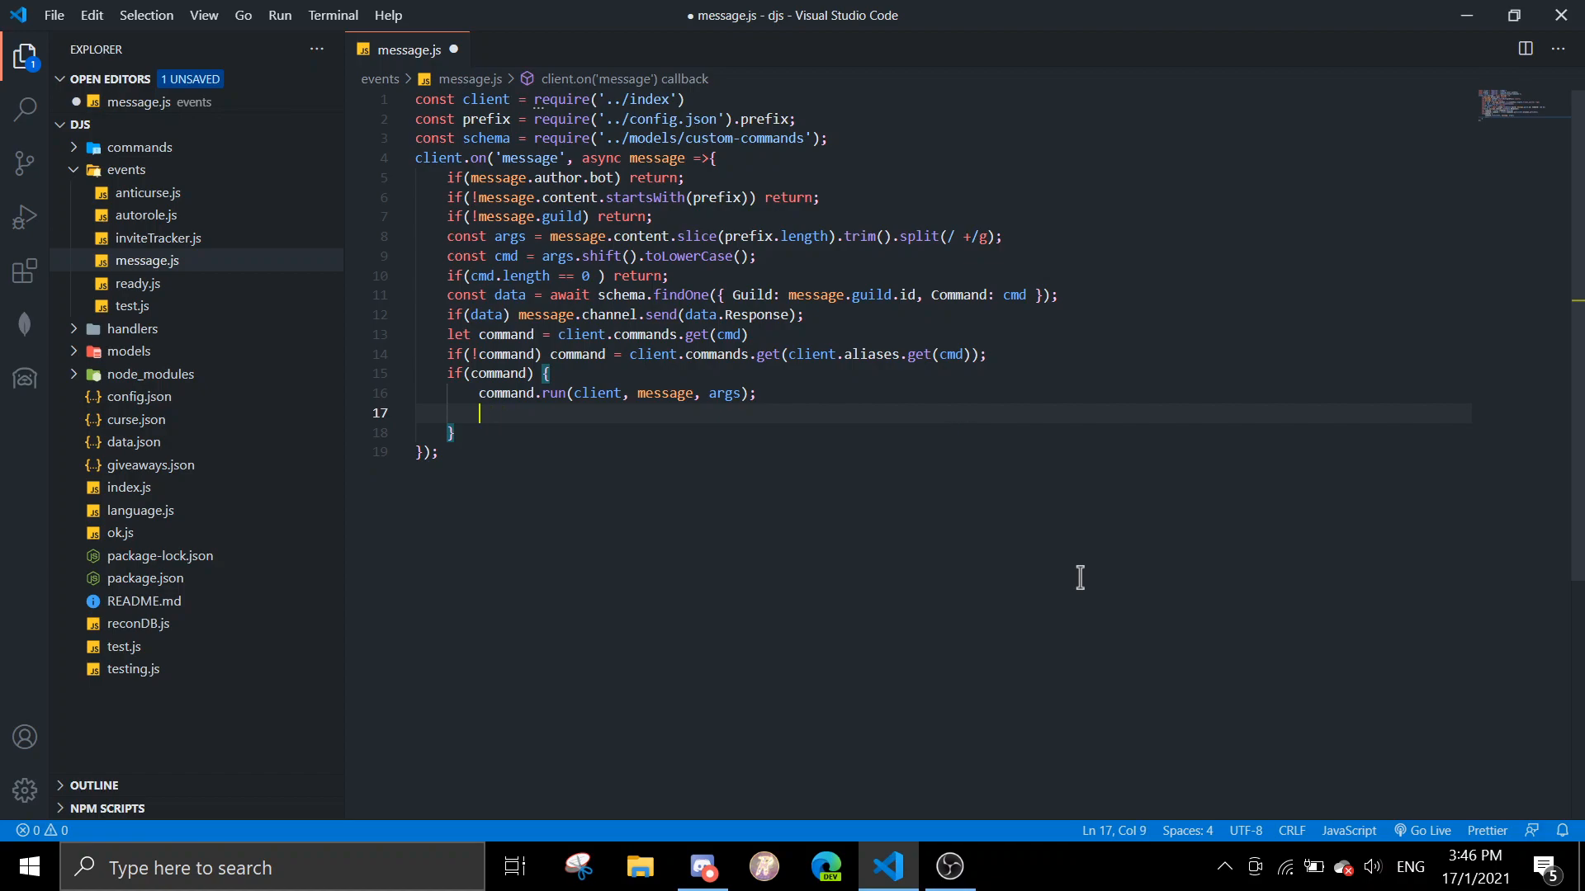
pyautogui.write('// loigg')
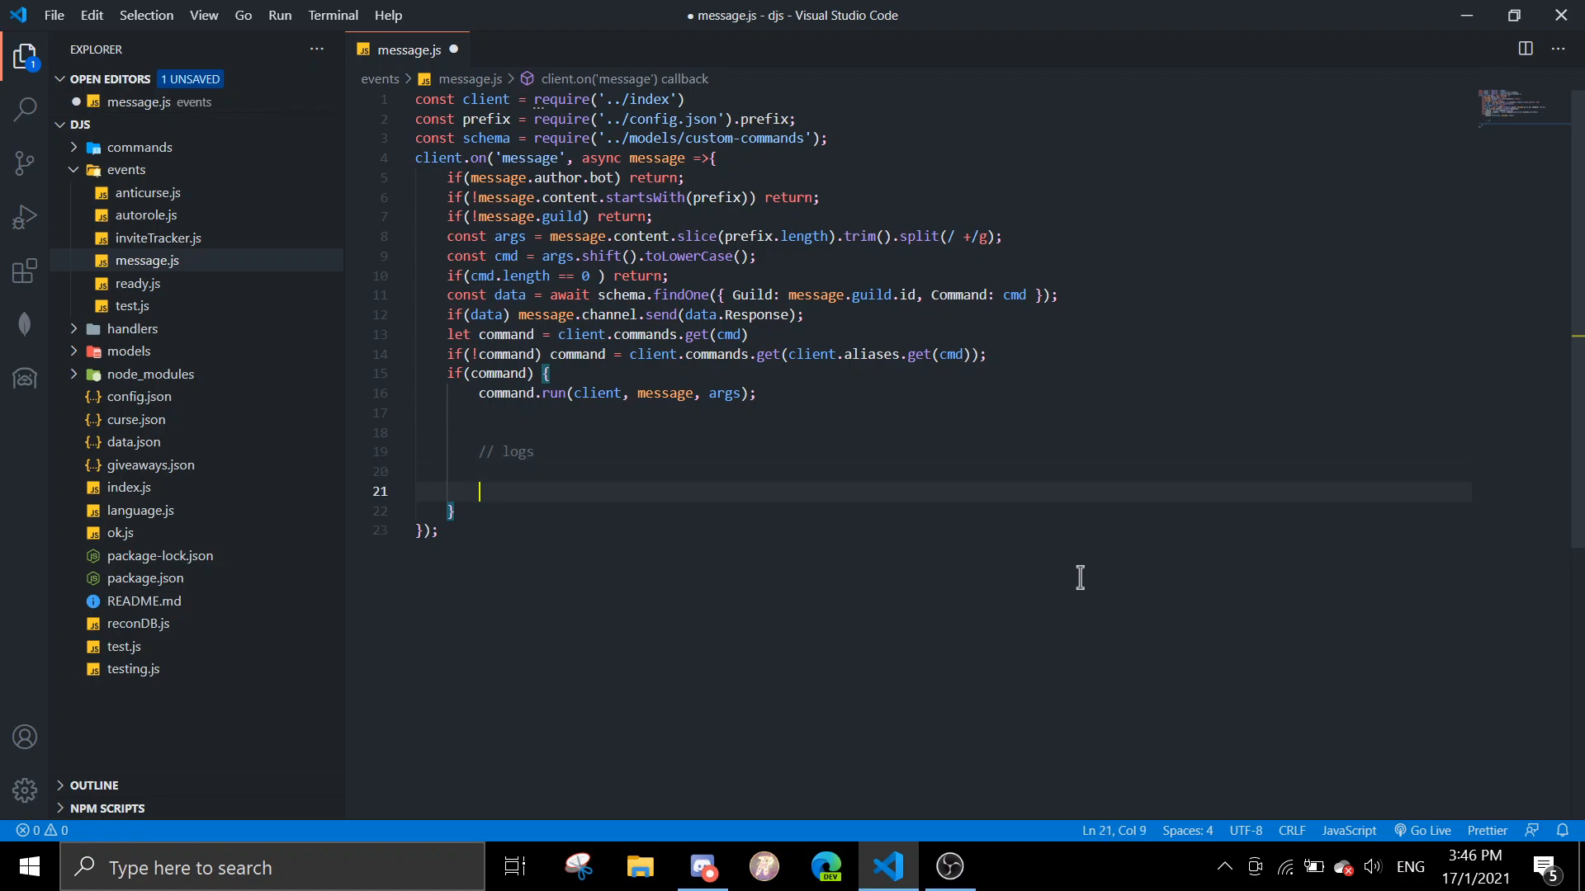
pyautogui.write('const cha')
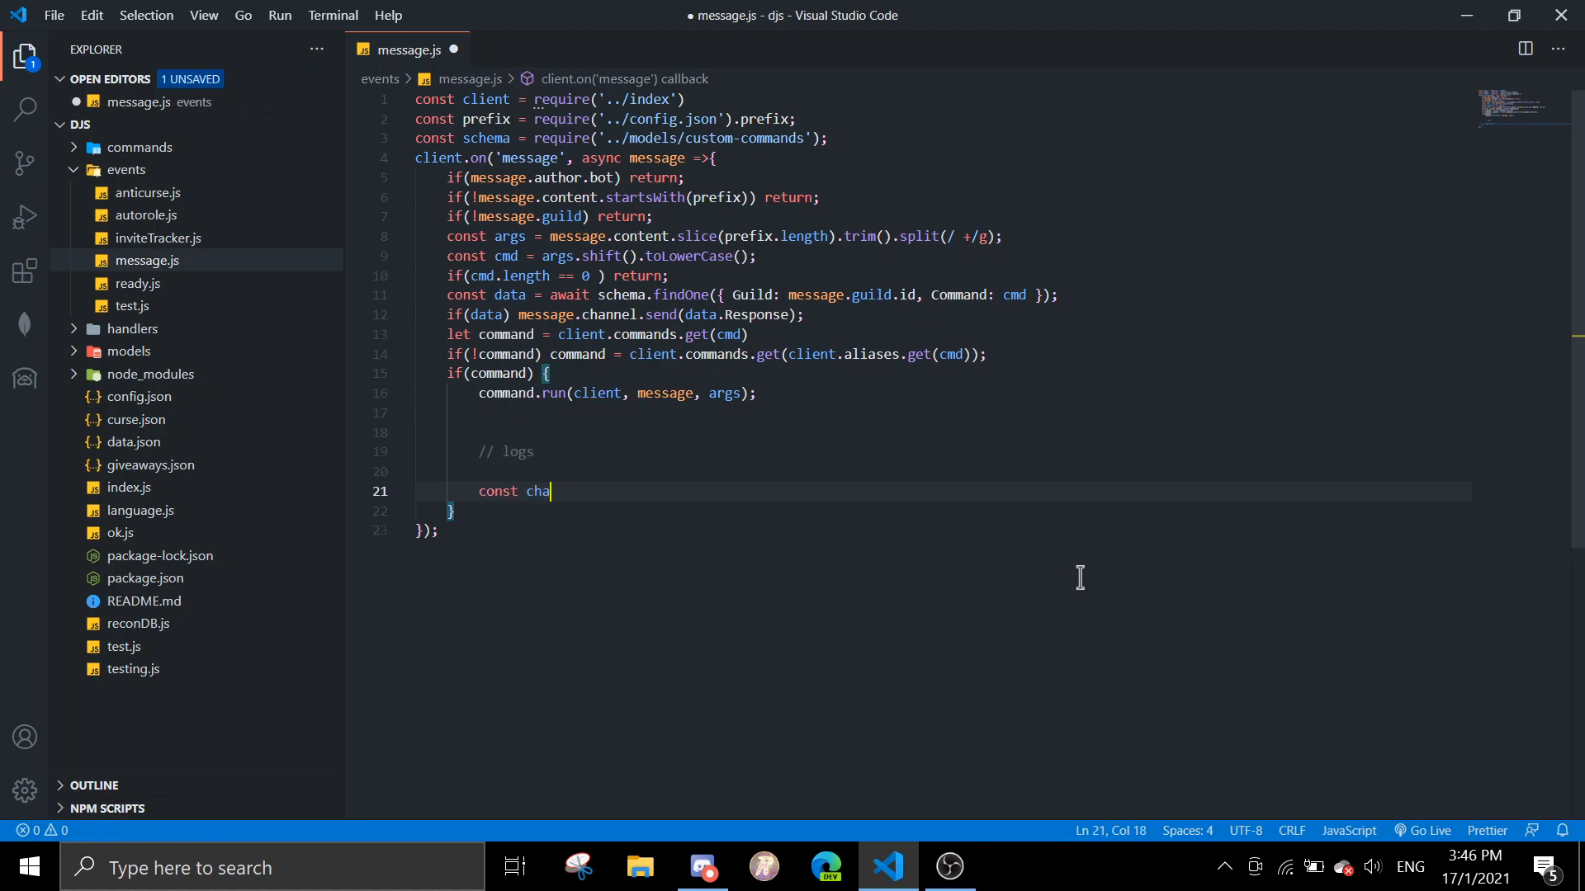
pyautogui.write('nnel = cli')
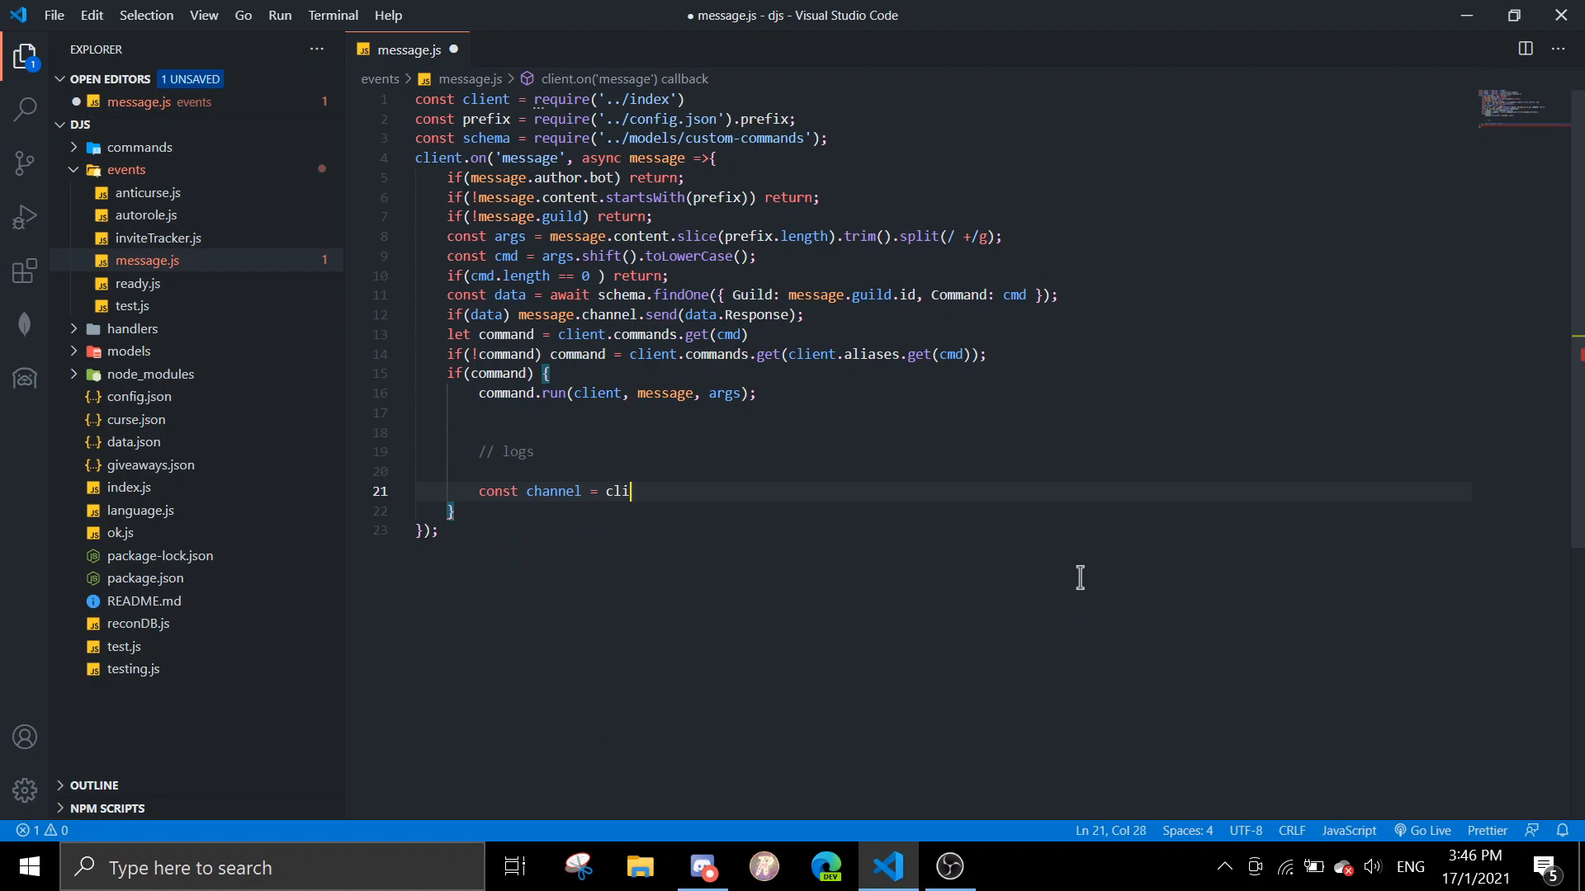
pyautogui.write('ent.channels.cache.get(')
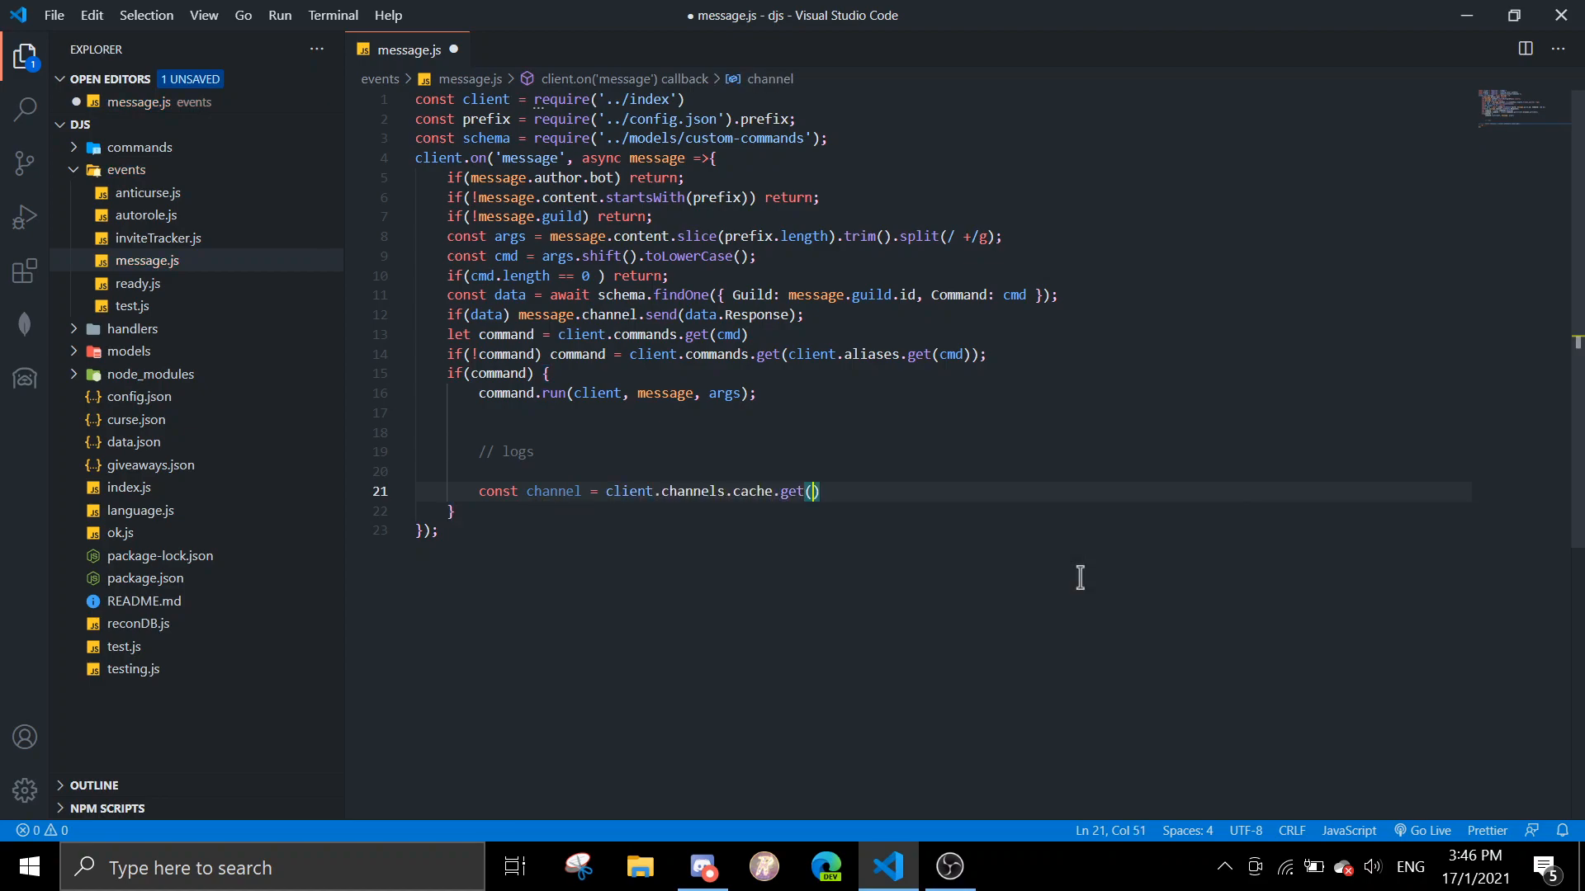
pyautogui.write("'795179037106503690');")
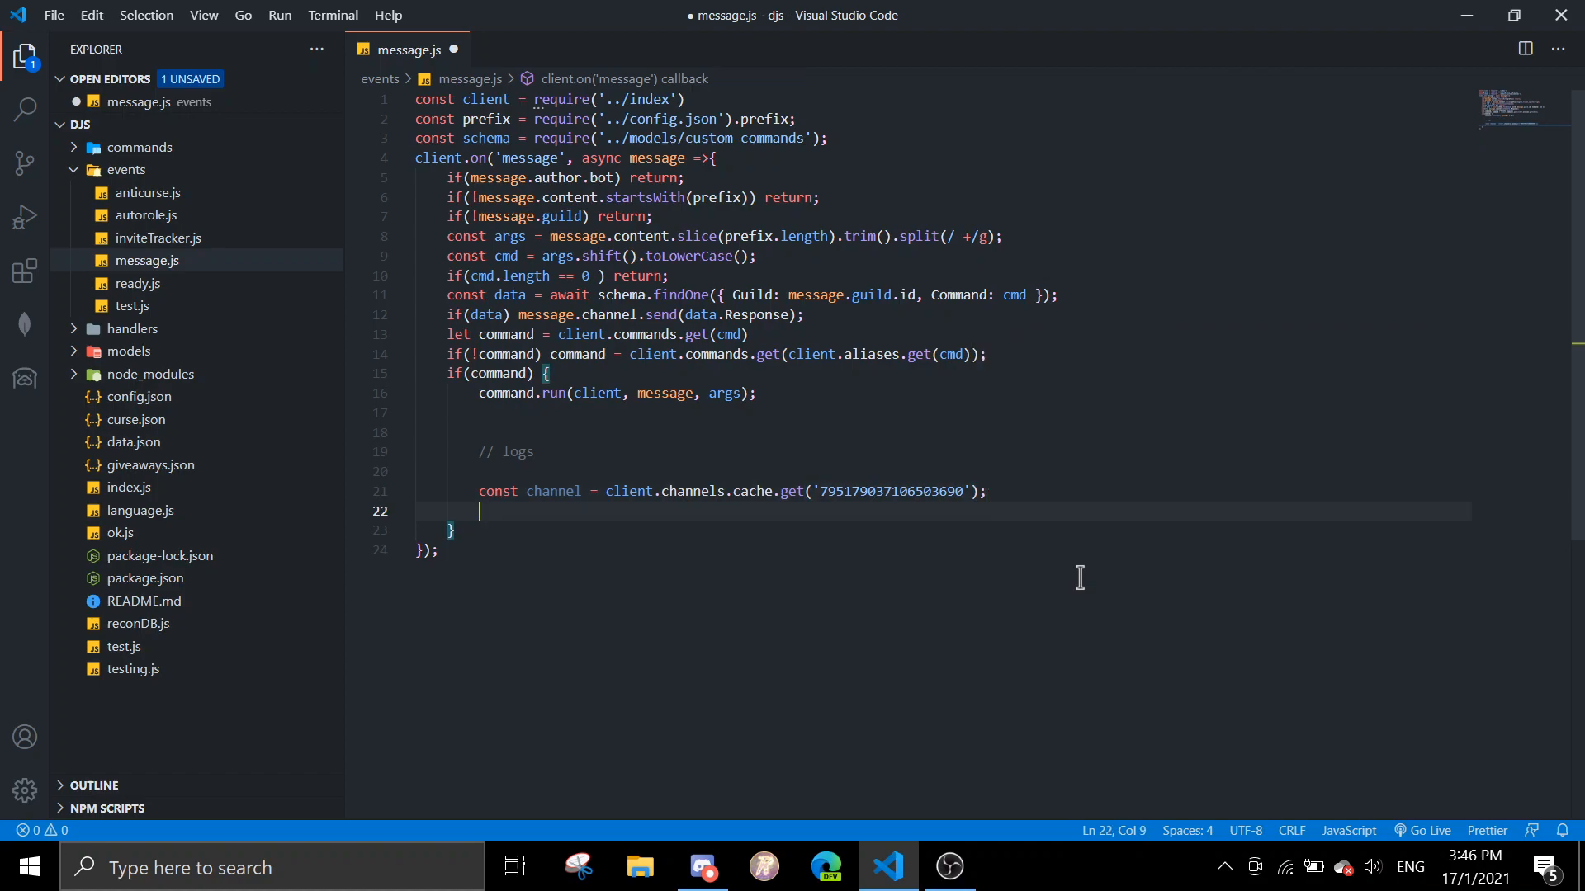
pyautogui.press('Enter')
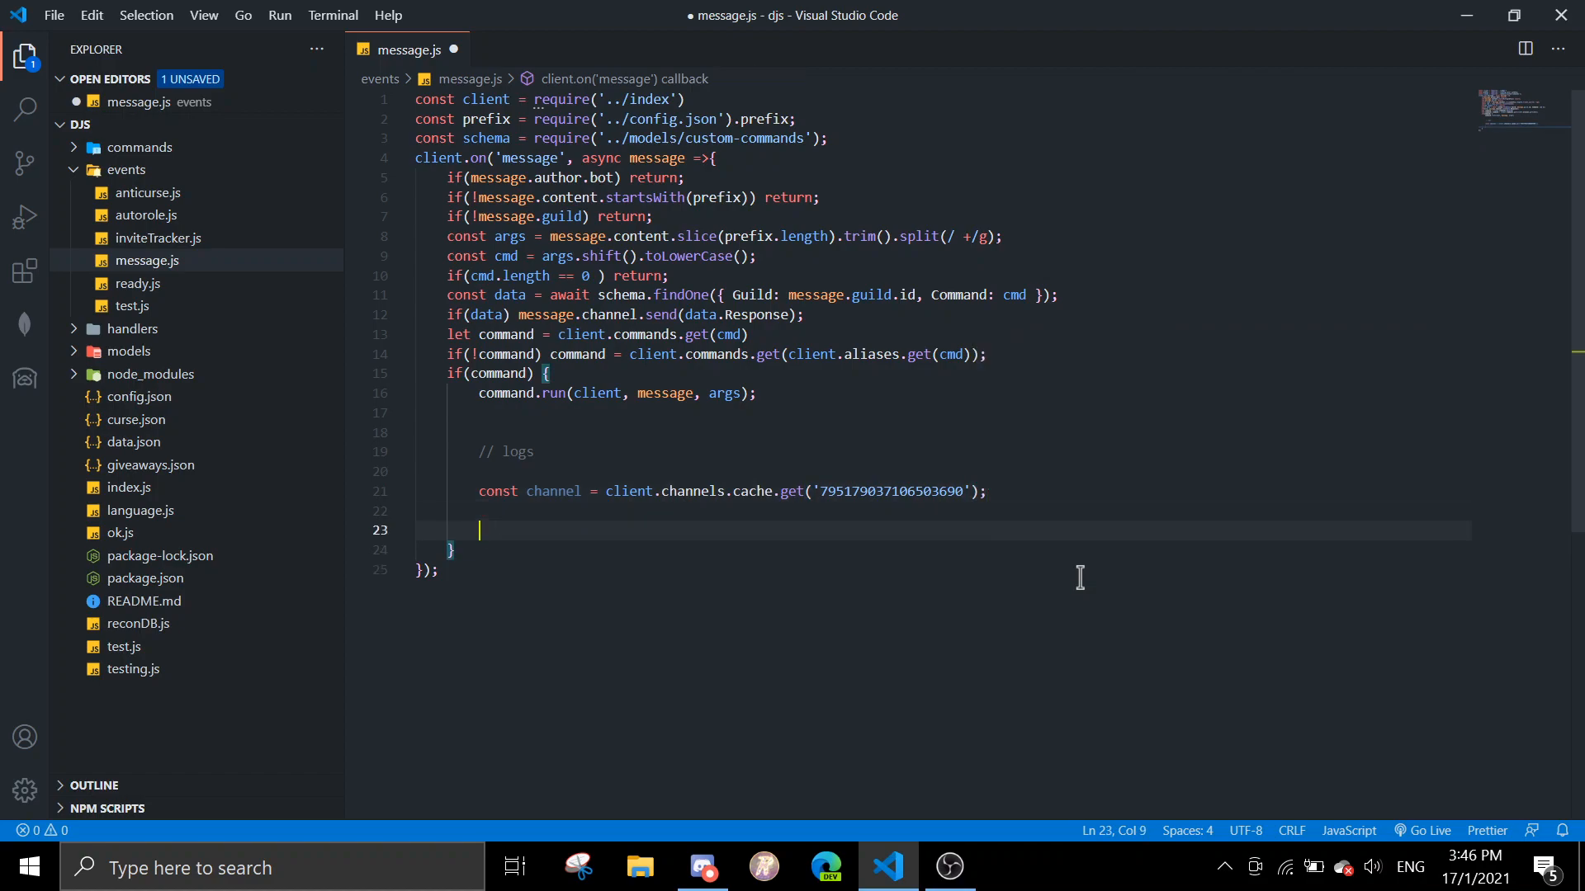
pyautogui.write('channel.send()')
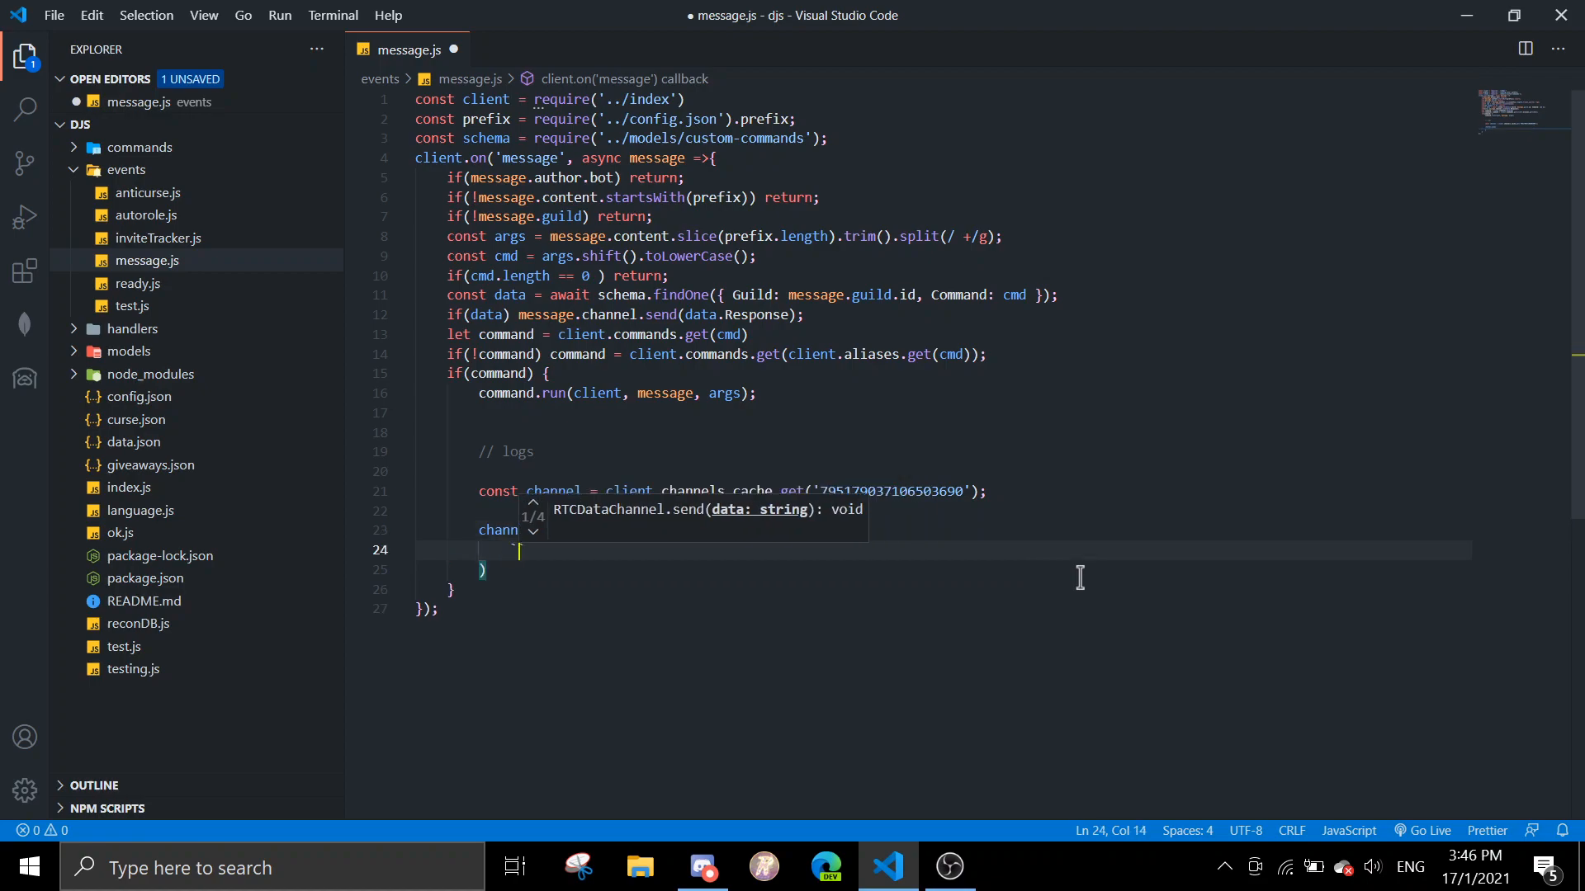
# Fill channel.send with a bold template naming the author tag, ${command.name} and ${message.guild.name}
pyautogui.write('`${}`')
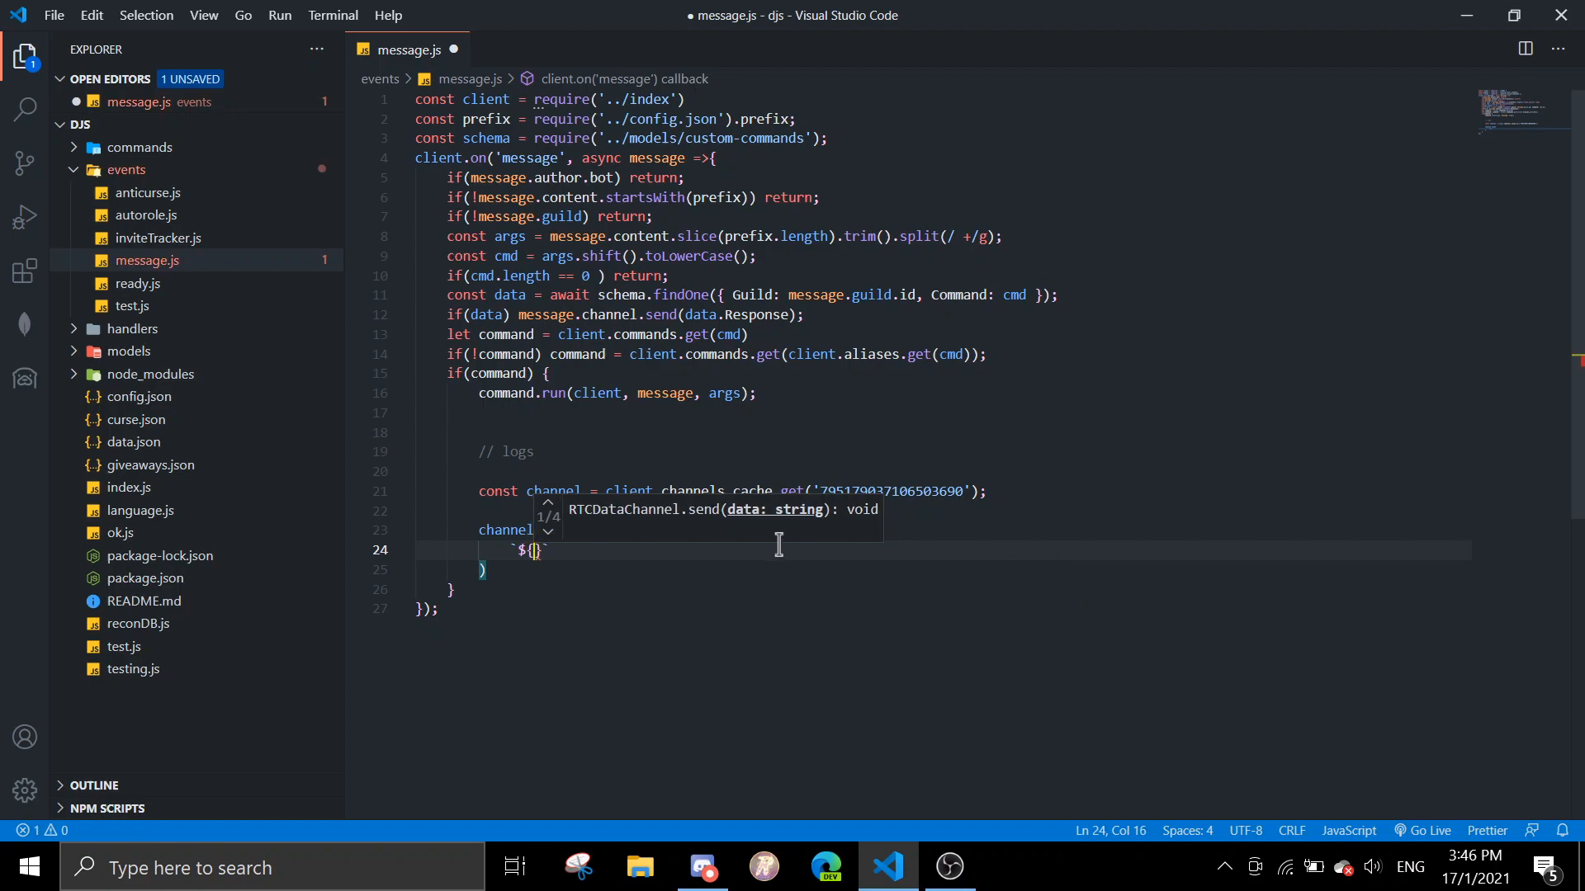
pyautogui.moveTo(839, 571)
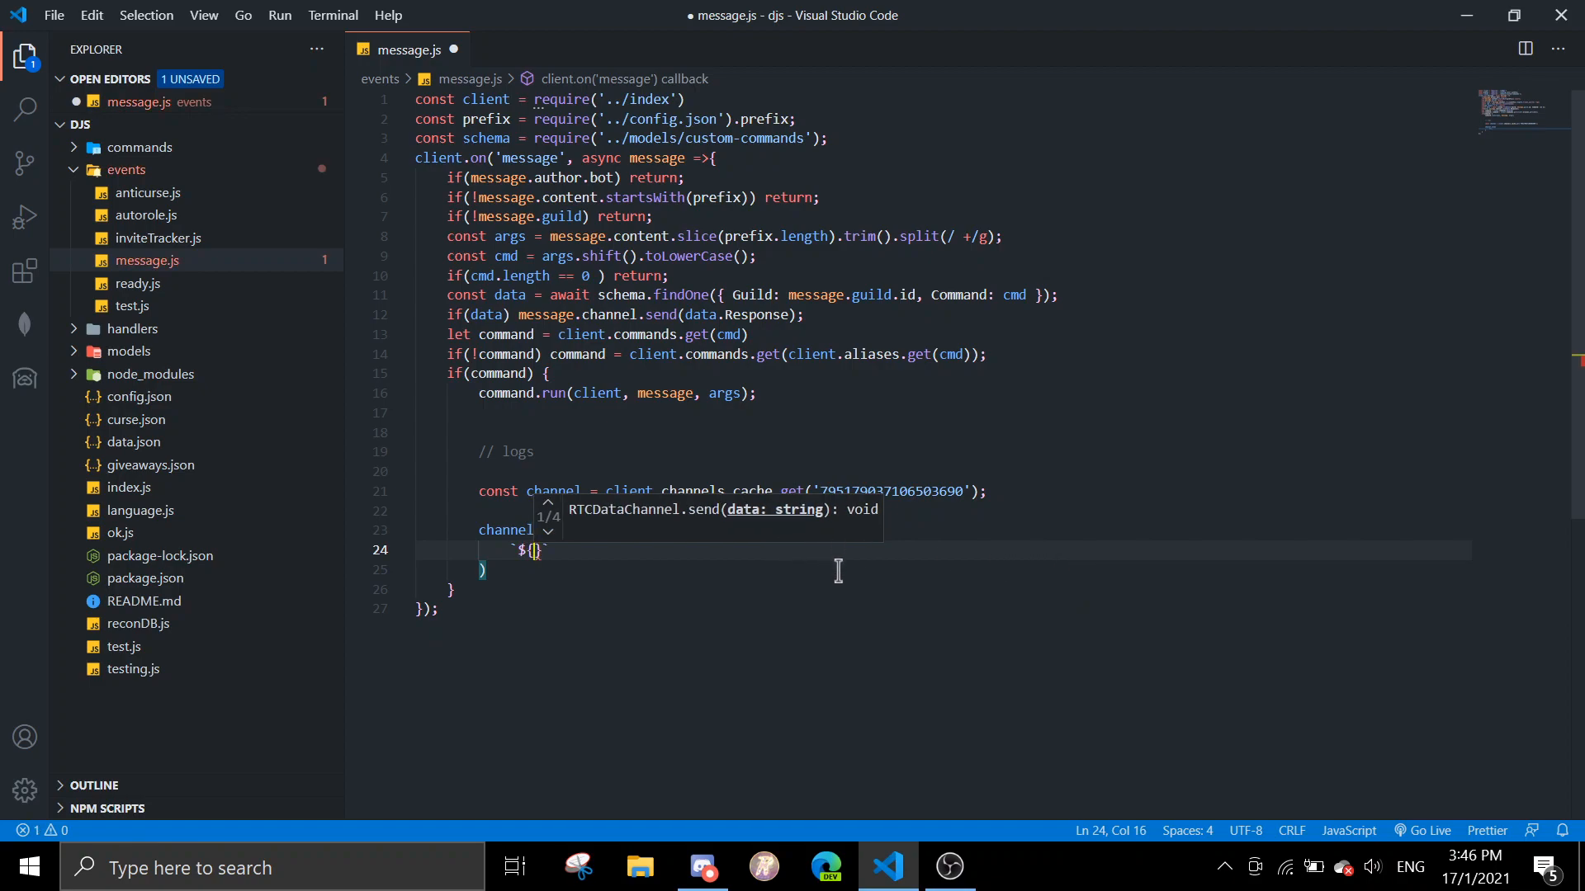
pyautogui.moveTo(811, 616)
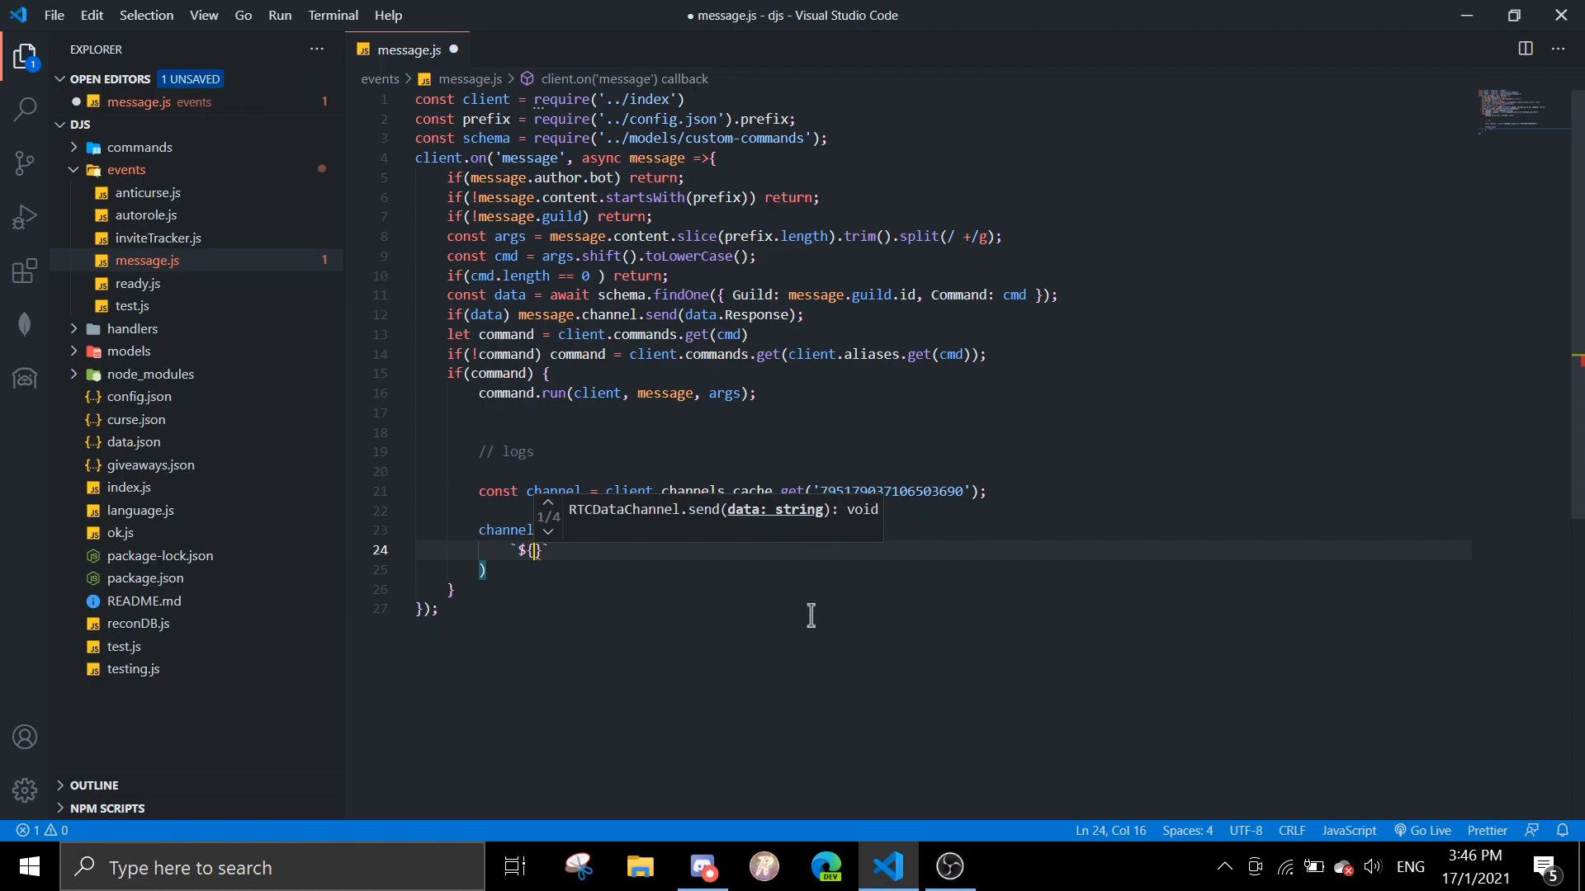
pyautogui.scroll(-3)
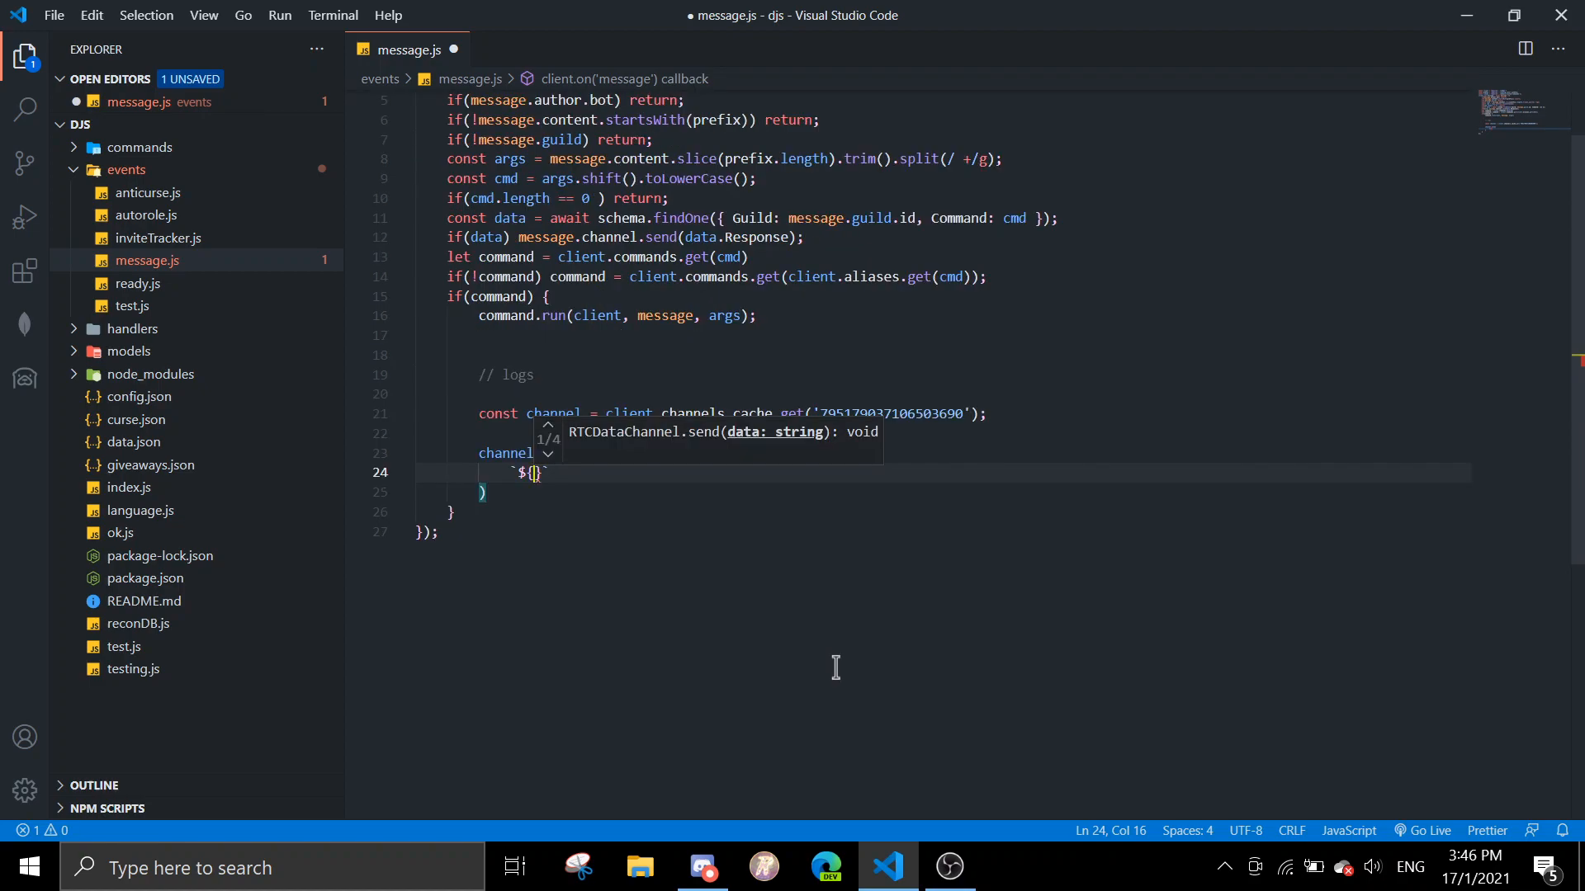
pyautogui.write('message.gu')
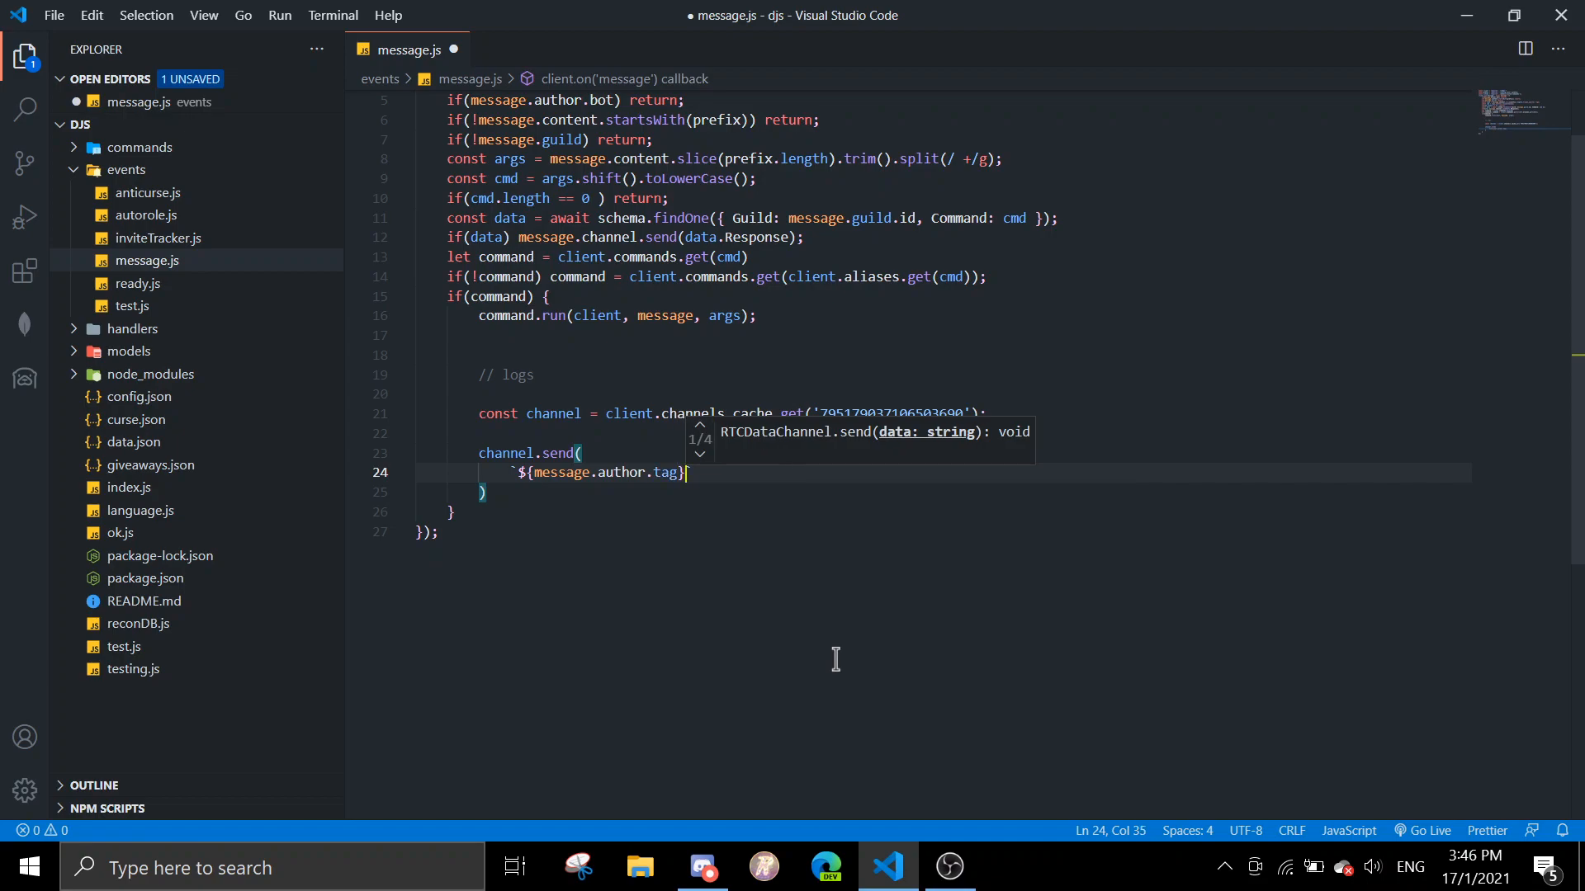
pyautogui.write('has used')
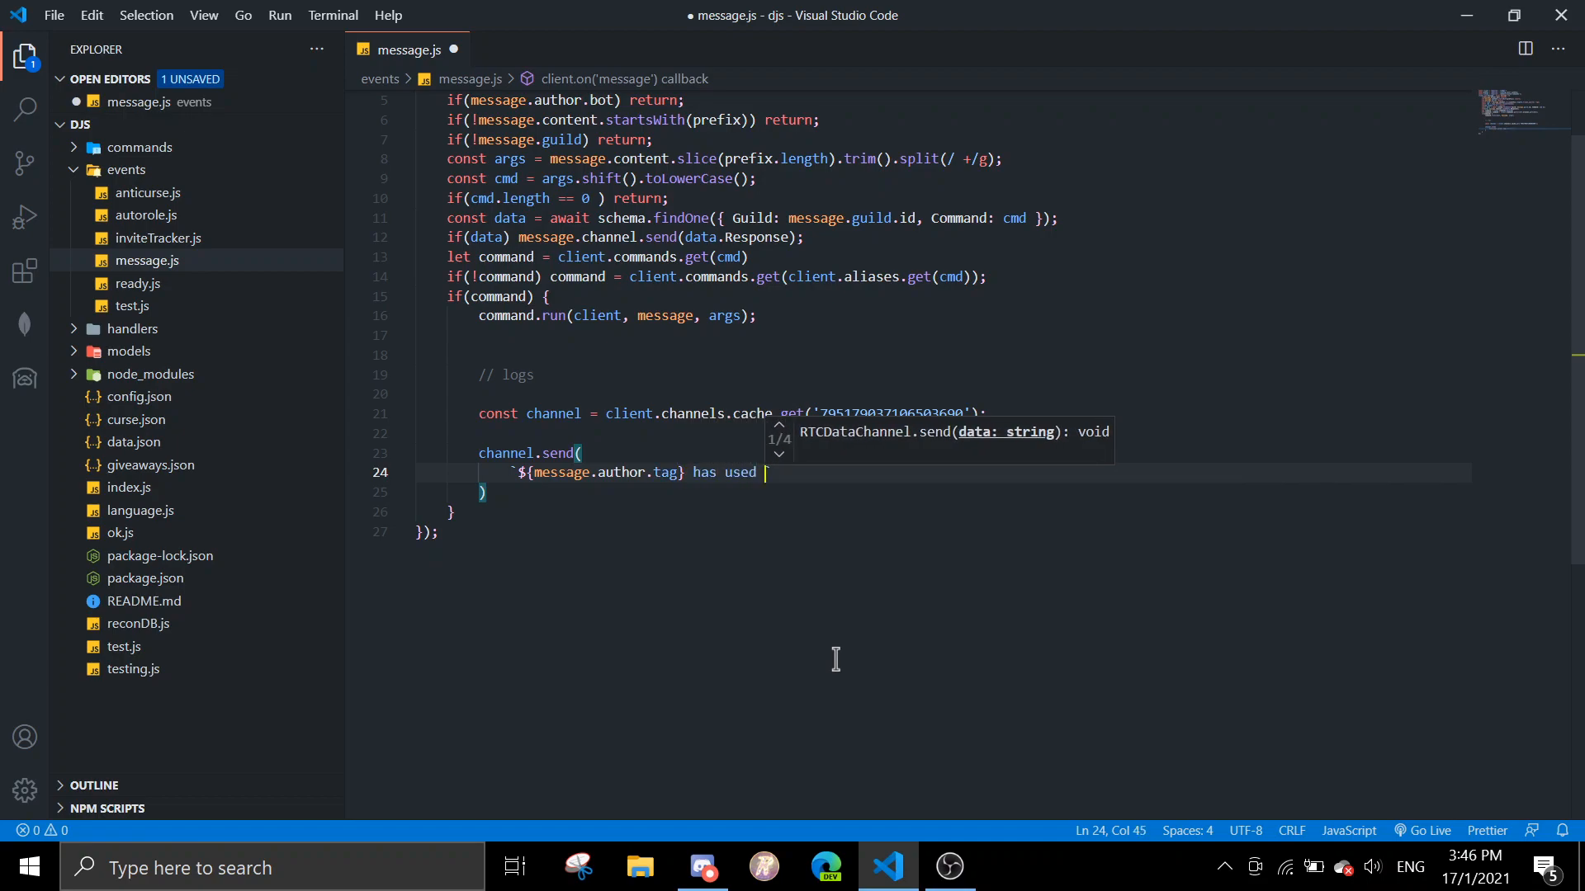
pyautogui.write('${command.na')
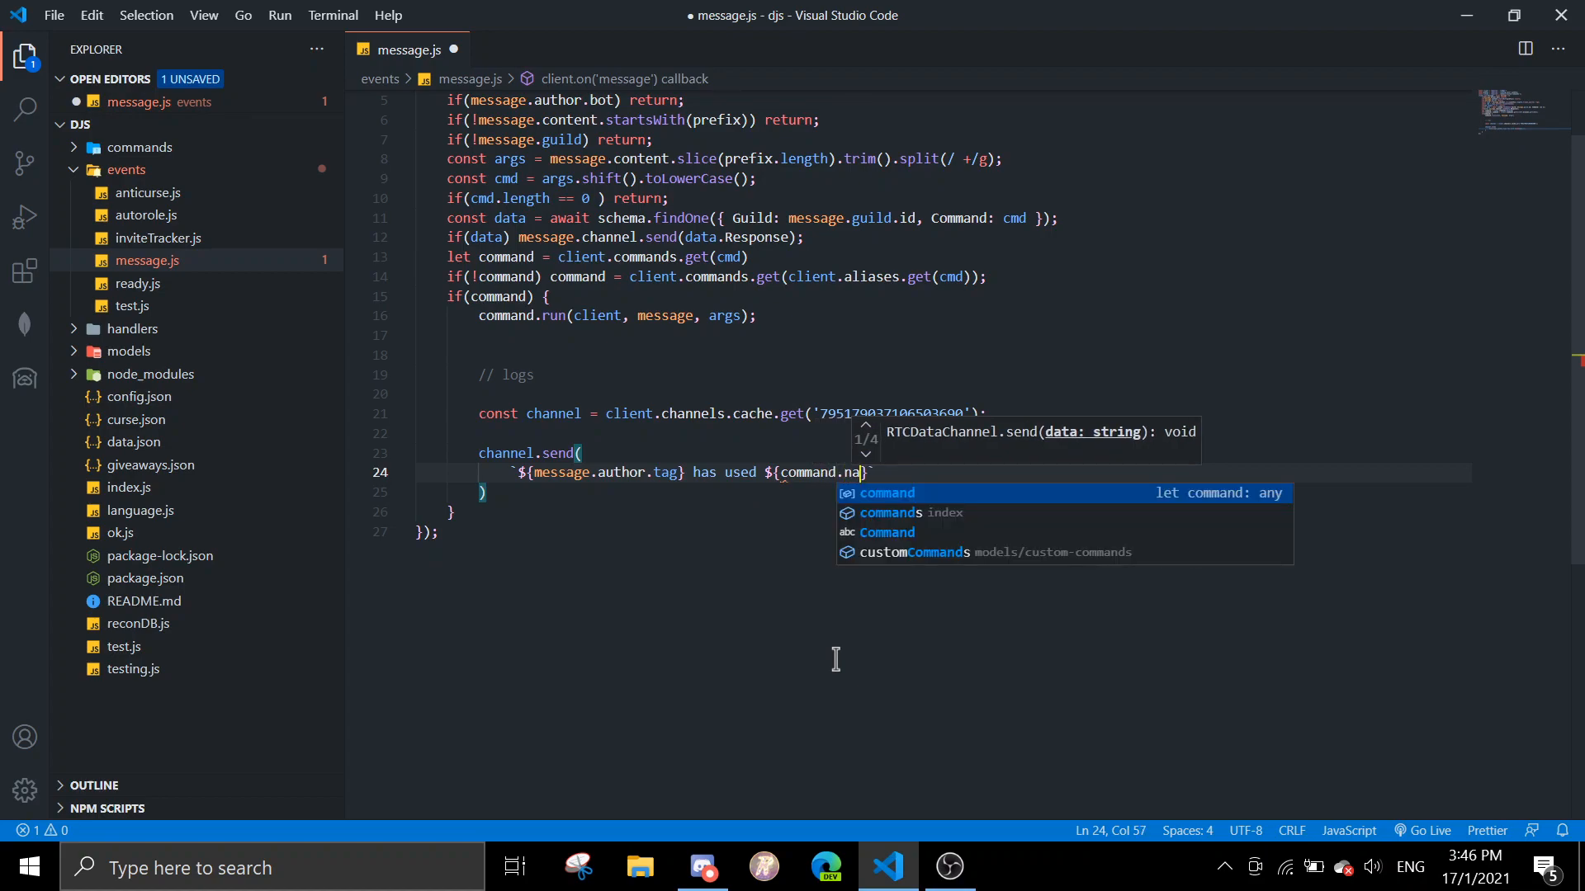
pyautogui.write('me} co')
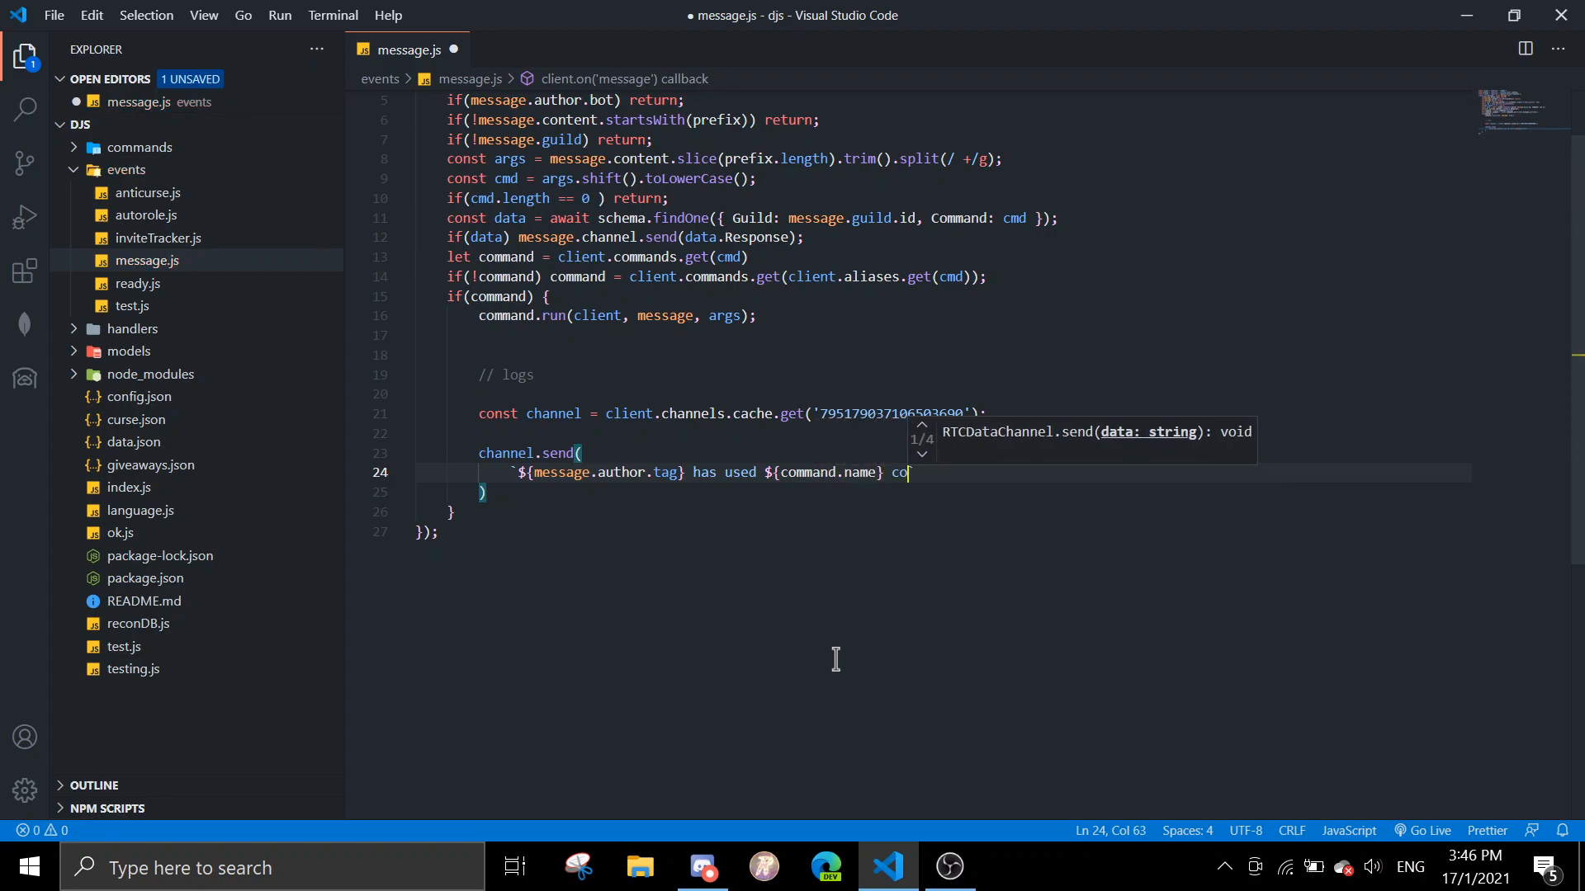
pyautogui.write('mmand in ${m')
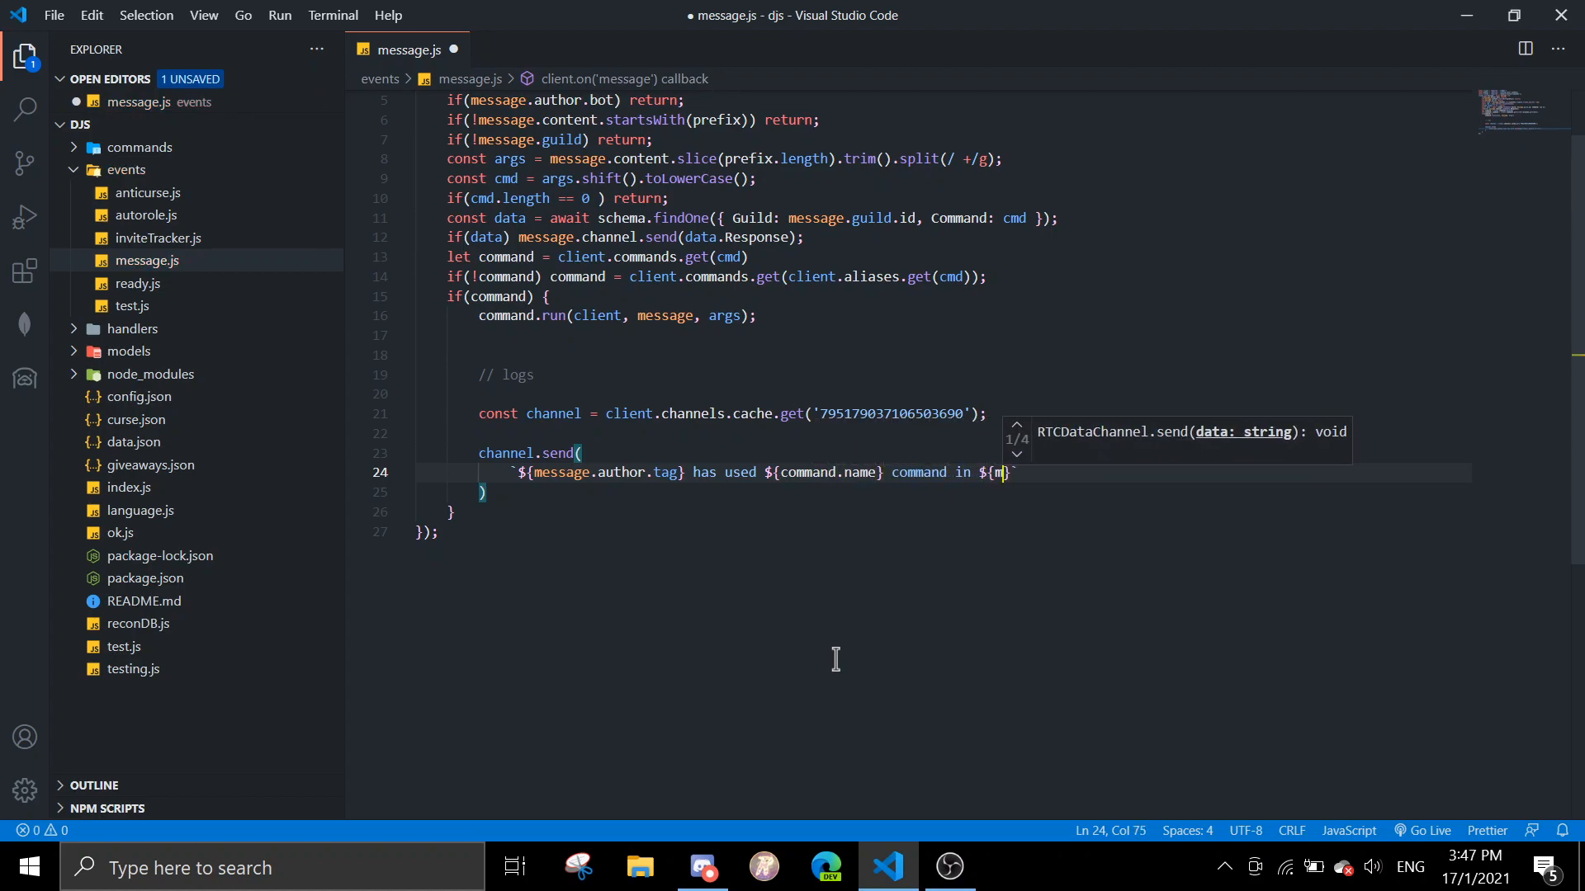
pyautogui.write('essage.guild.nam')
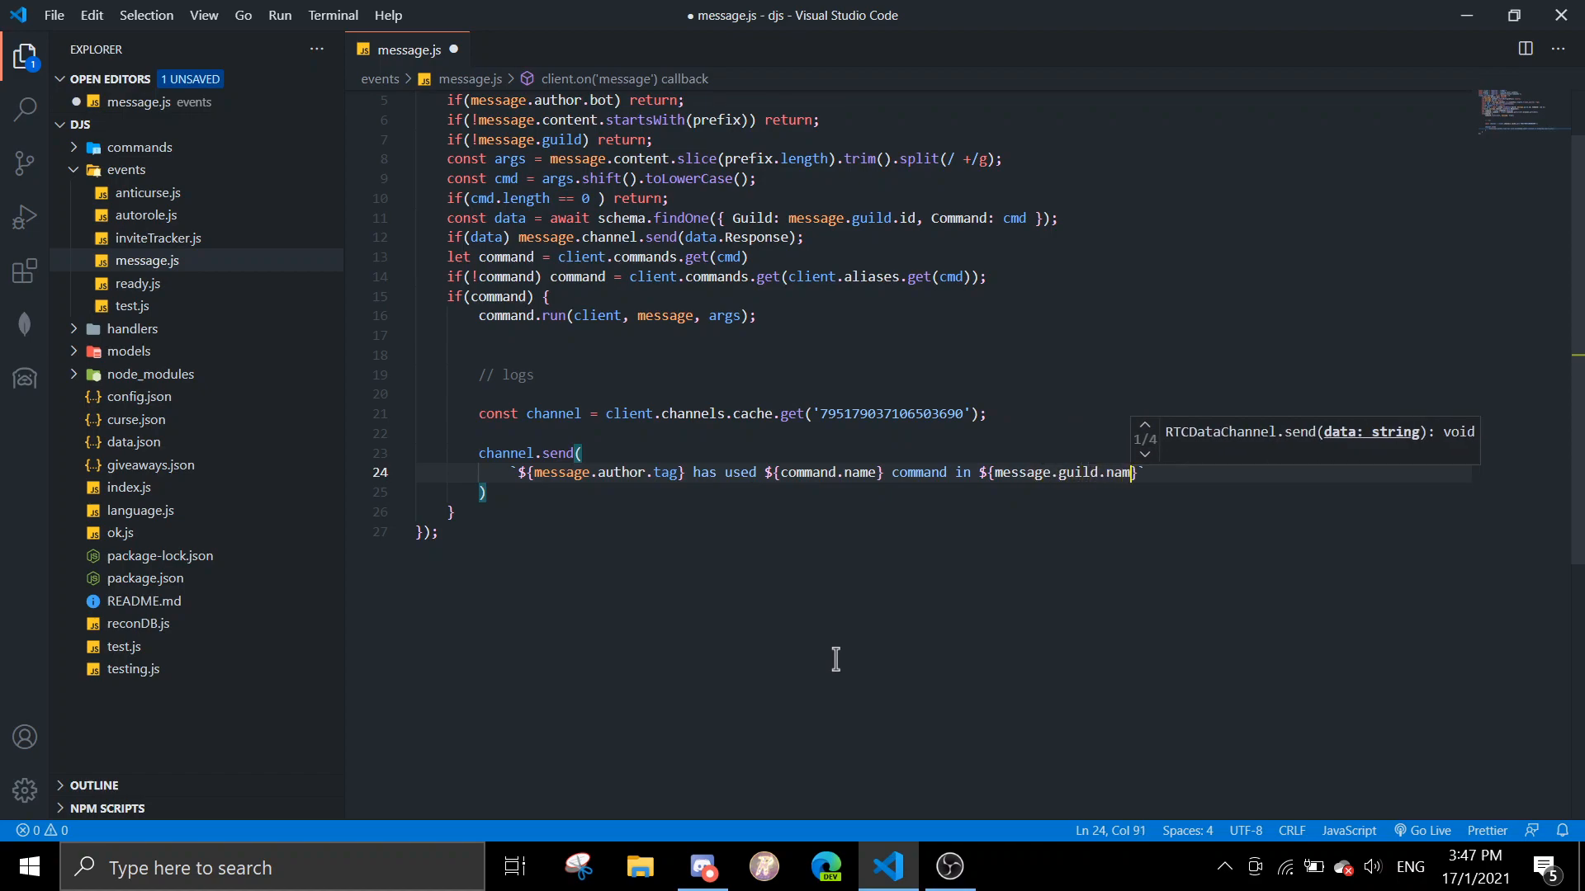
pyautogui.write('e}')
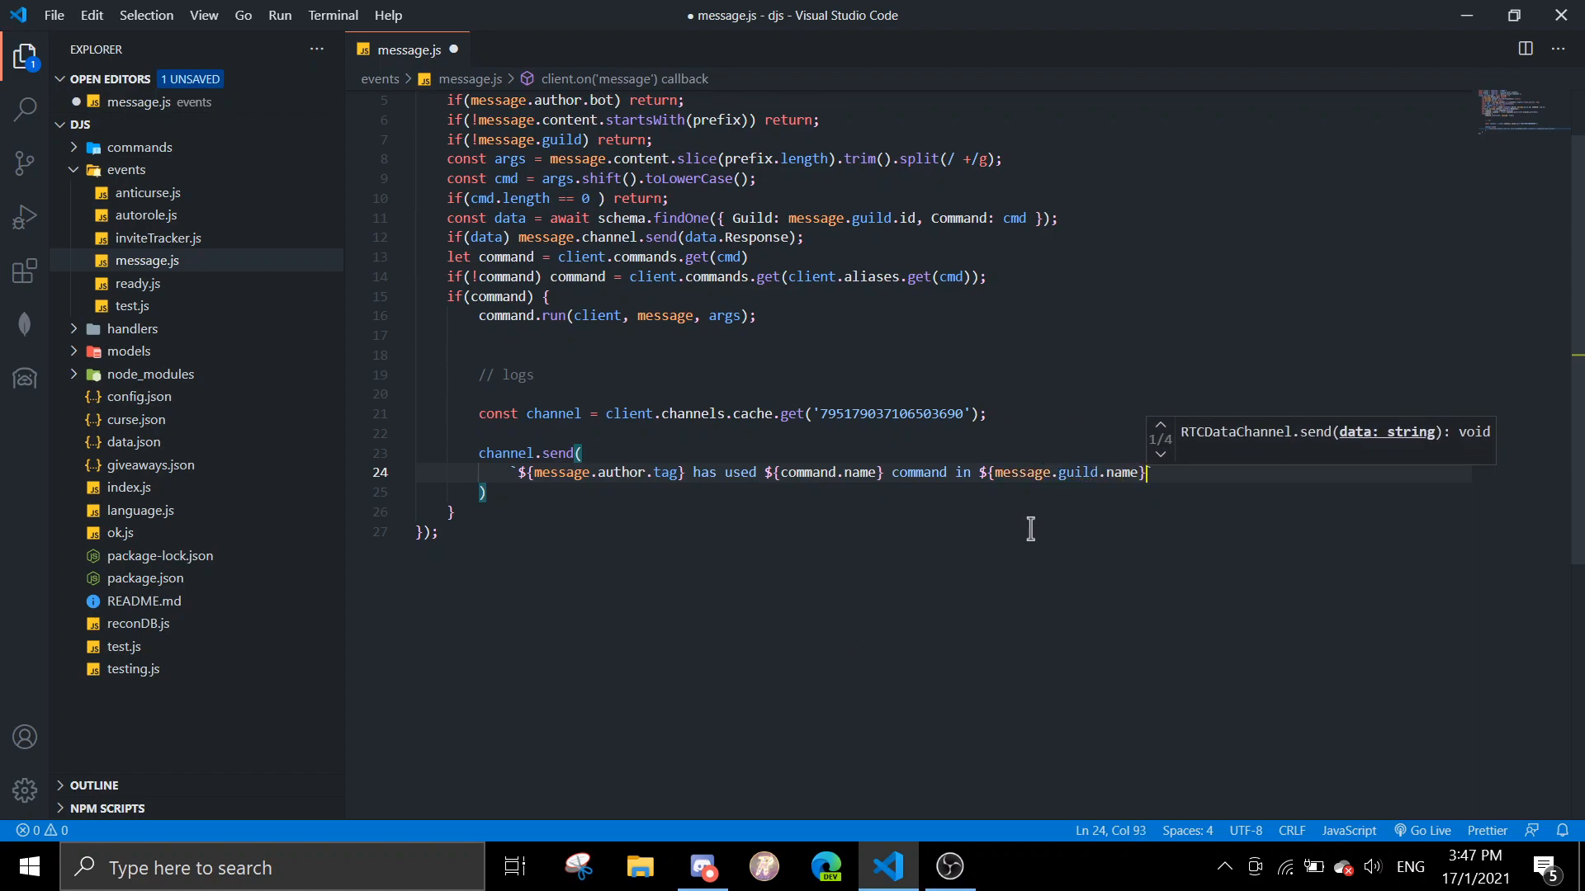
pyautogui.write('**')
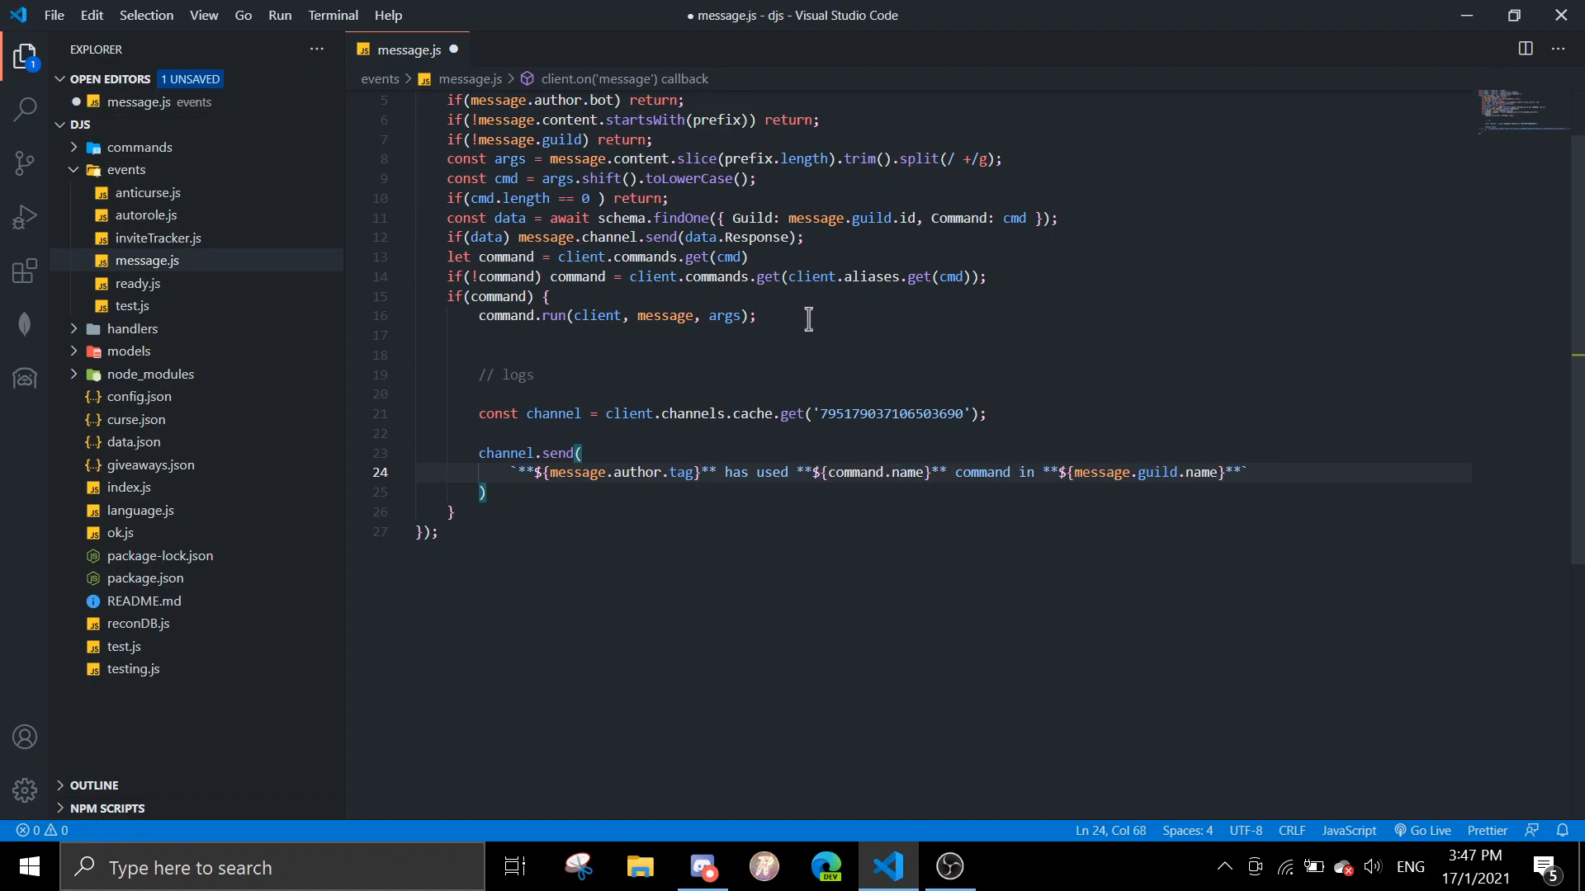
pyautogui.moveTo(740, 472)
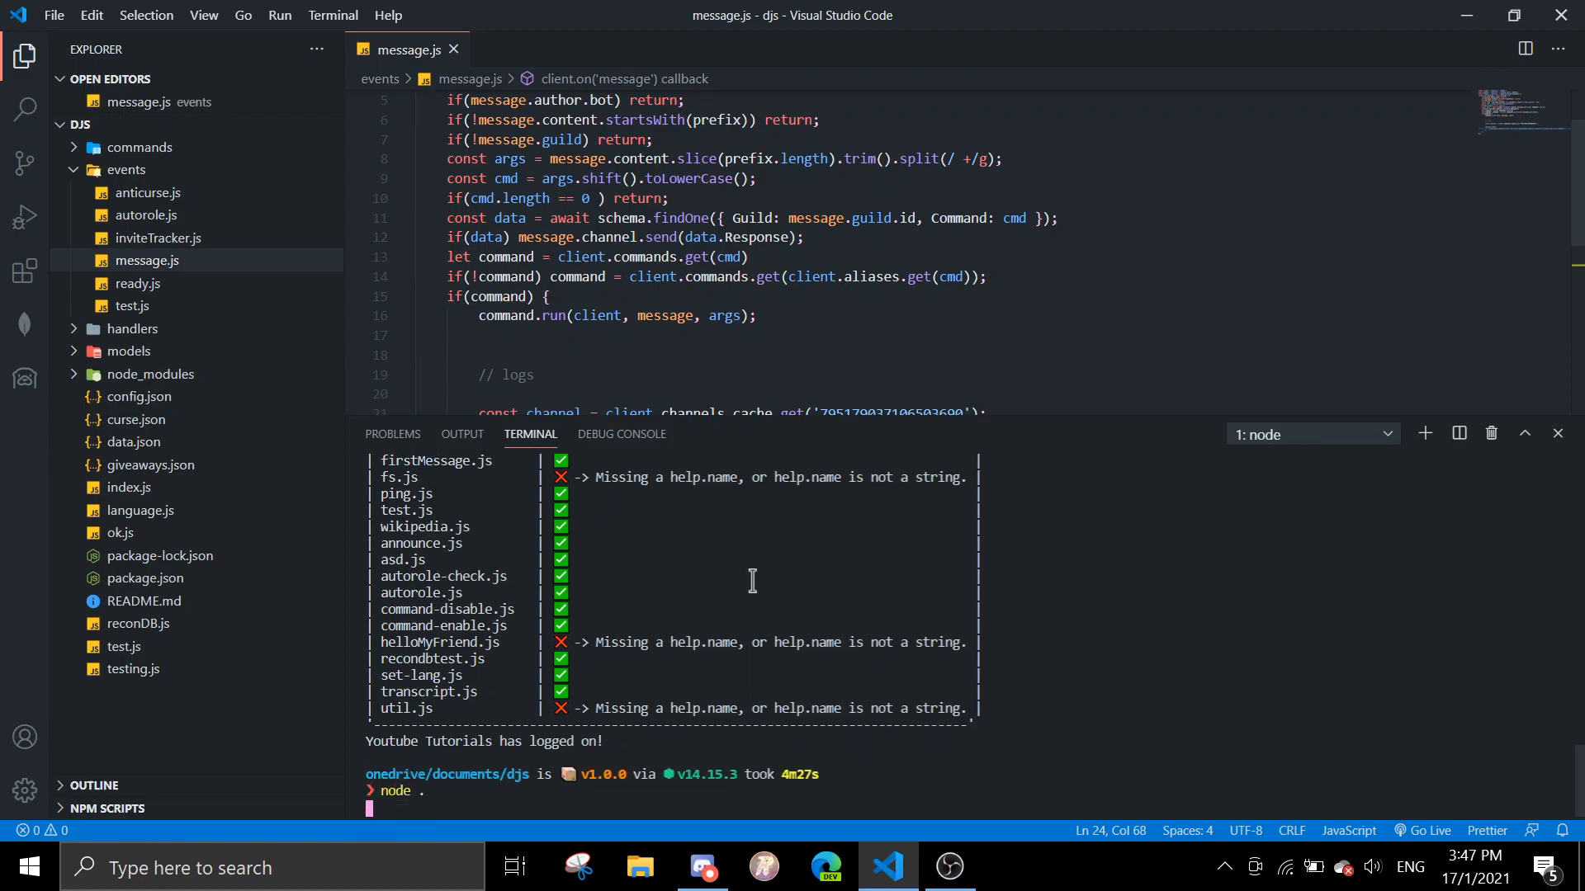
# Bring Discord to the front once the bot reports it has logged on
pyautogui.click(701, 865)
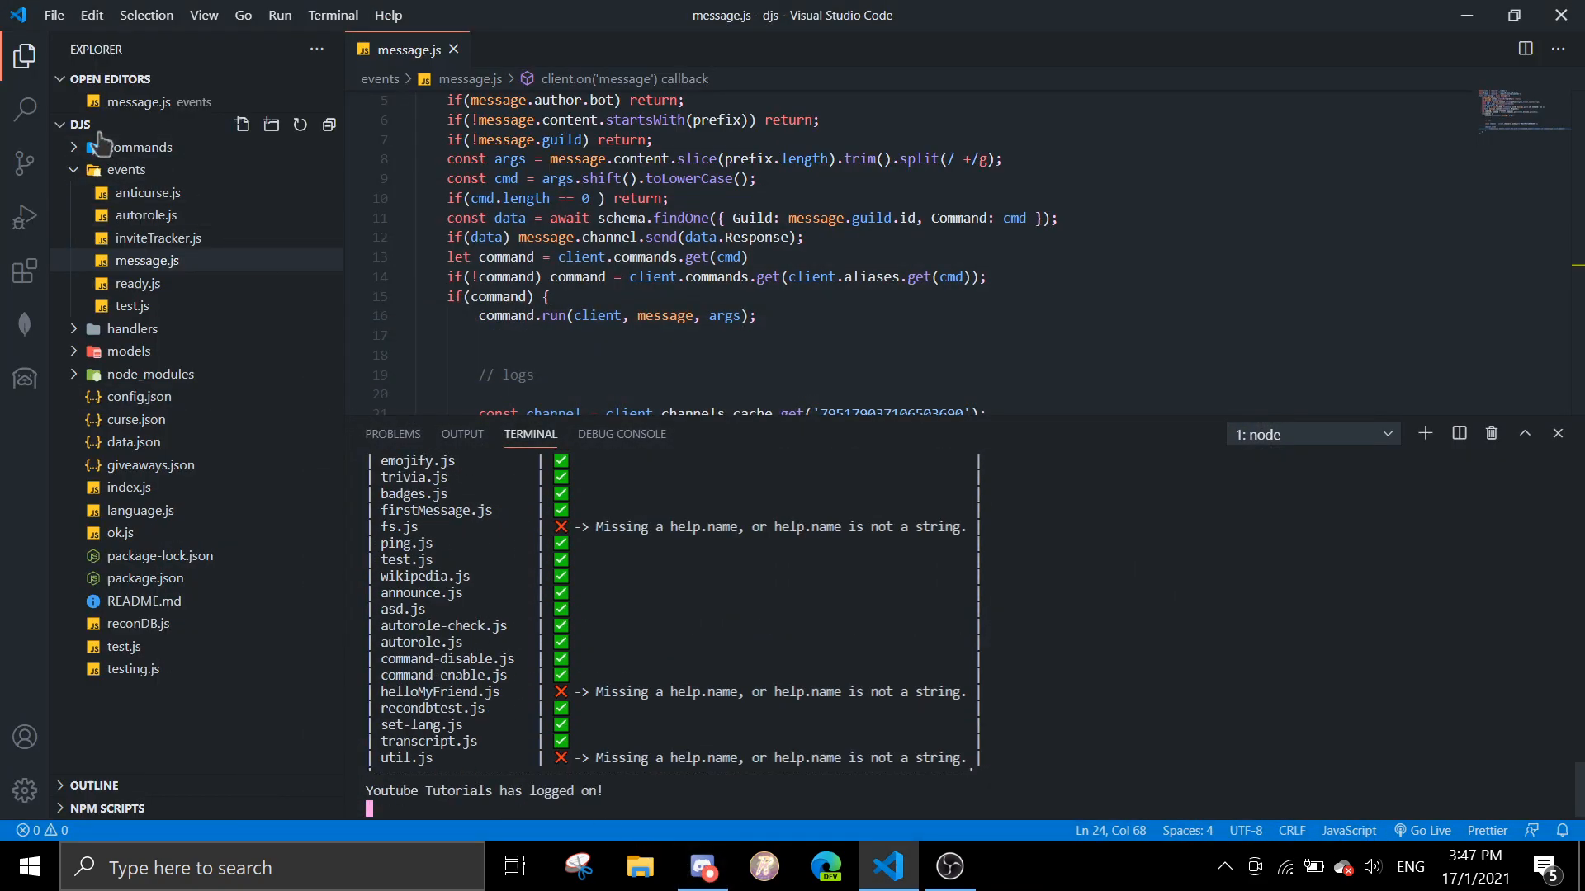
pyautogui.click(703, 865)
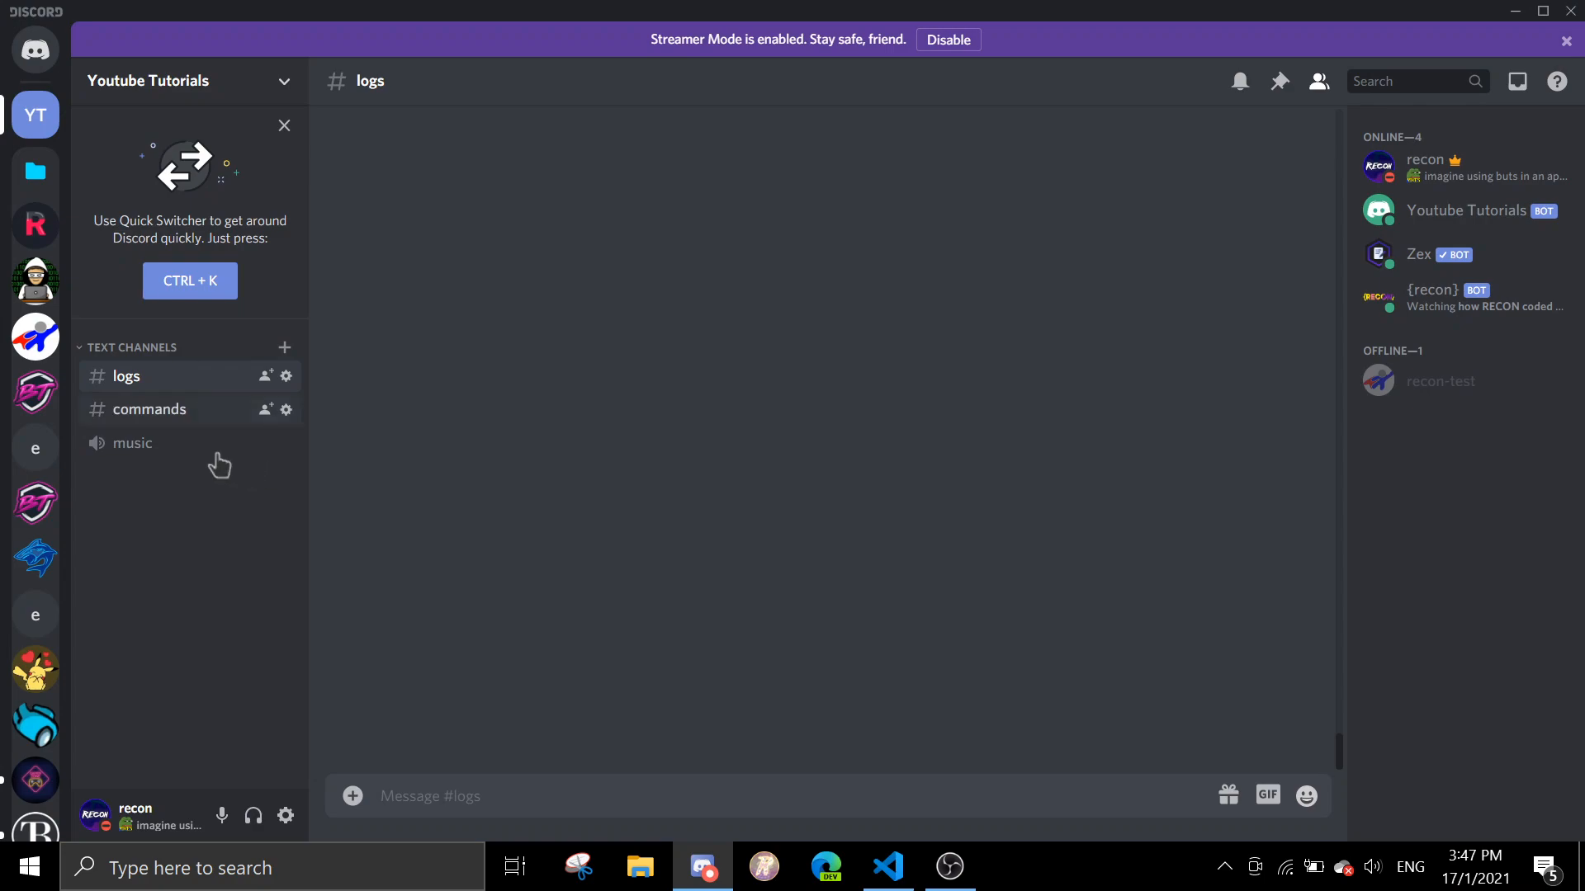
# Send y!ping in #commands and select the new bold usage line in #logs
pyautogui.click(148, 409)
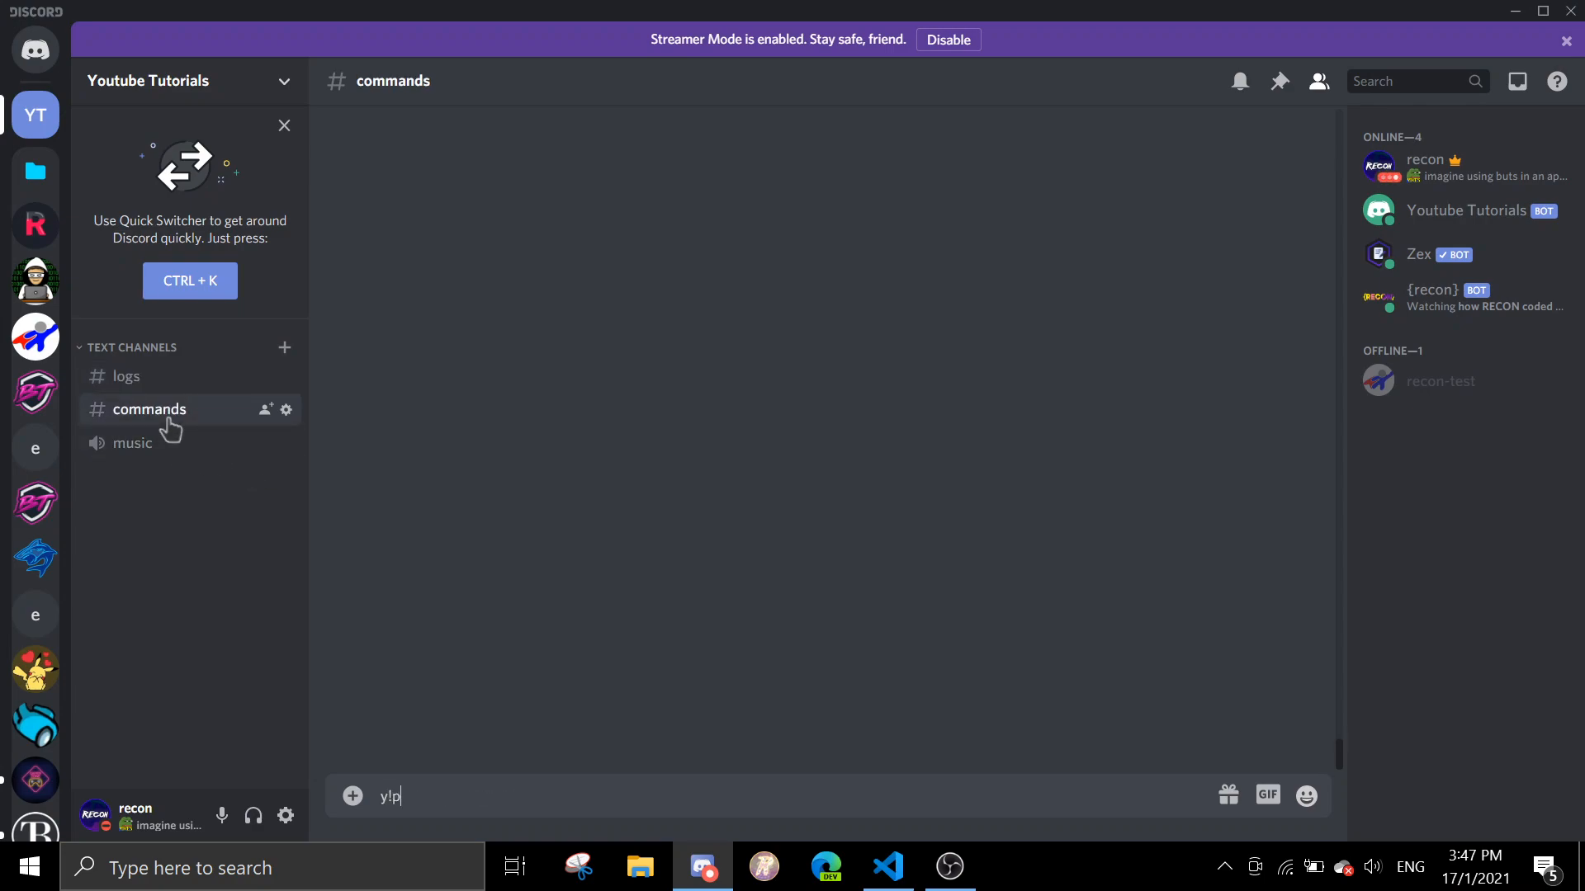
pyautogui.press('Enter')
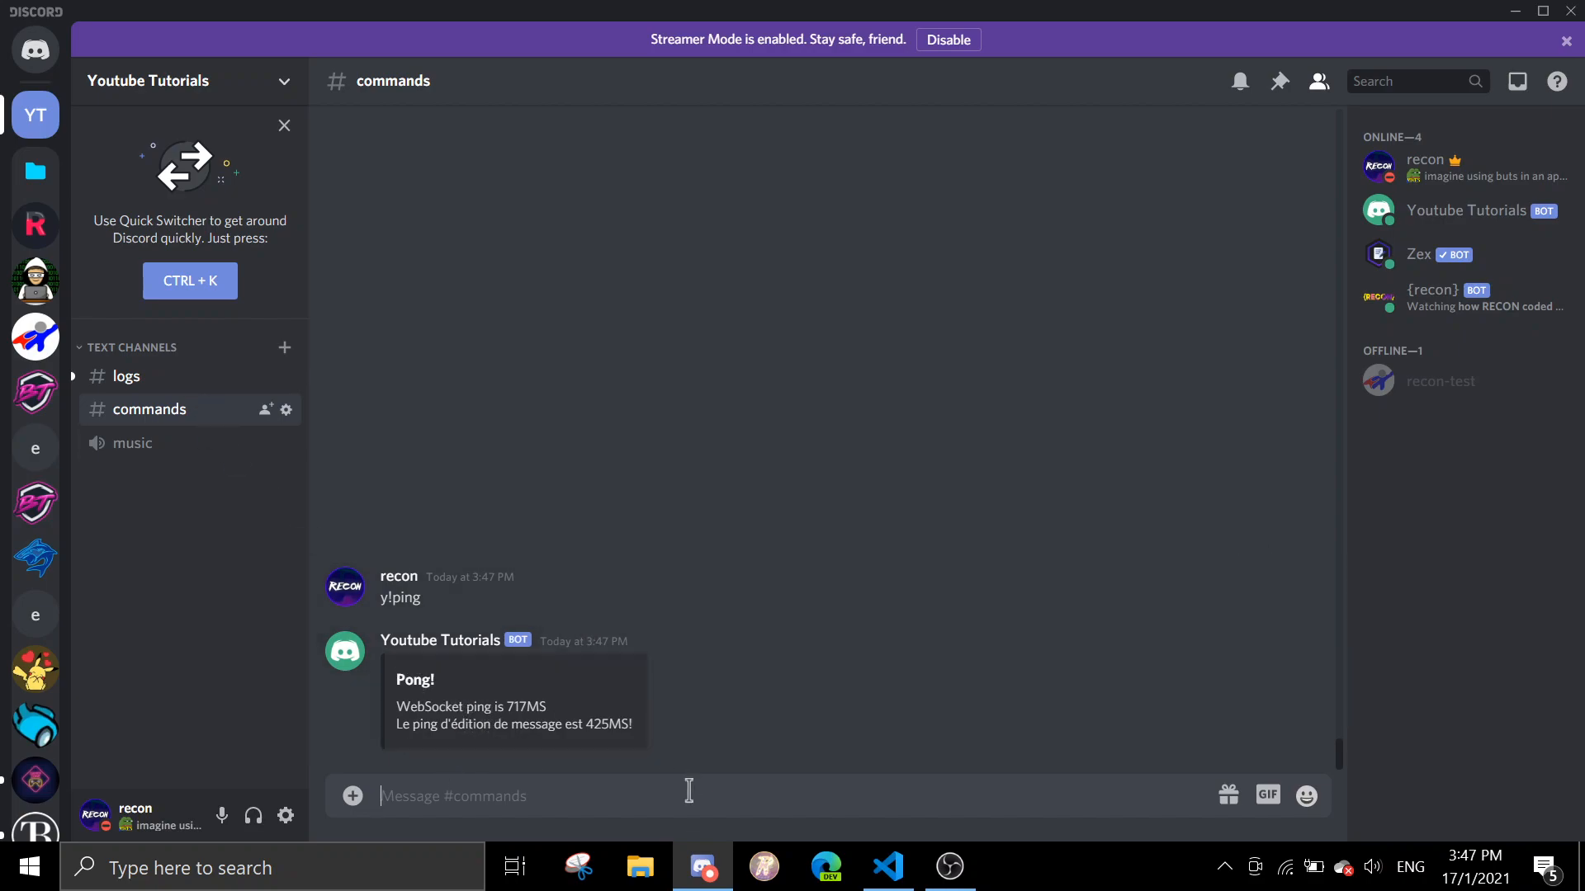
pyautogui.moveTo(373, 527)
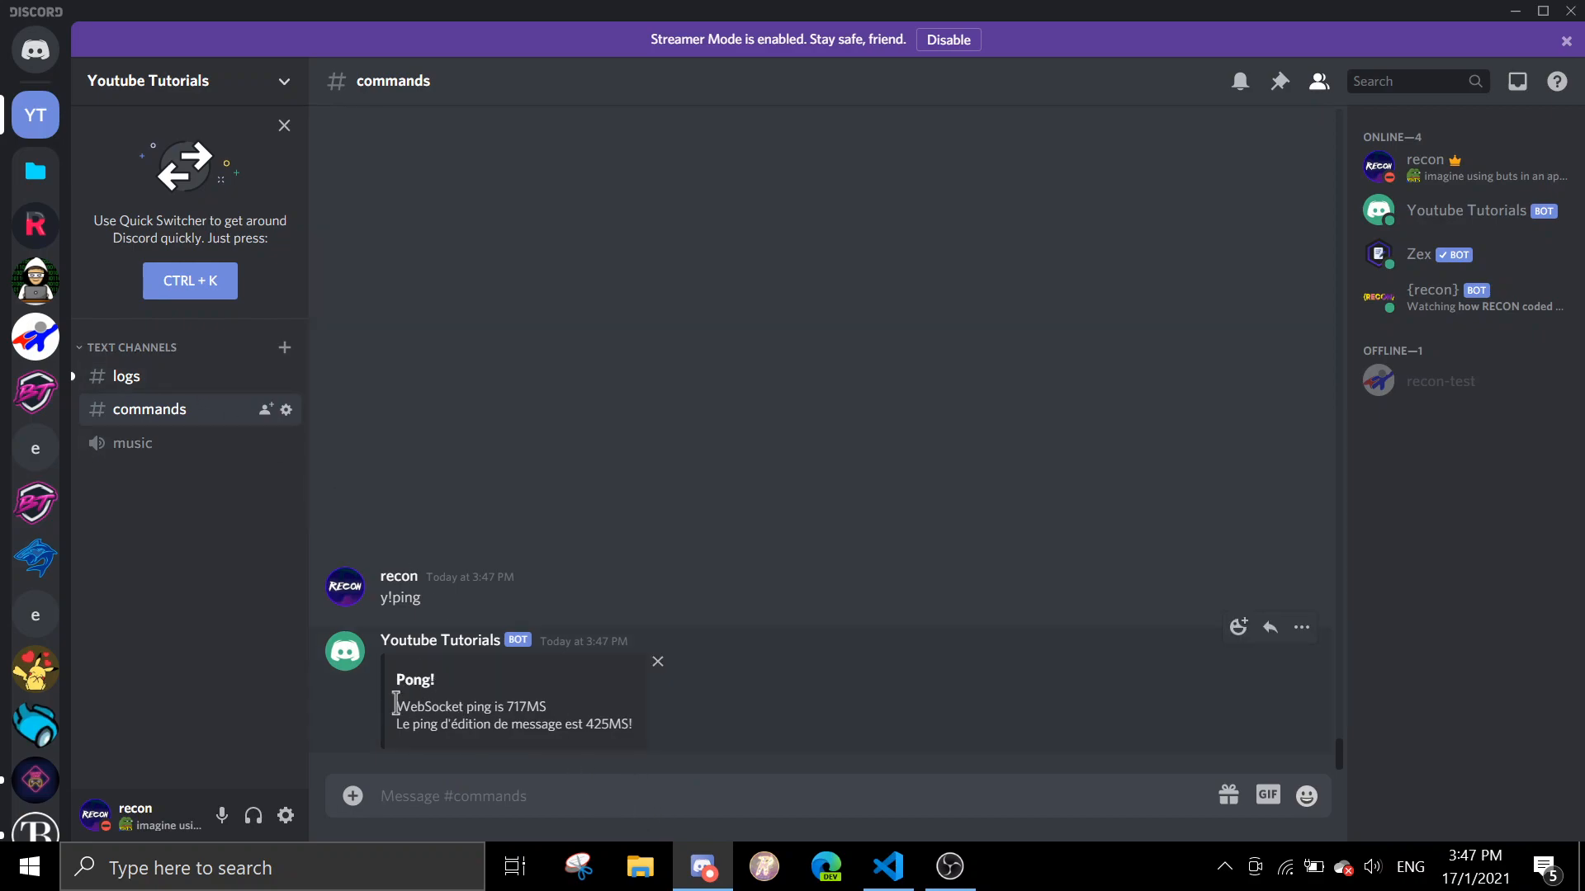
pyautogui.click(127, 376)
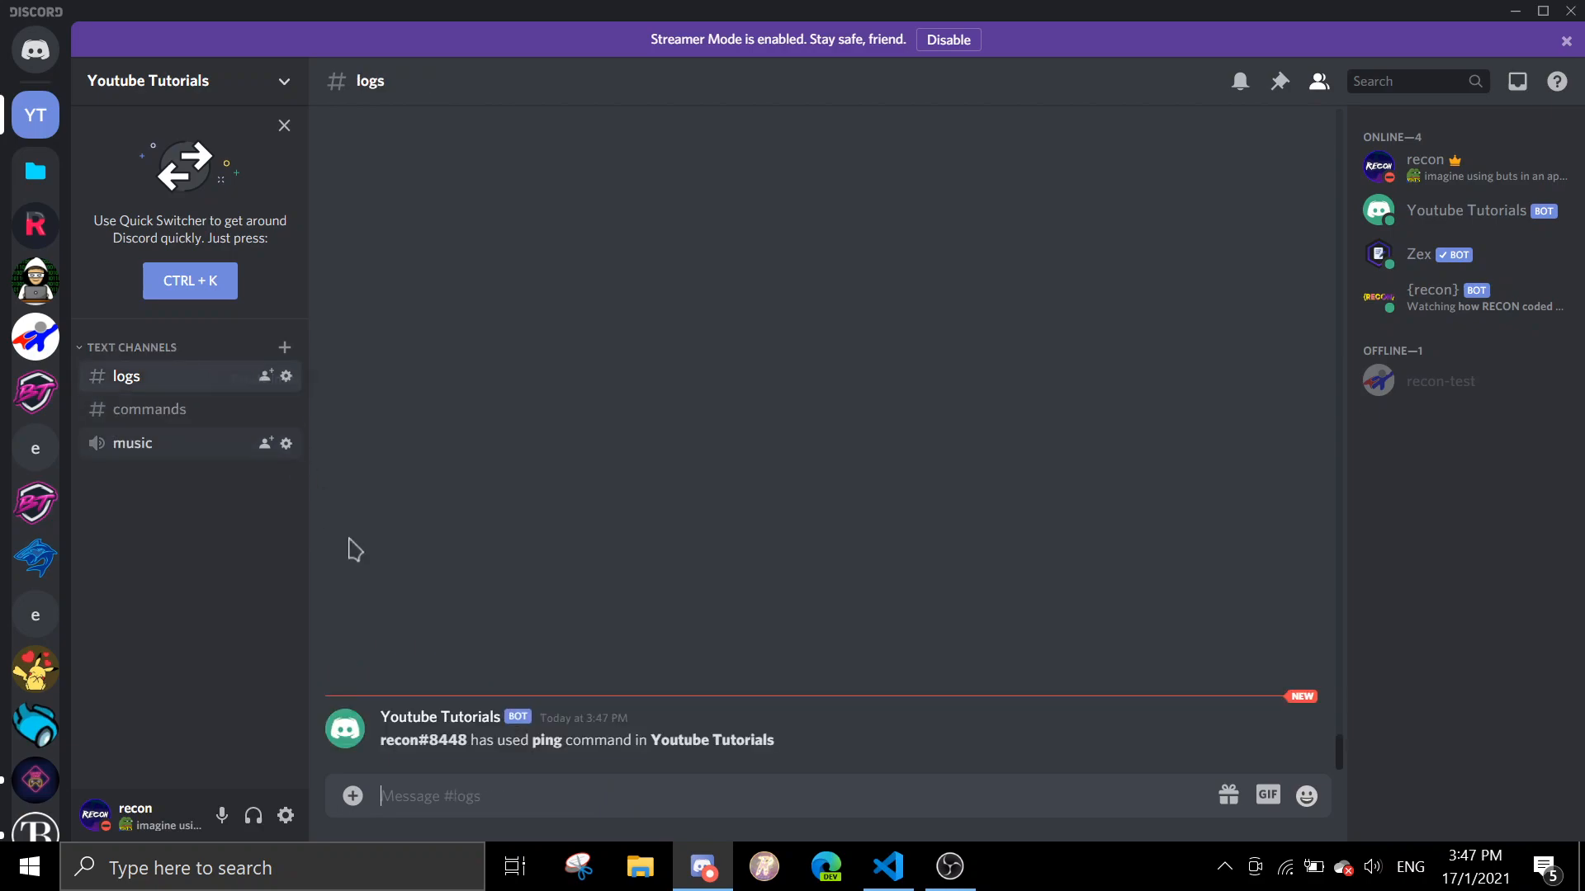
pyautogui.moveTo(382, 739); pyautogui.dragTo(738, 748)
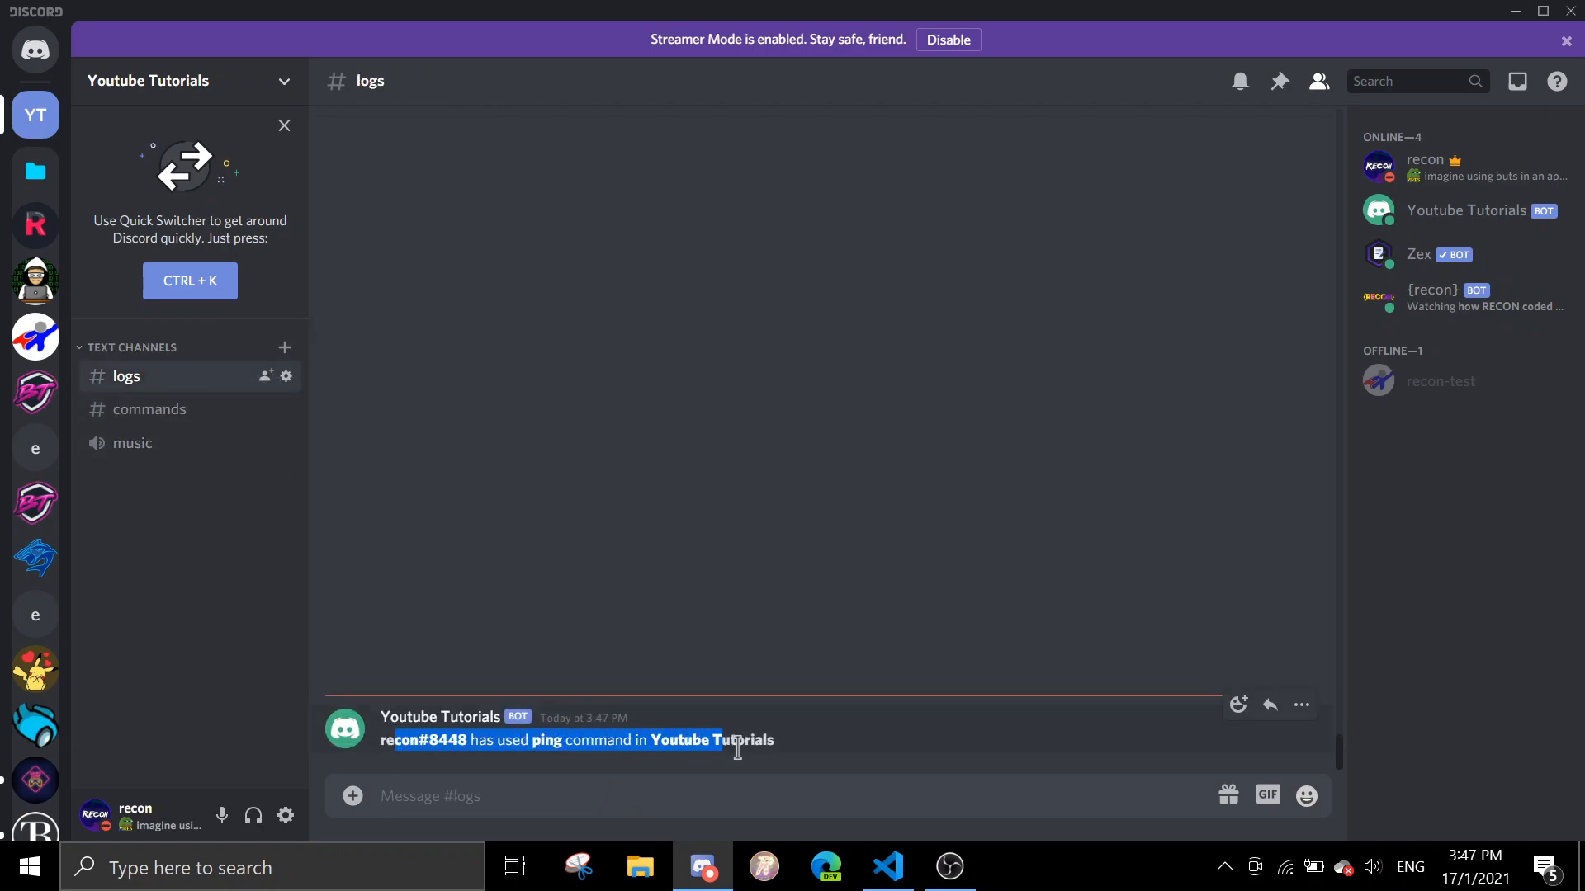
pyautogui.moveTo(35, 228)
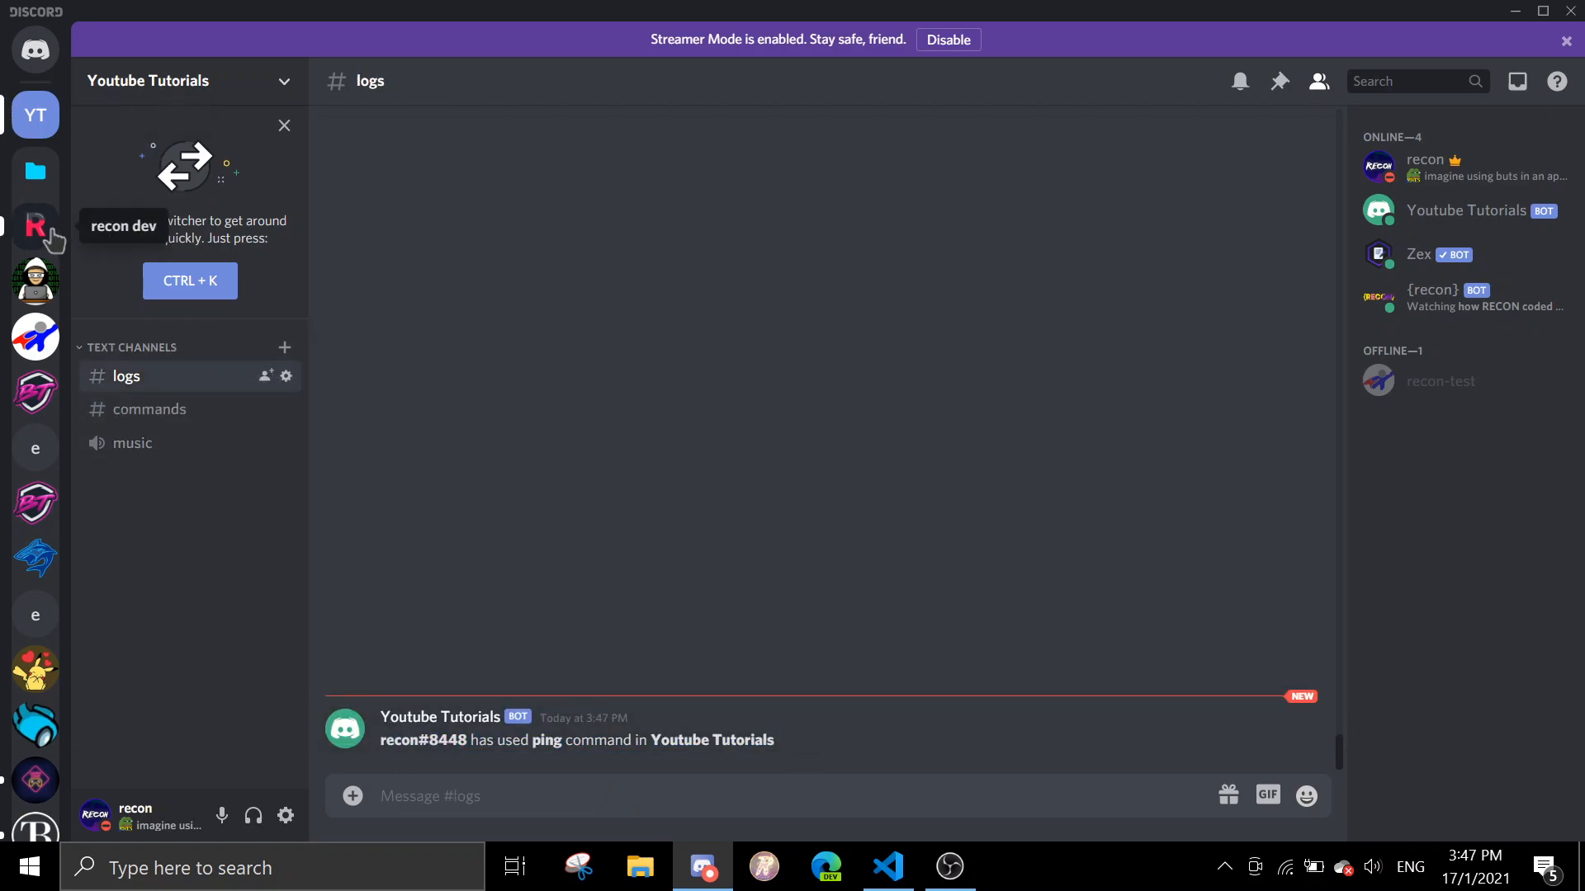
# Switch to the recon dev server's #bots channel and send y!ping there
pyautogui.click(35, 226)
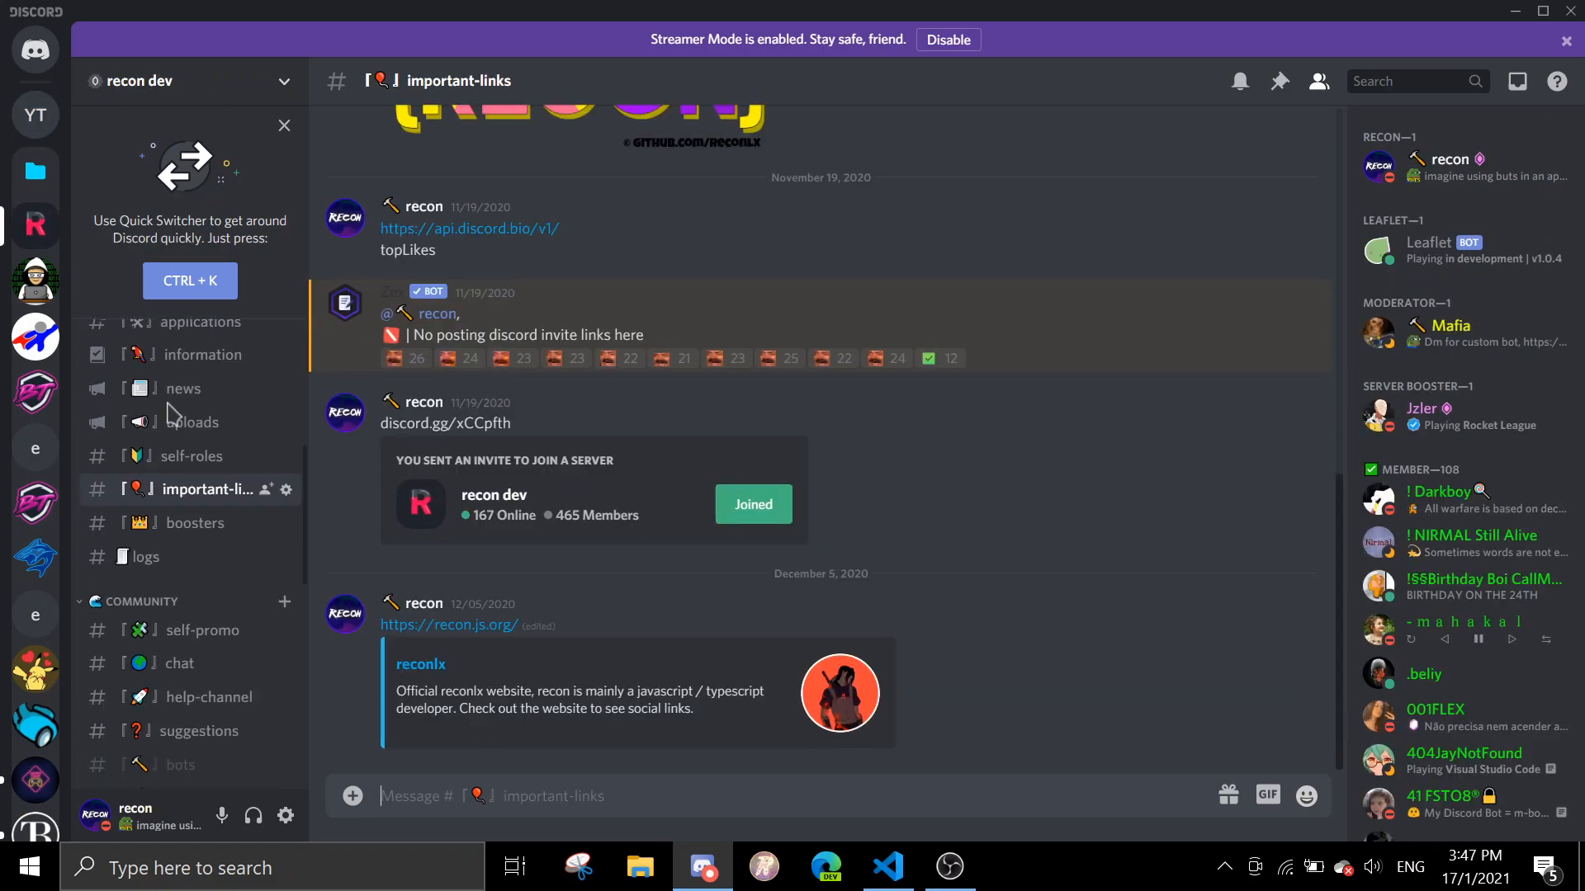
pyautogui.scroll(-3)
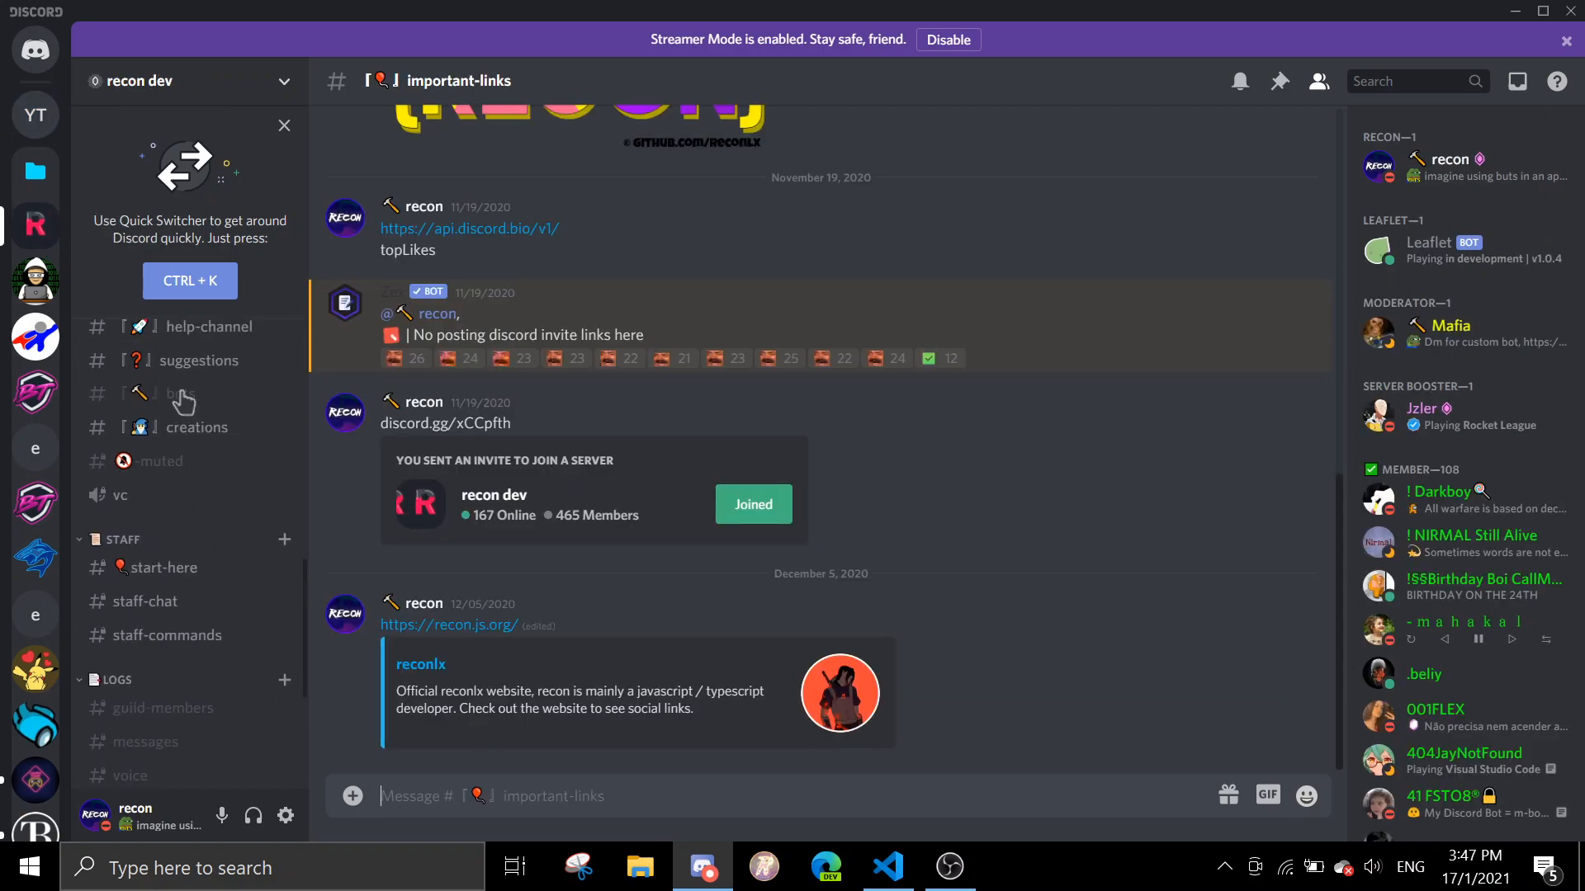
pyautogui.click(182, 393)
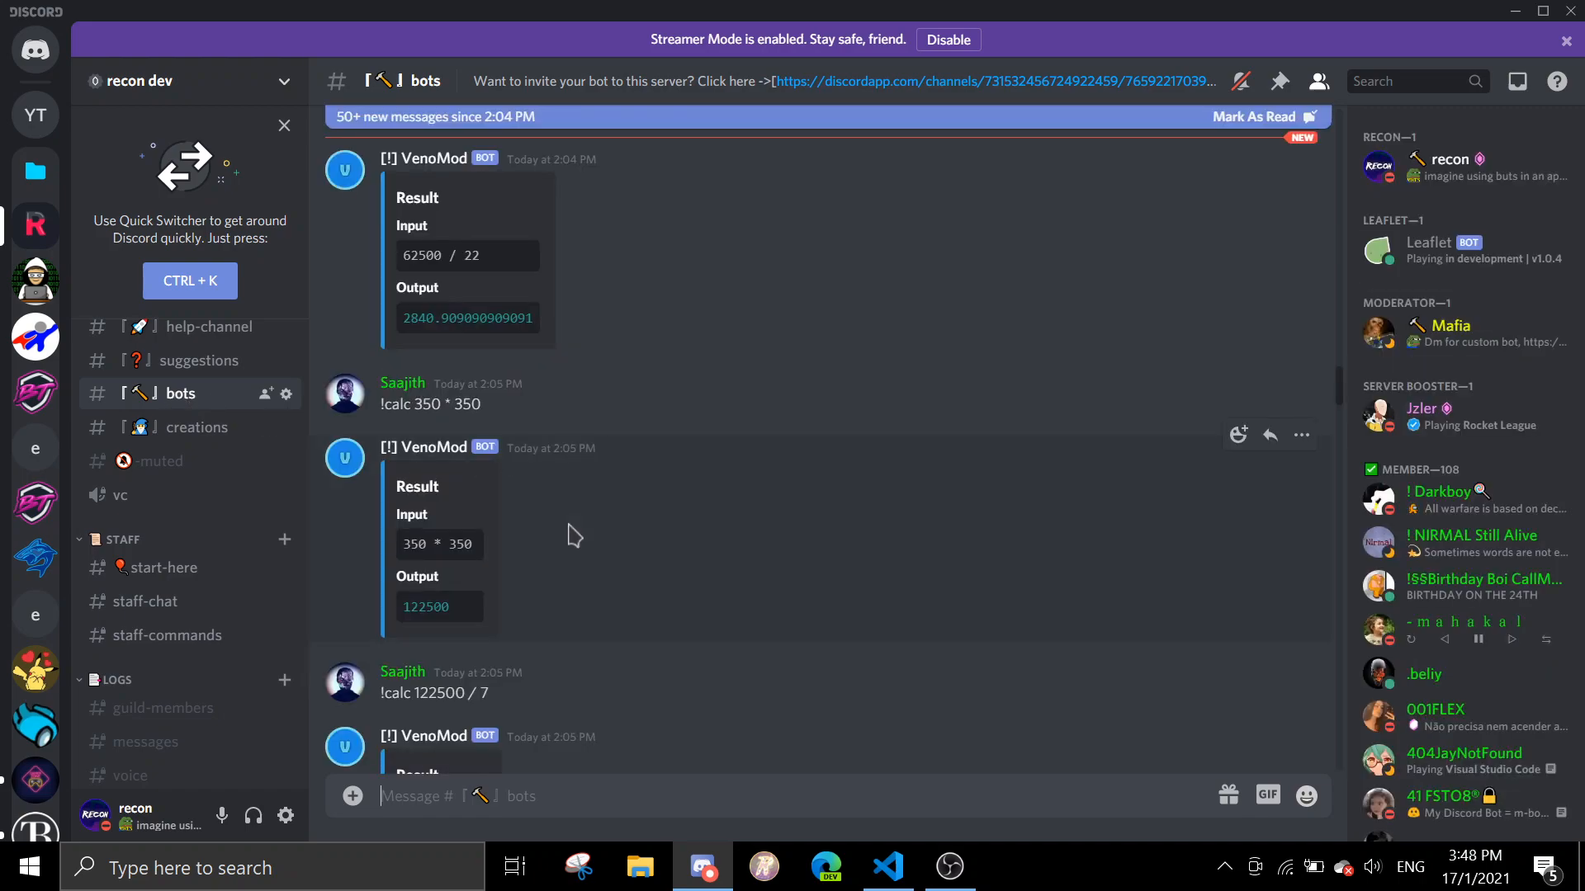
pyautogui.scroll(-3)
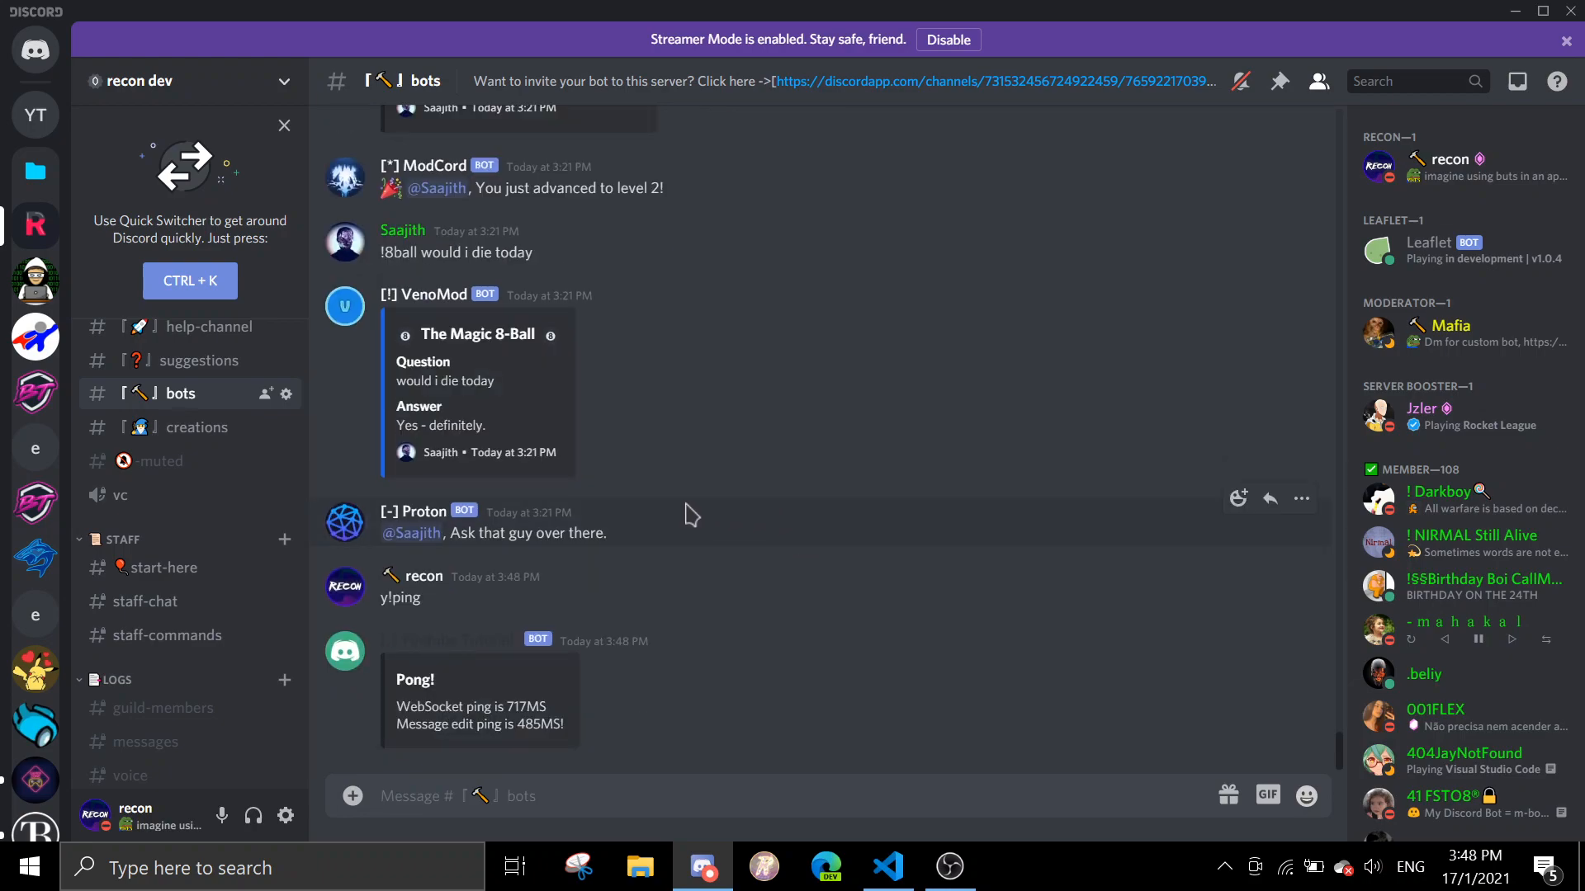
pyautogui.moveTo(33, 115)
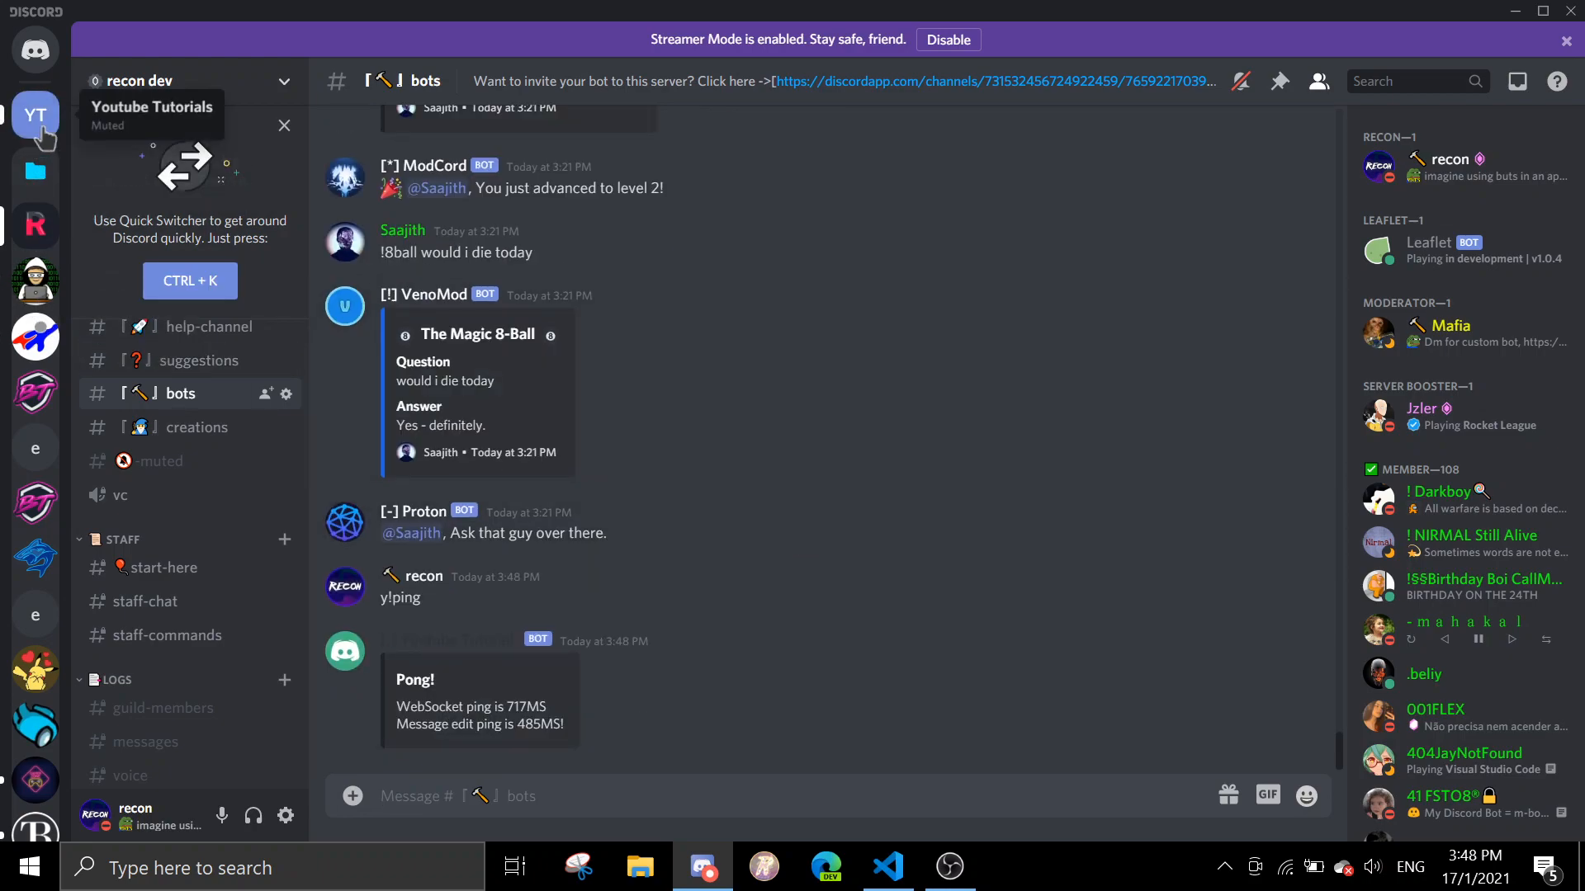
# Switch back to the Youtube Tutorials server to see the recon dev ping logged in #logs
pyautogui.click(35, 114)
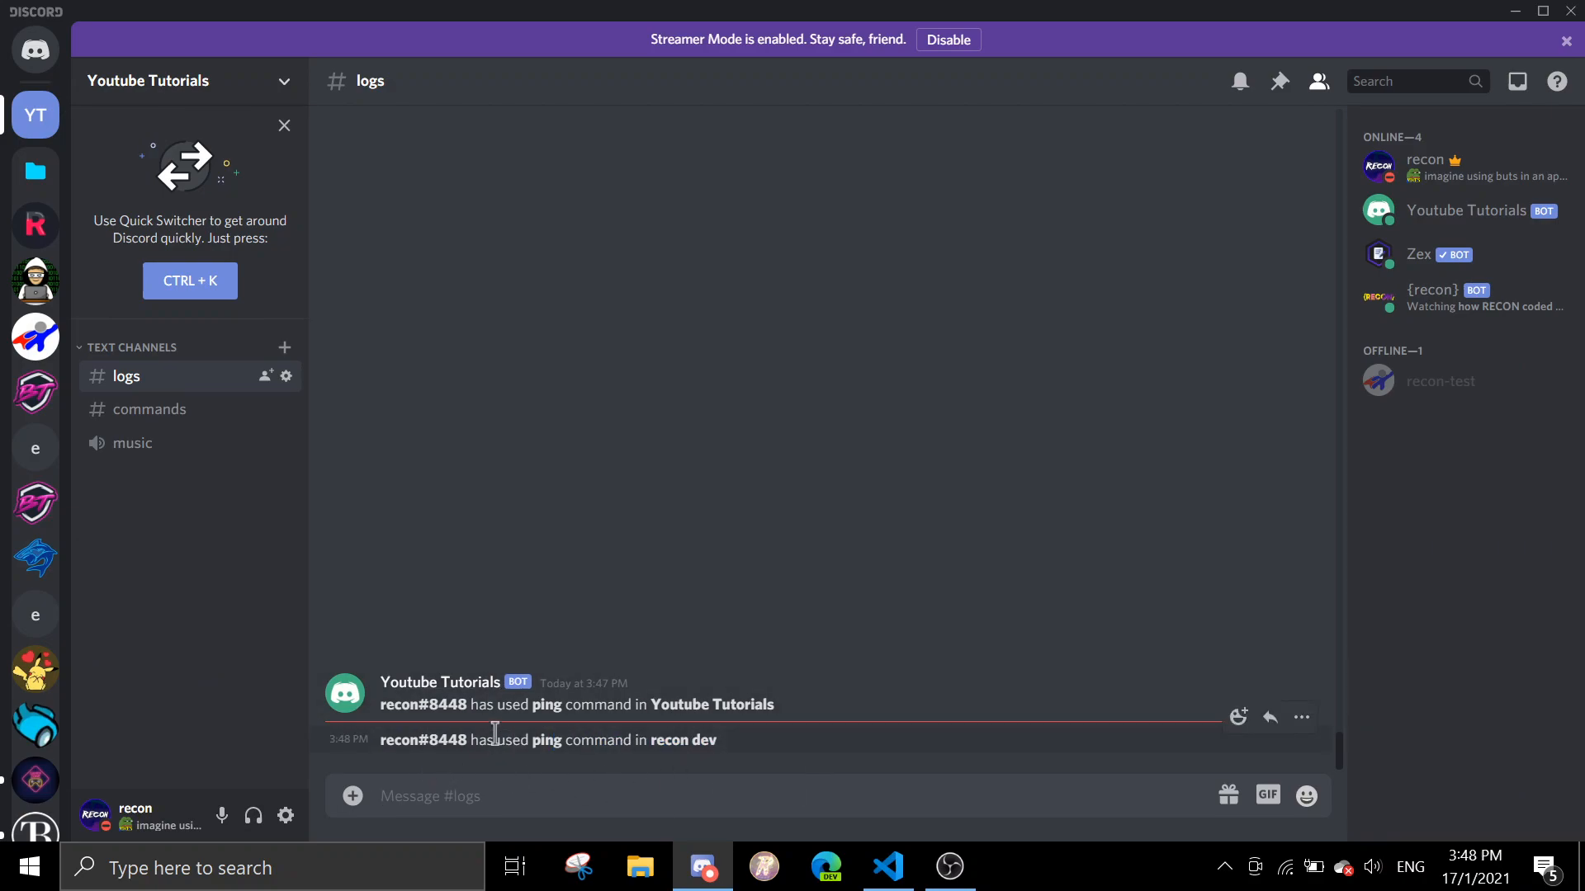
pyautogui.moveTo(482, 740)
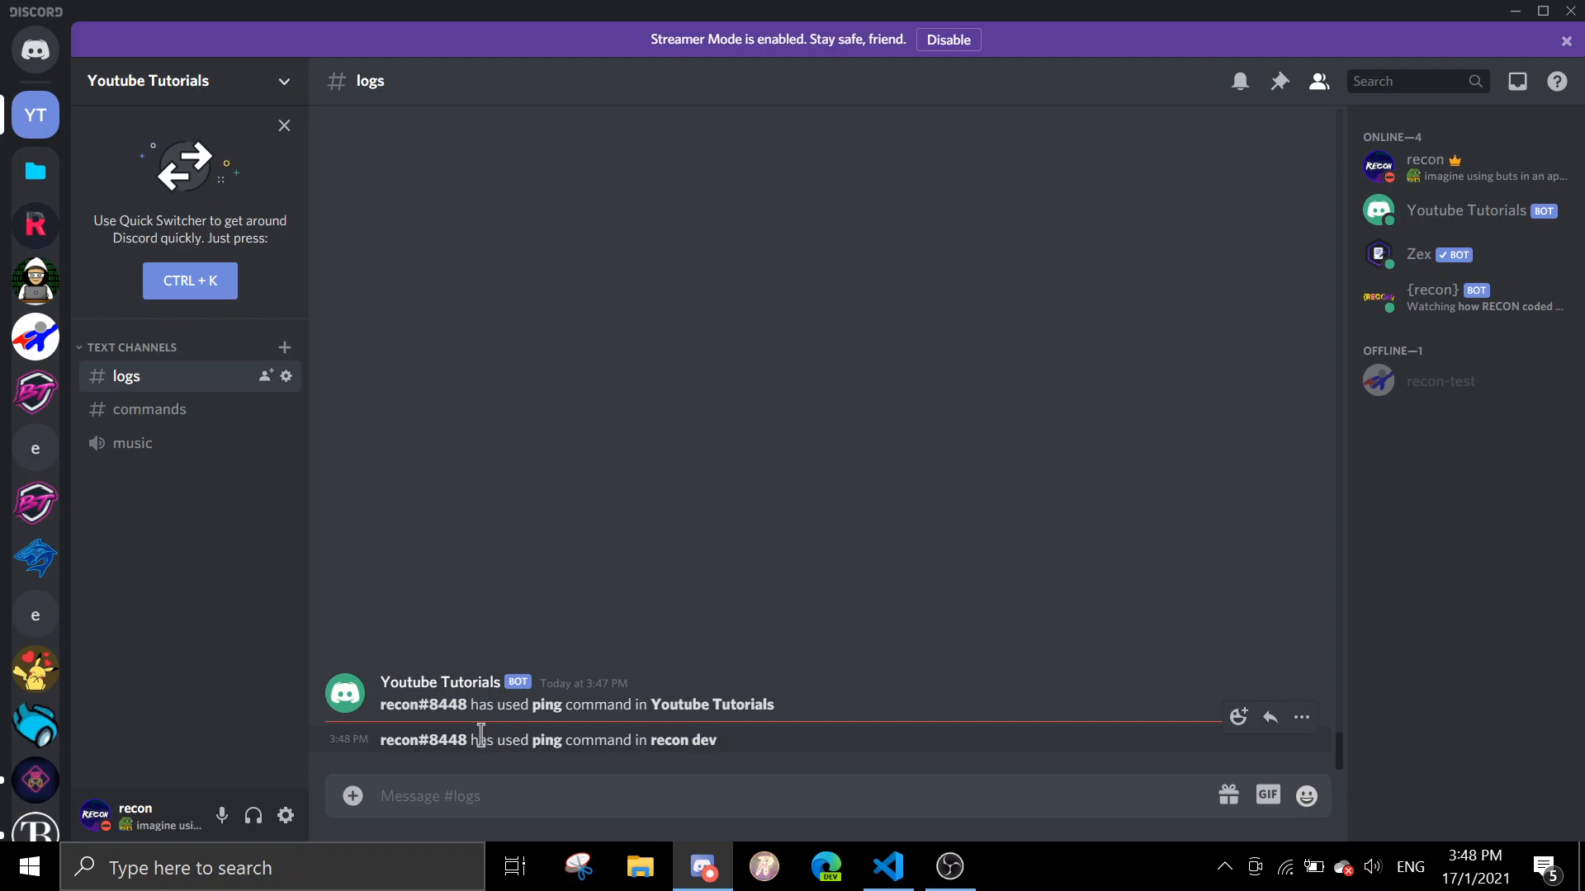
pyautogui.moveTo(984, 888)
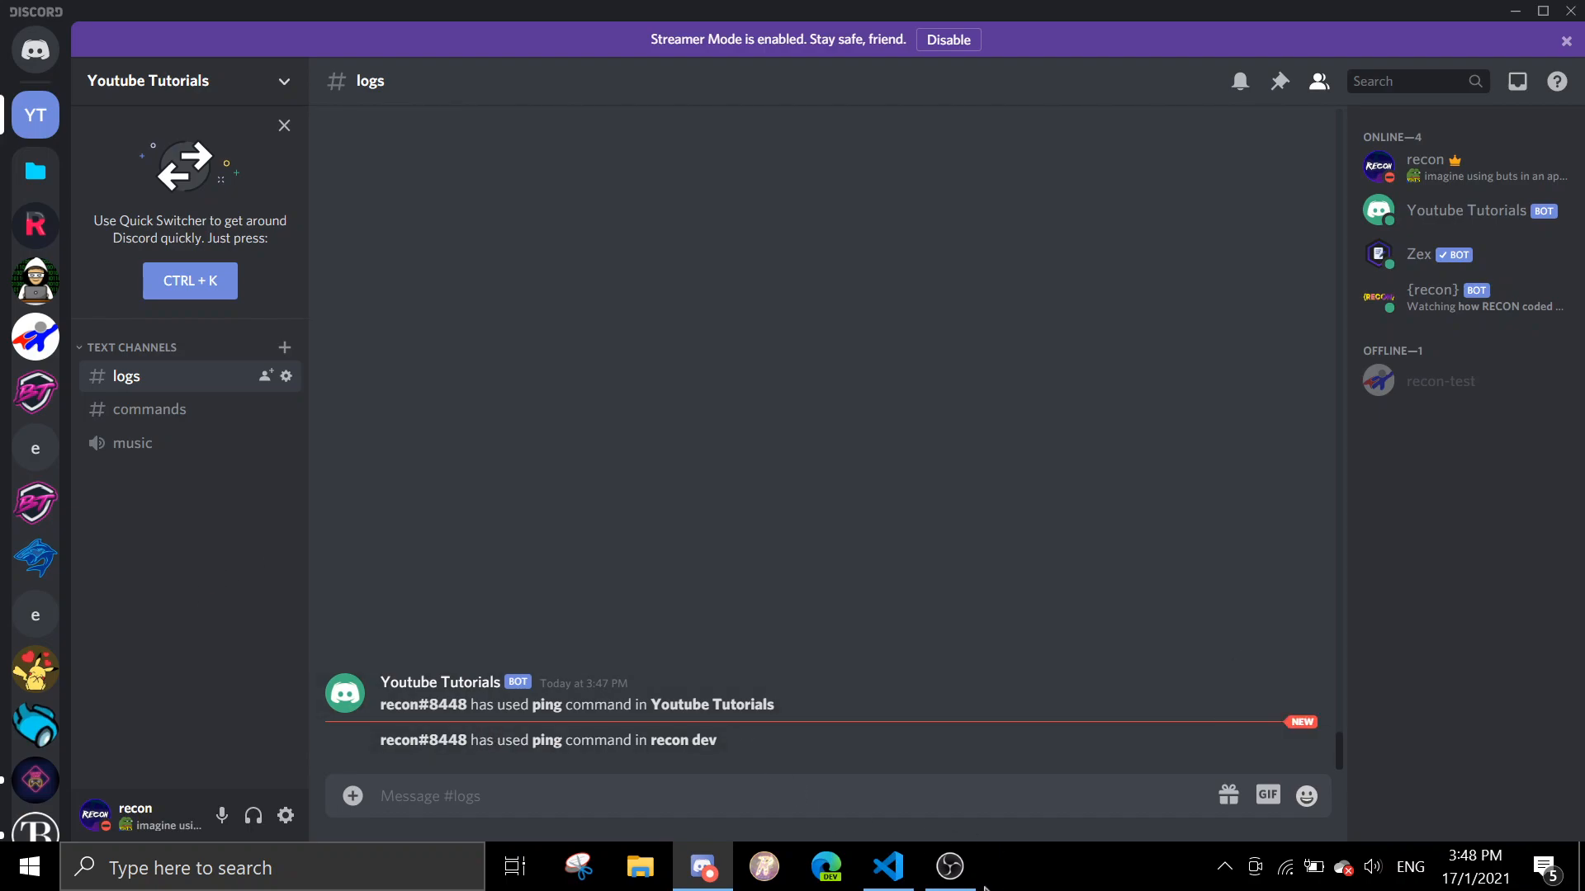
# Bring Visual Studio Code forward to review the finished logs block in message.js
pyautogui.click(886, 867)
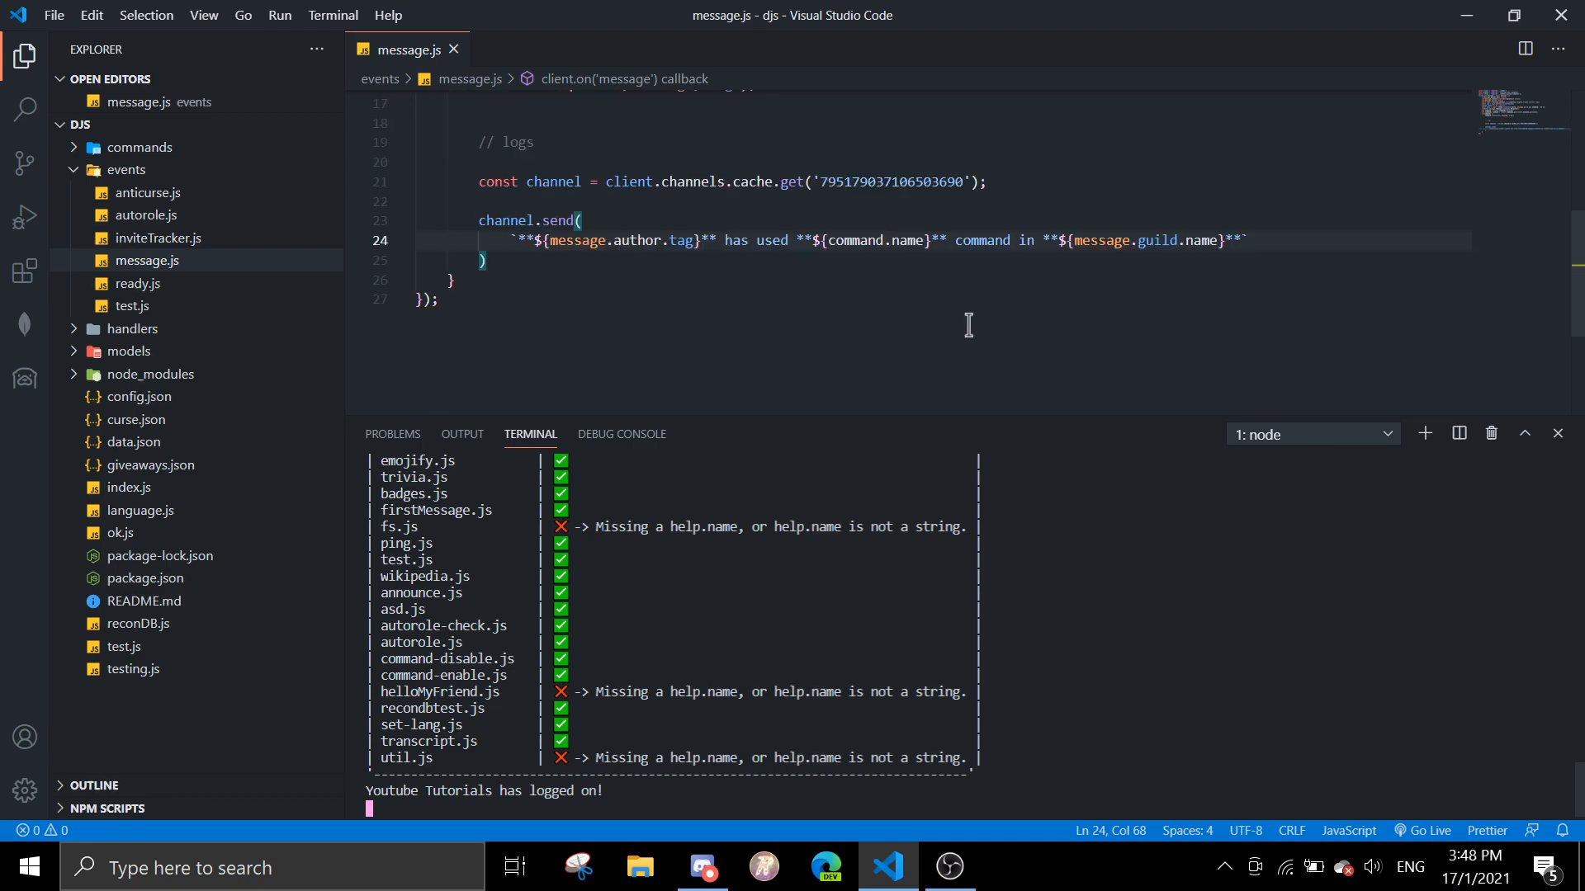
pyautogui.moveTo(726, 268)
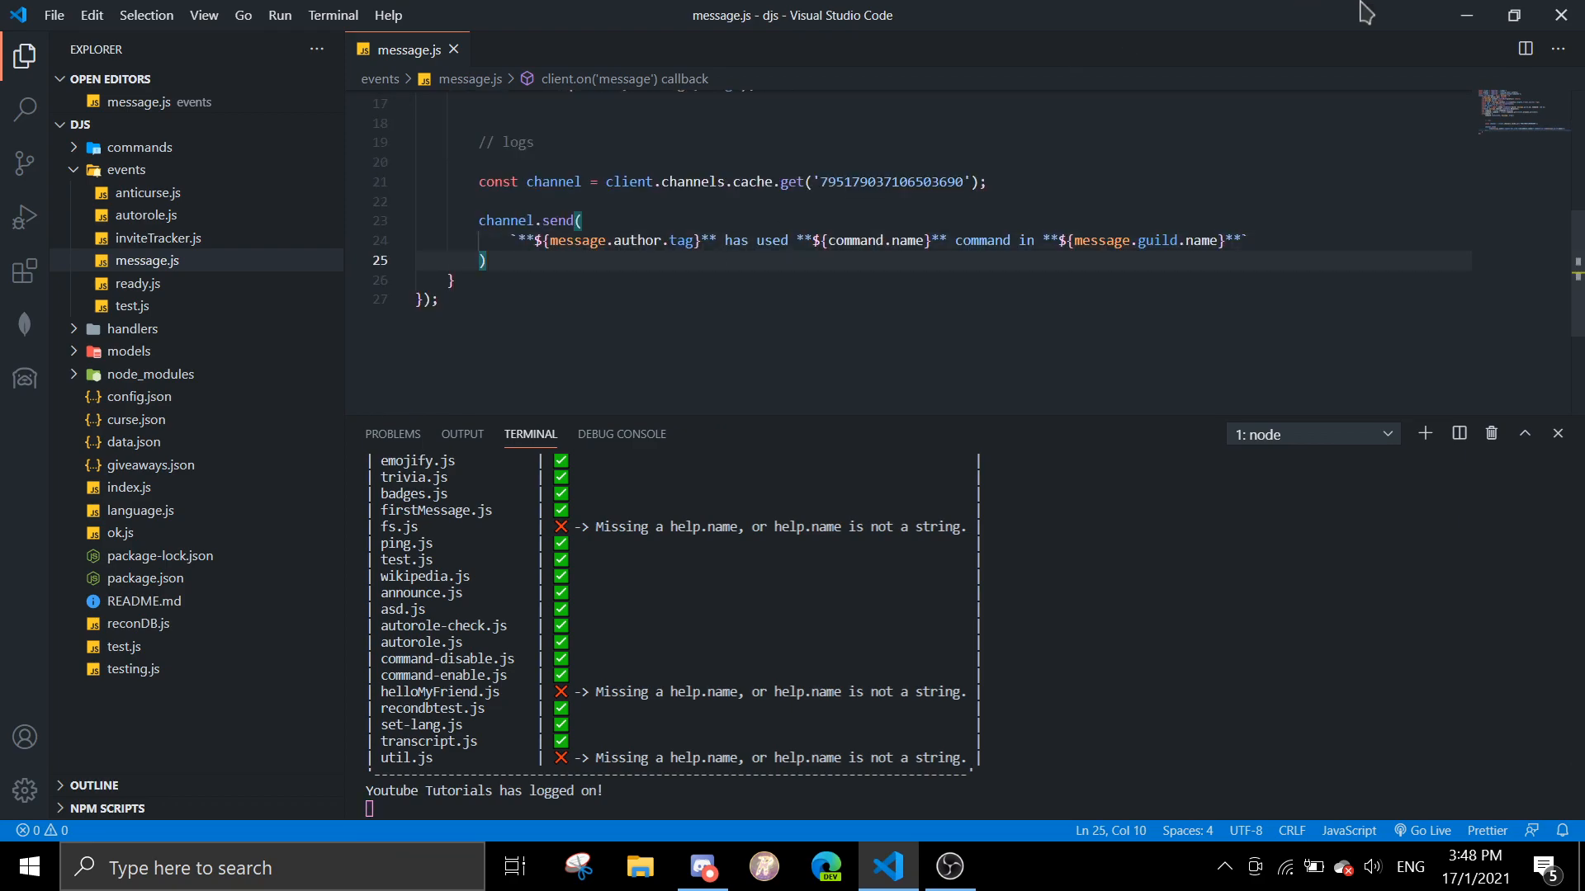
pyautogui.moveTo(1466, 15)
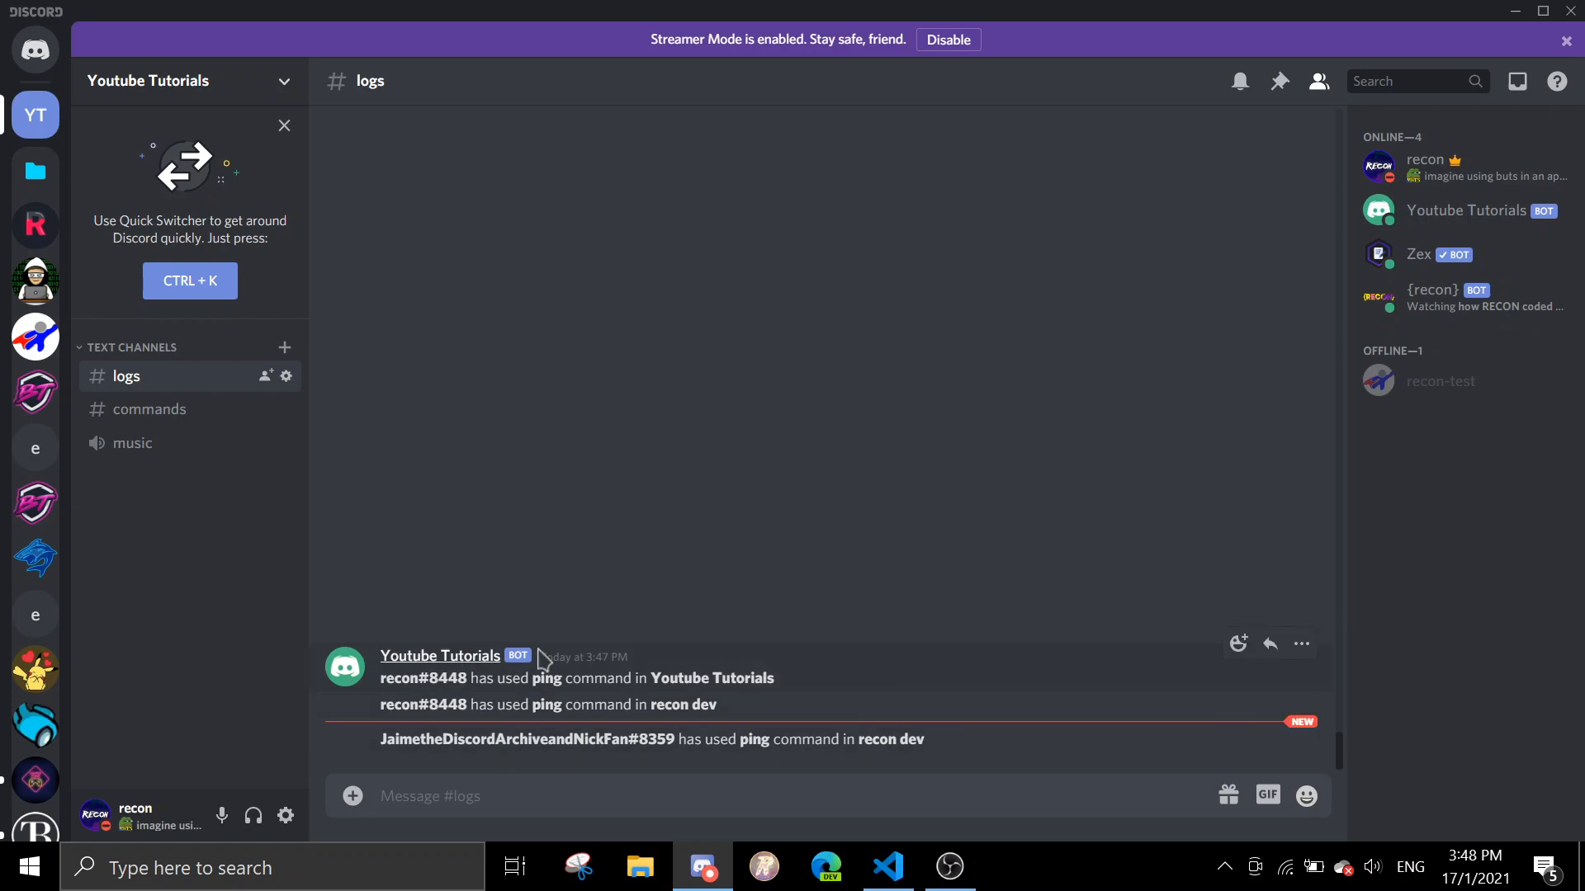
# Select the log message and switch to the recon dev server's #bots channel
pyautogui.tripleClick(651, 738)
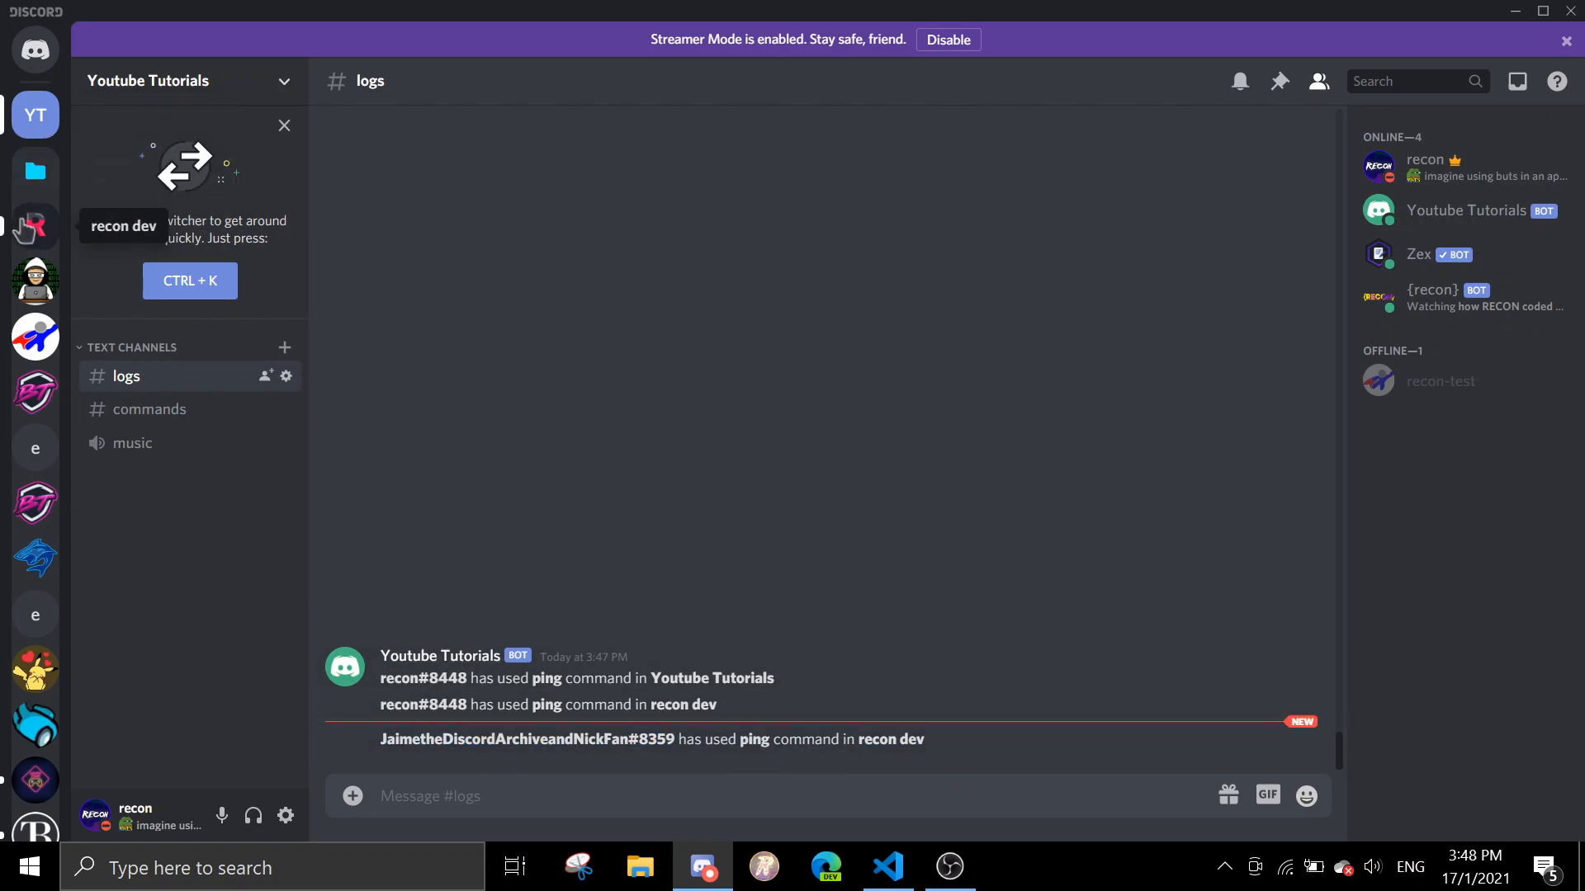
pyautogui.click(33, 228)
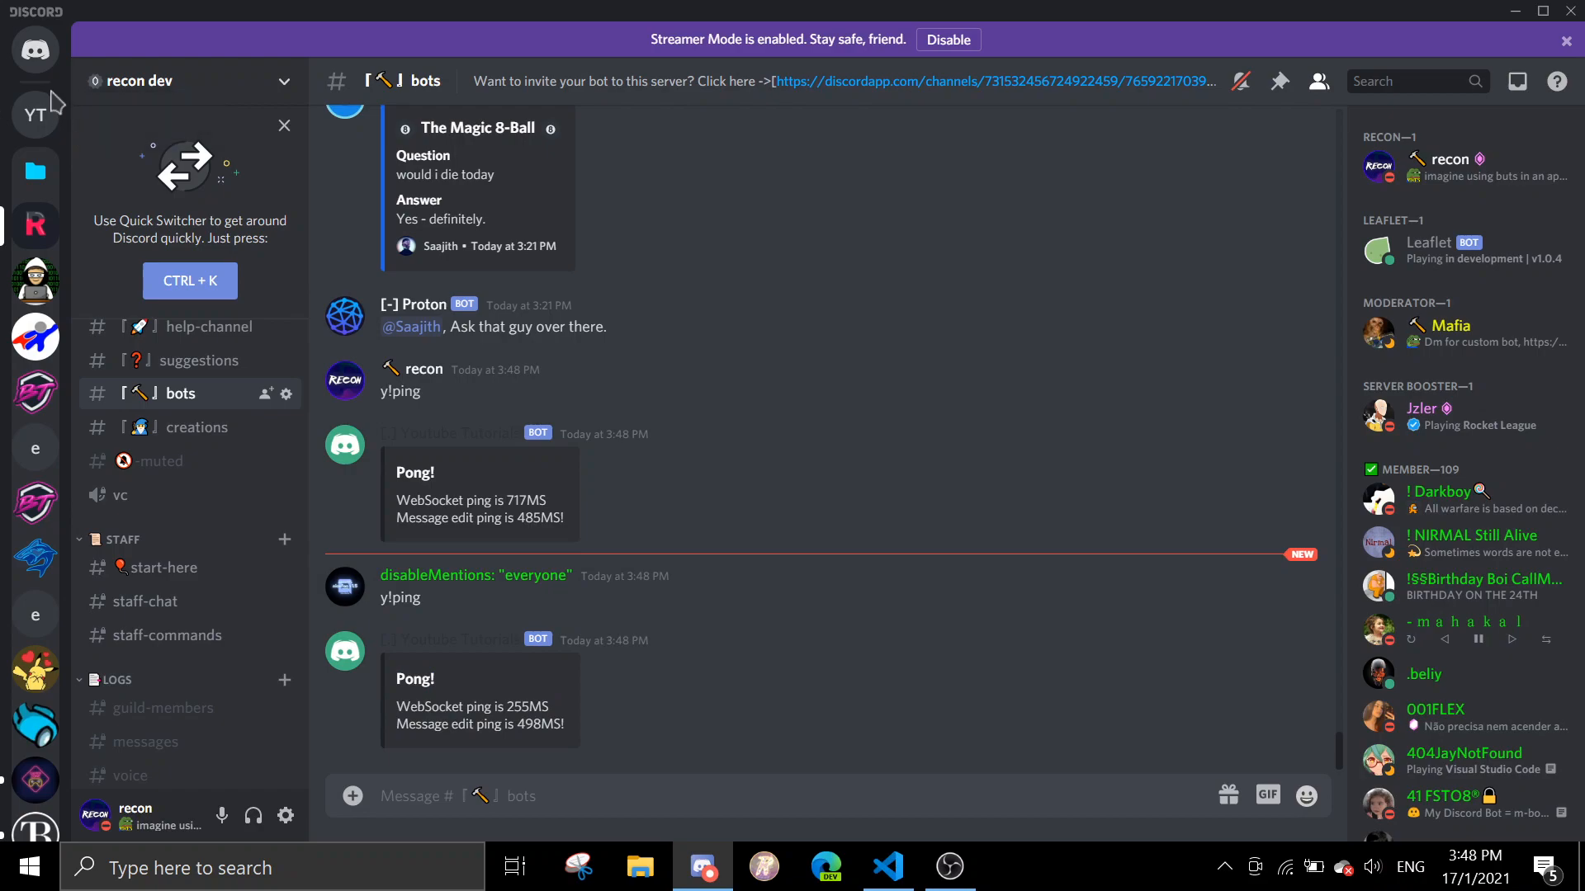
pyautogui.moveTo(239, 636)
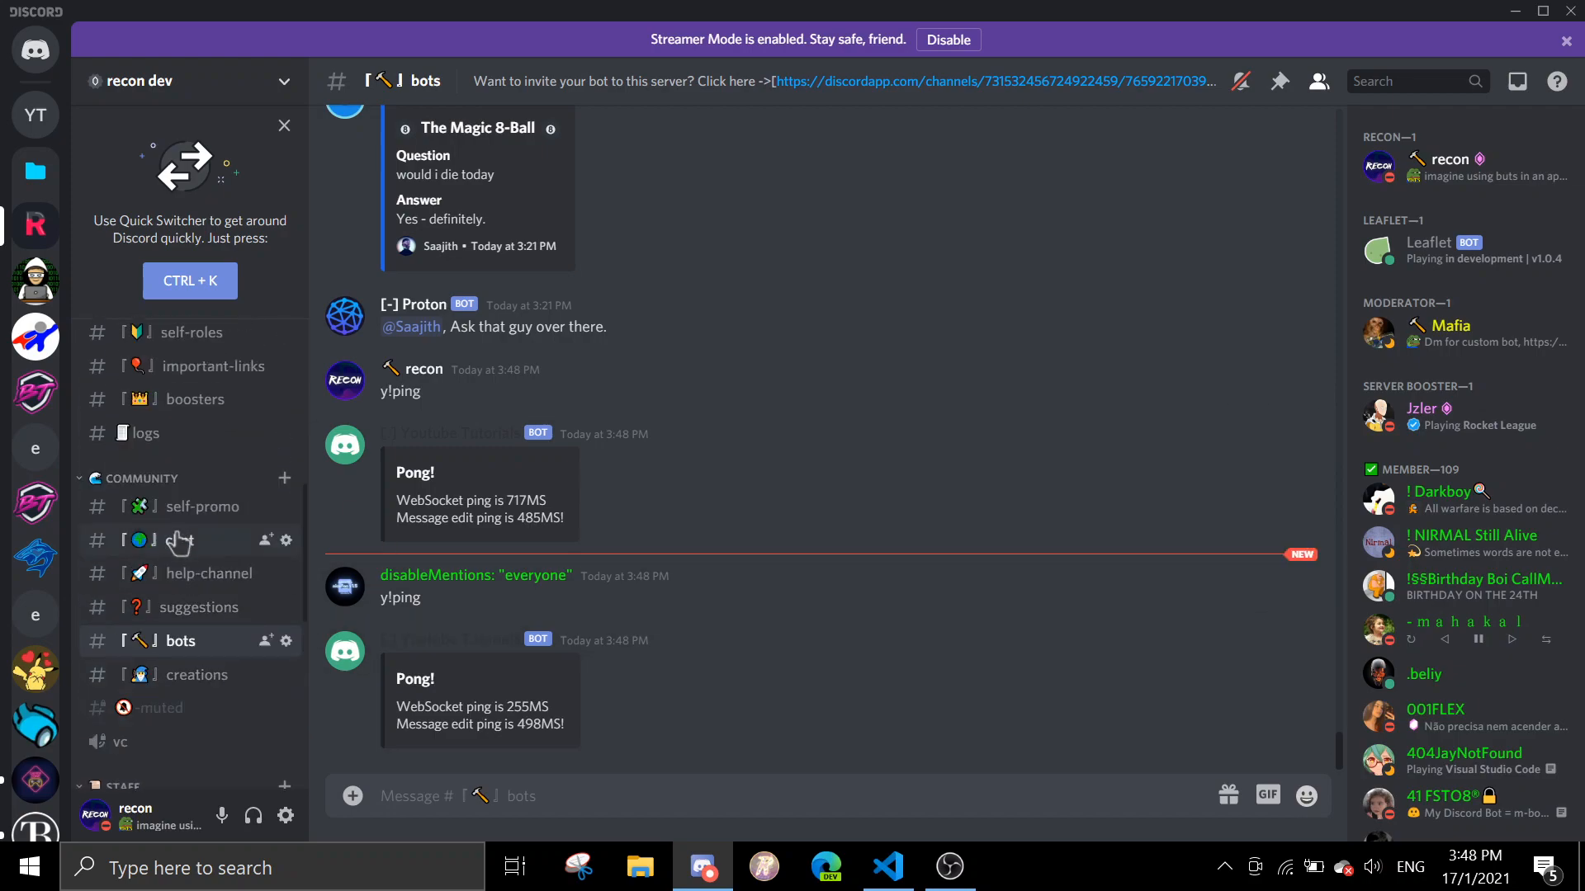
# View the recon dev #chat channel, then bring OBS Studio to the front
pyautogui.click(178, 540)
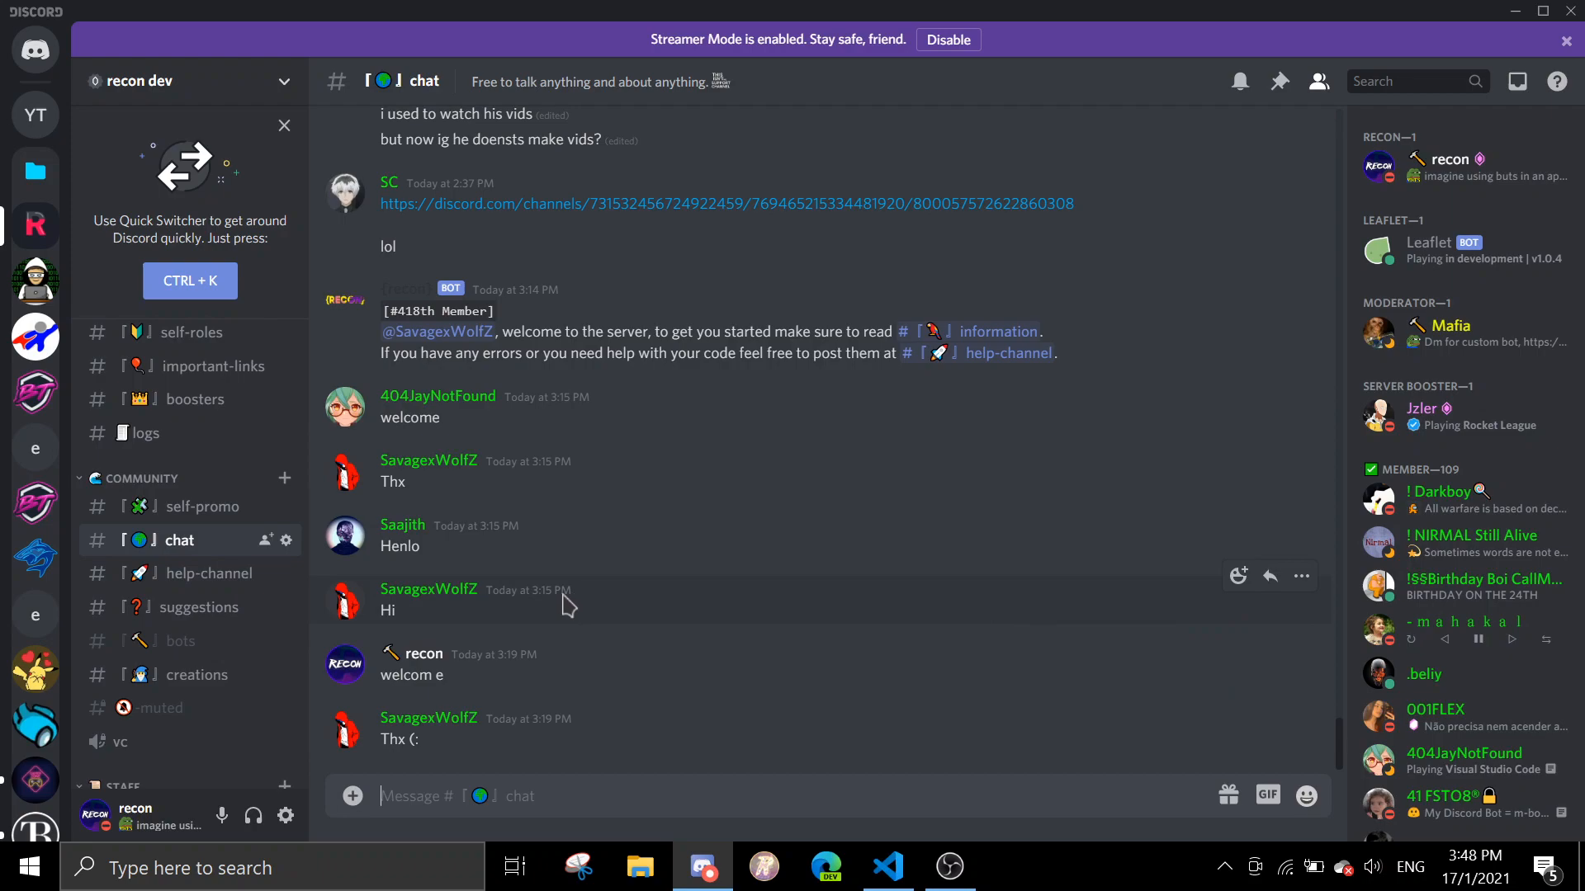
pyautogui.moveTo(562, 589)
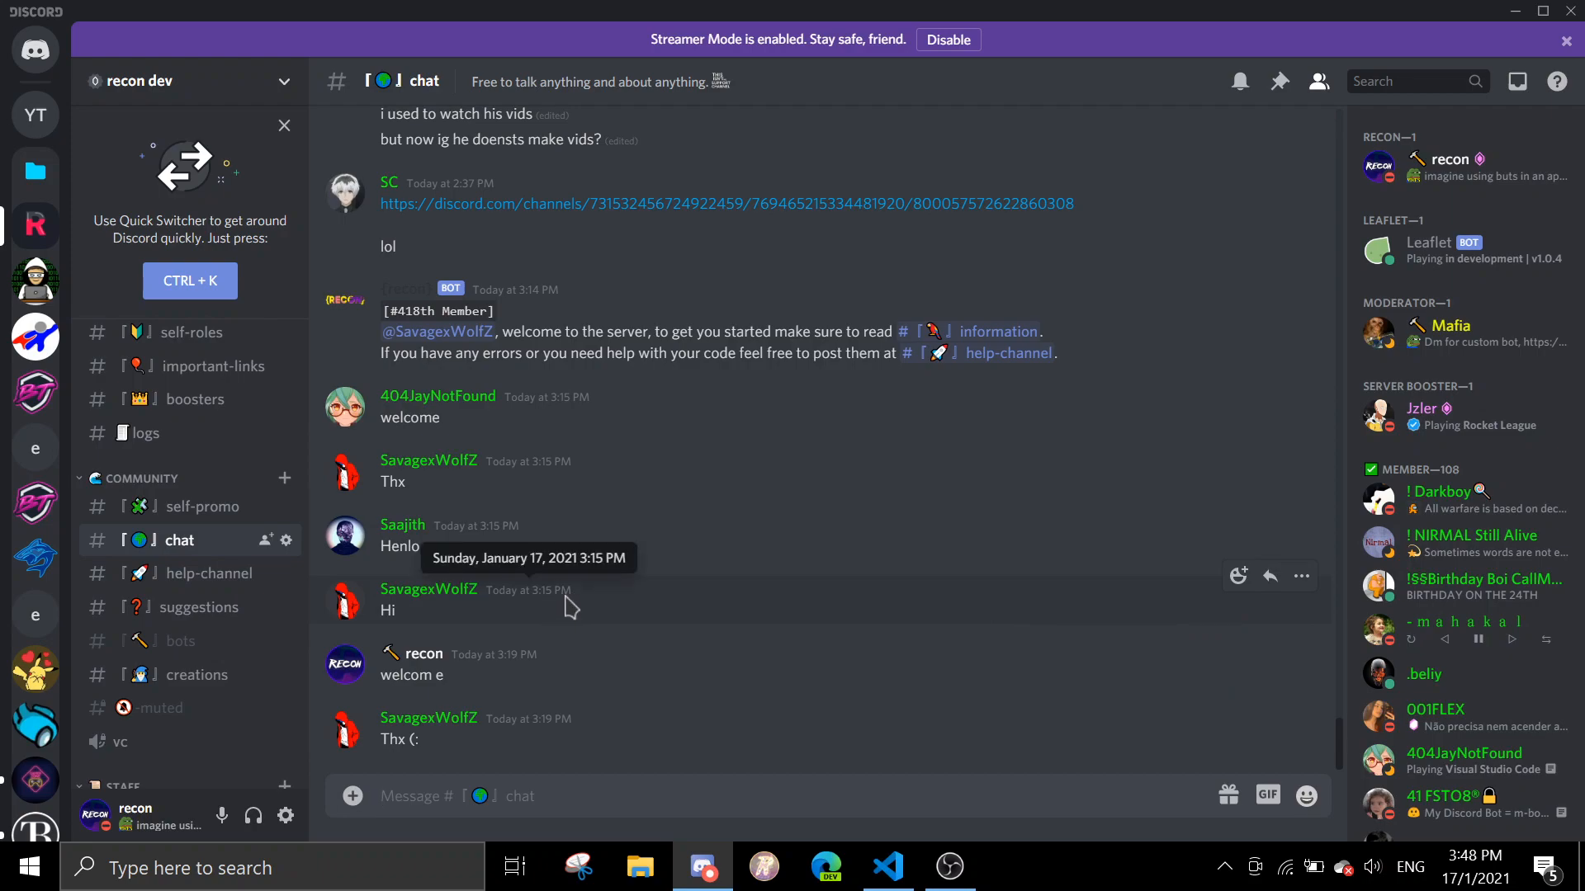
pyautogui.moveTo(576, 612)
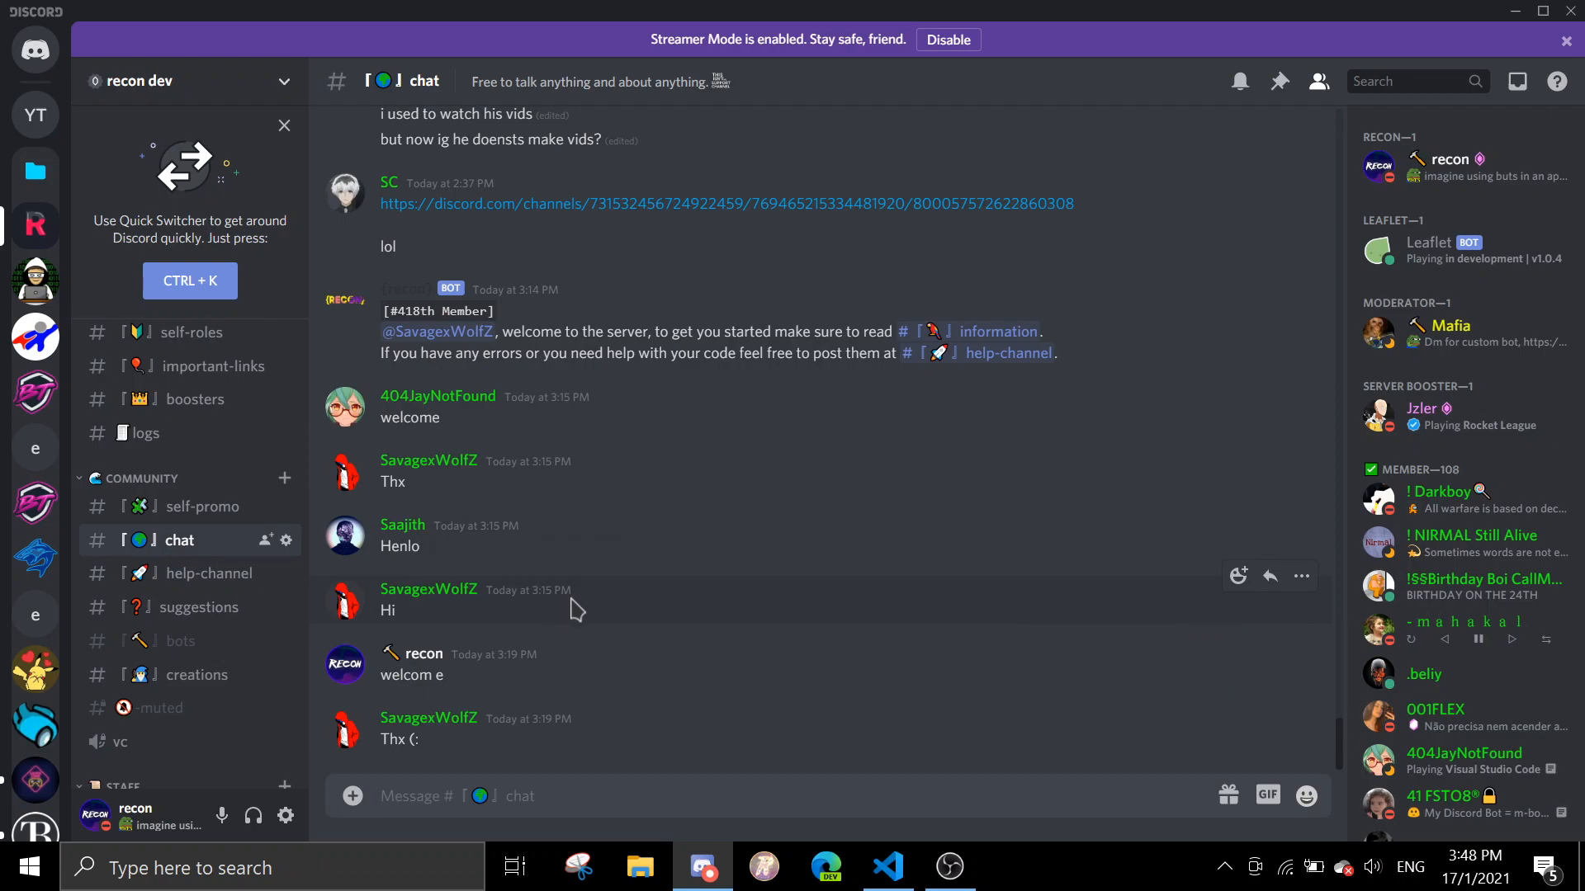
pyautogui.moveTo(571, 647)
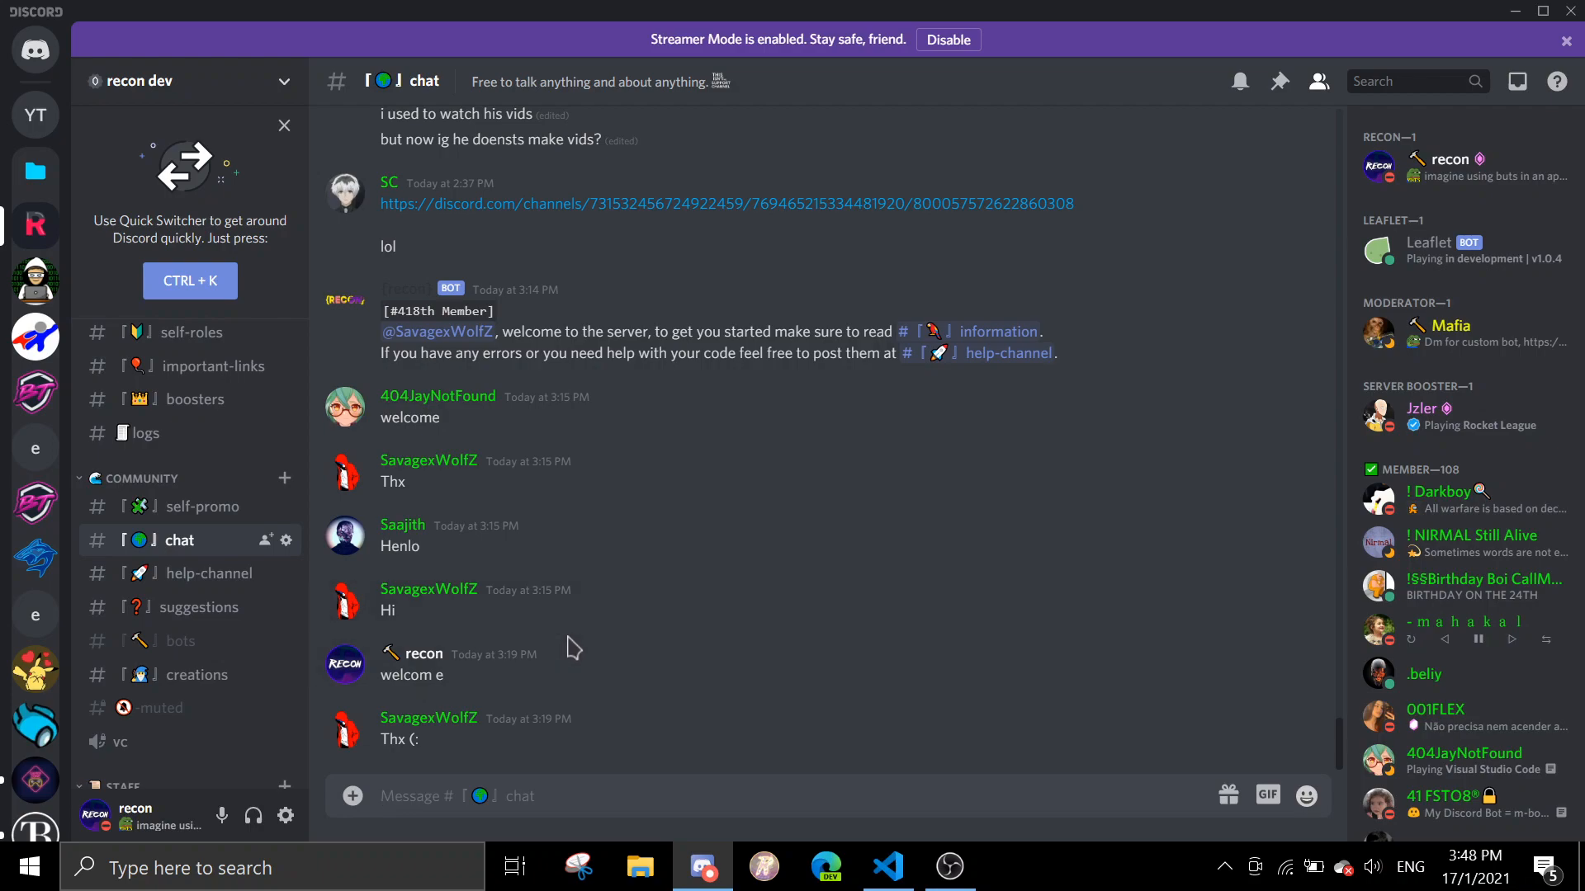
pyautogui.moveTo(575, 638)
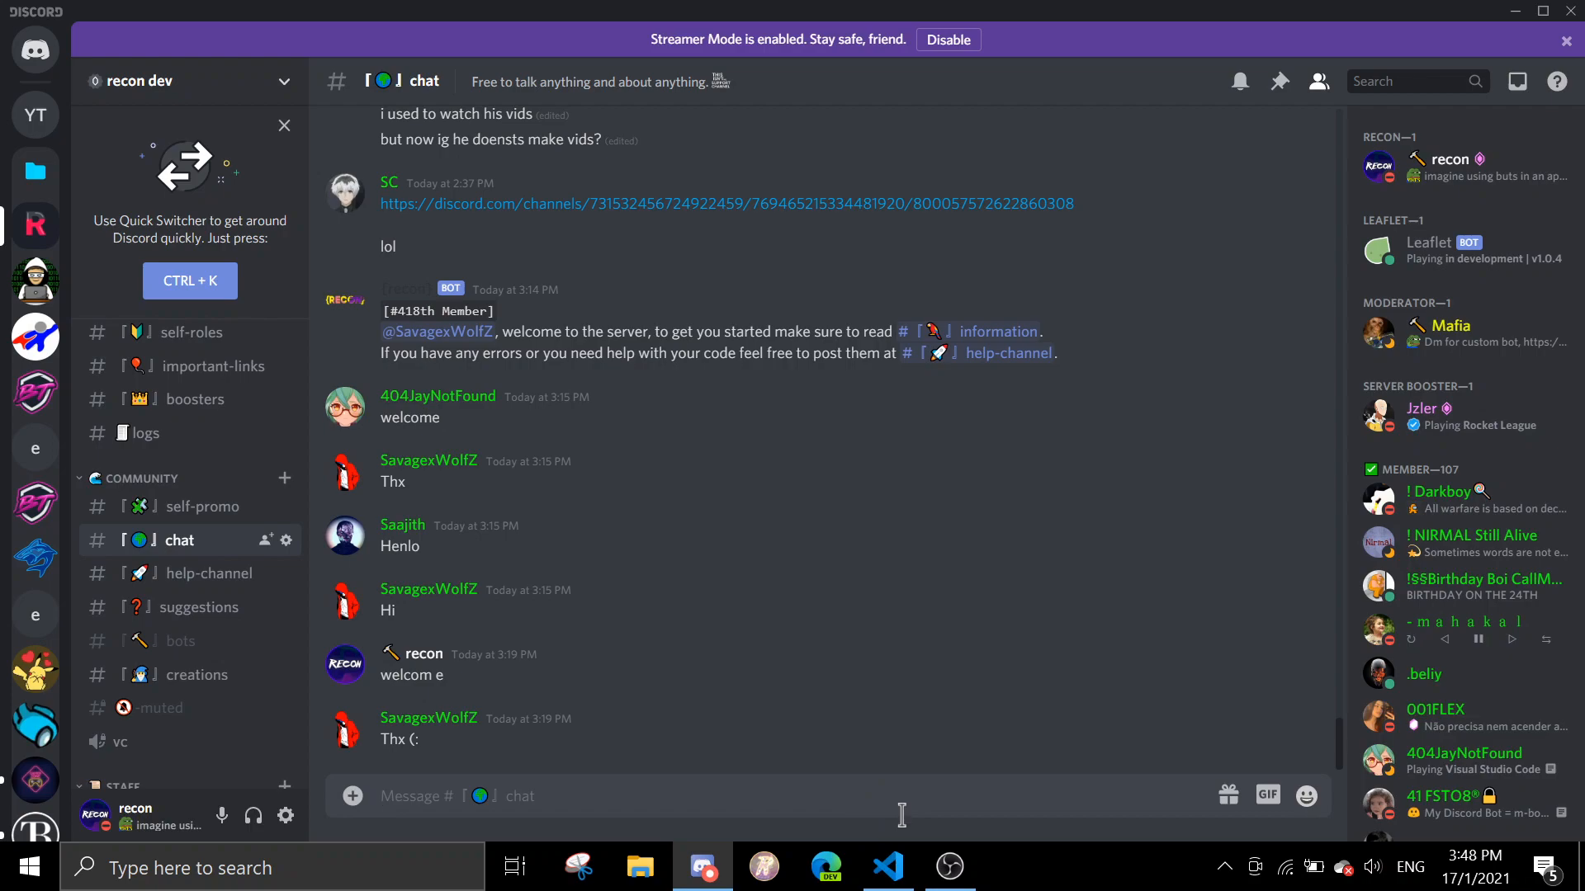
pyautogui.click(951, 865)
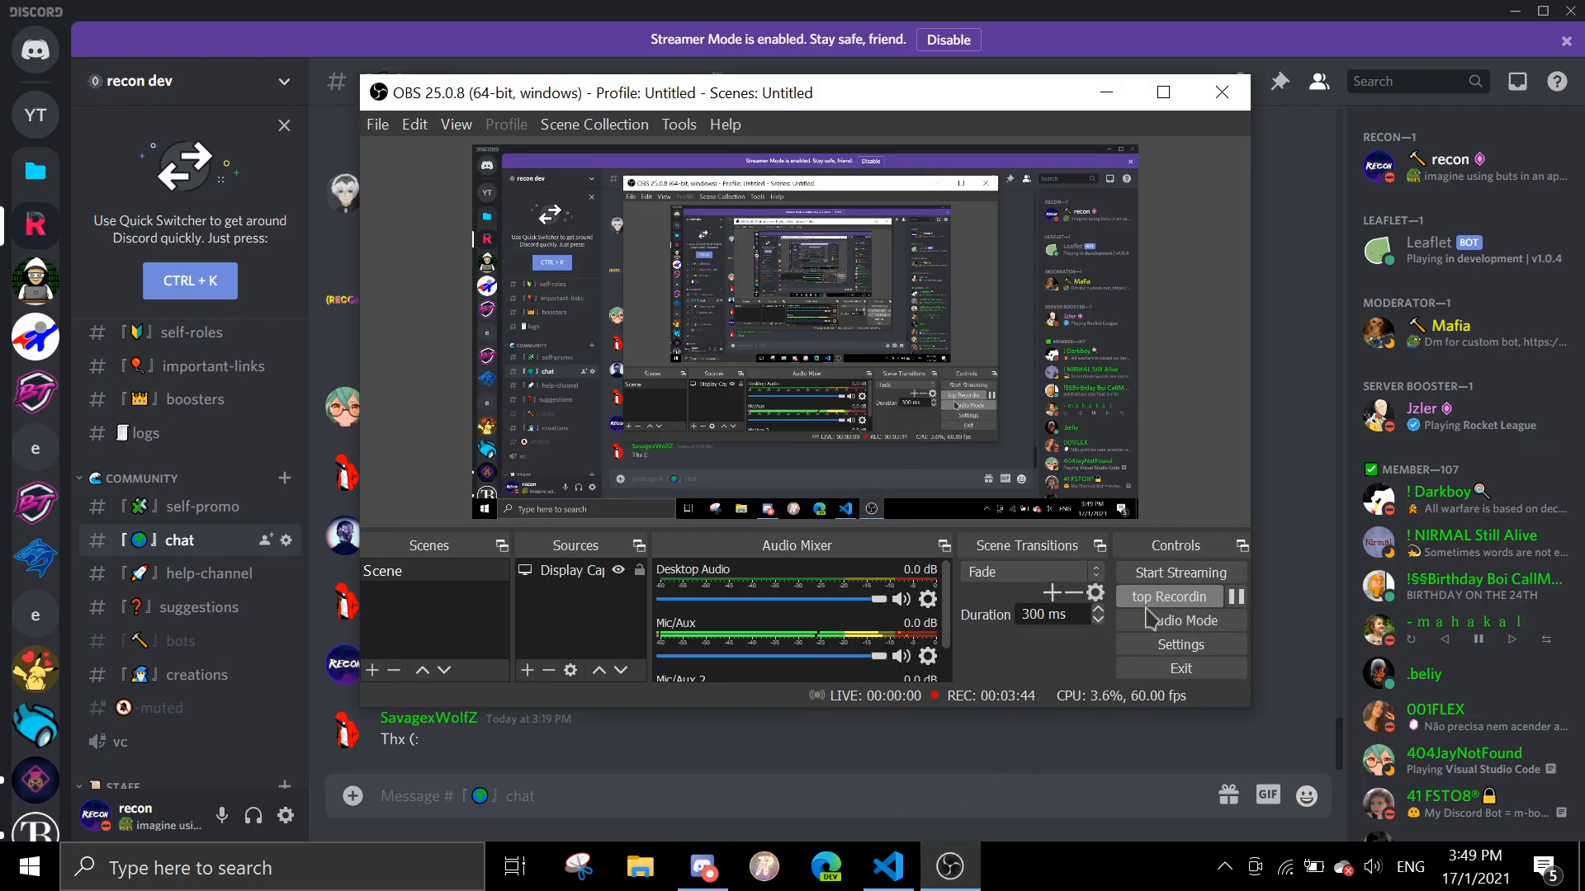